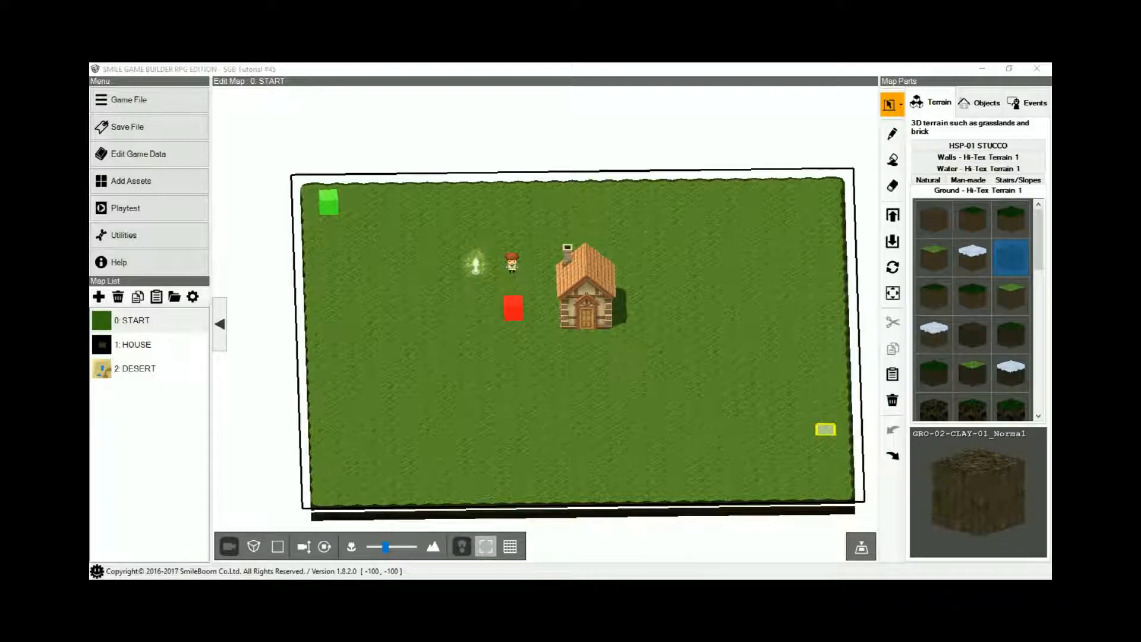
Show the START map's placed events and select Teleport Autorun to HOUSE.
left_click(1033, 102)
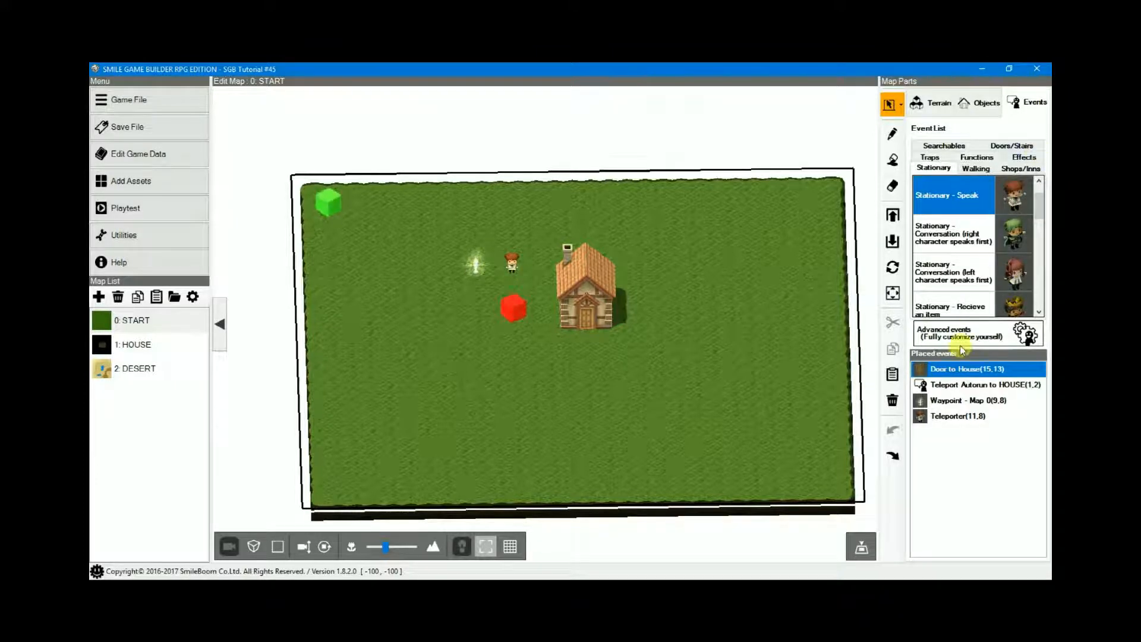
left_click(978, 383)
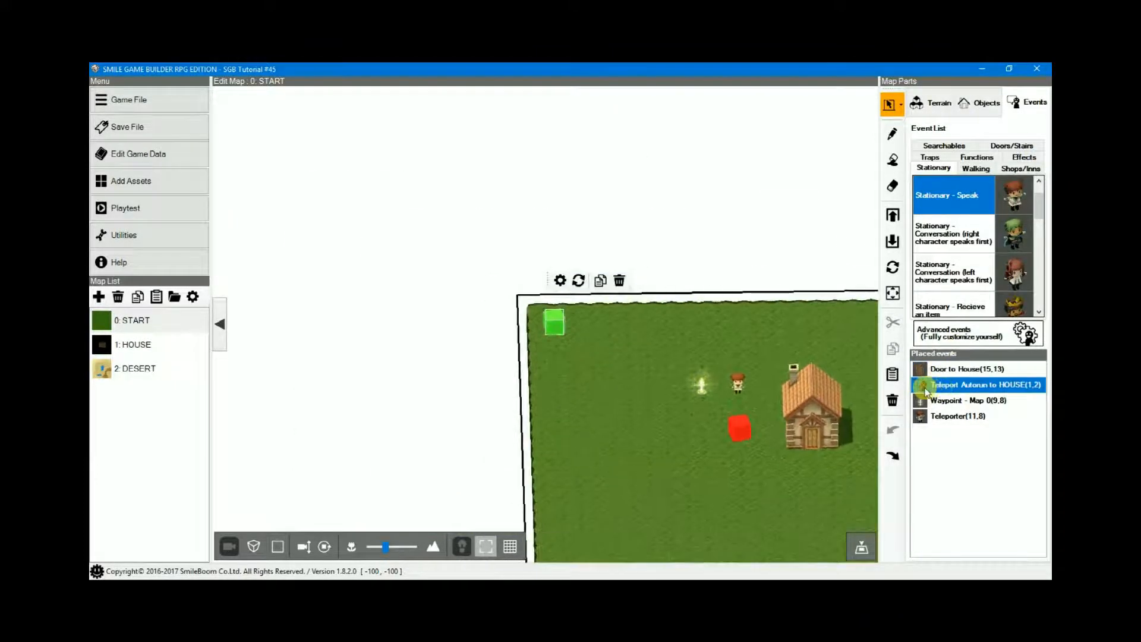
Review the autorun event's key-input variable step assigning the Dash key to Key to Teleport.
double_click(964, 384)
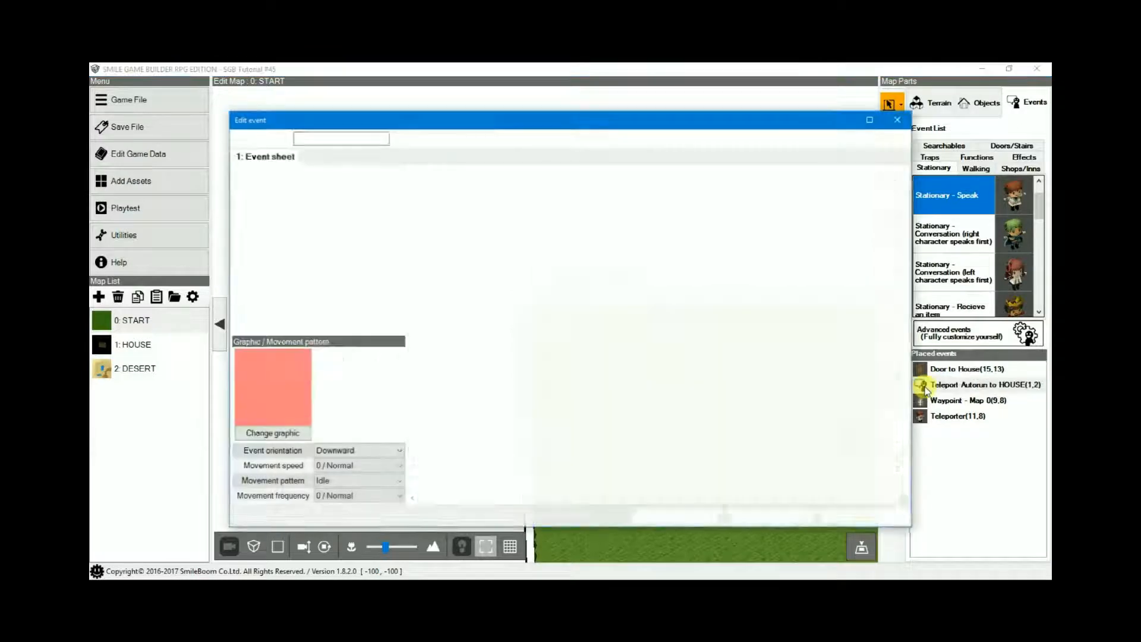
double_click(983, 383)
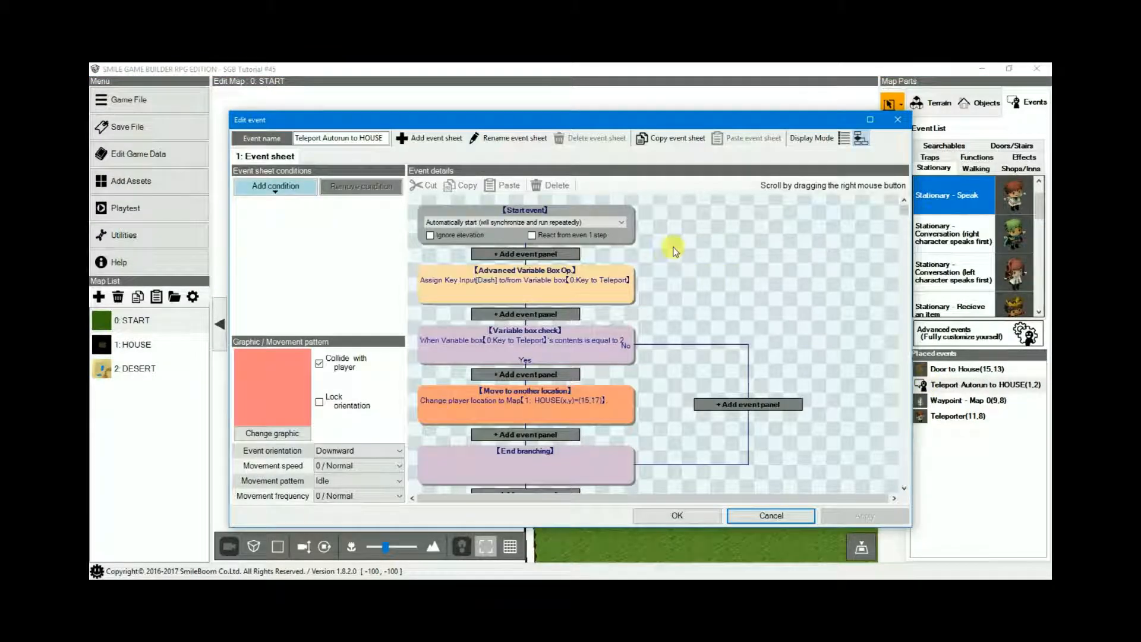
mouse_move(686, 261)
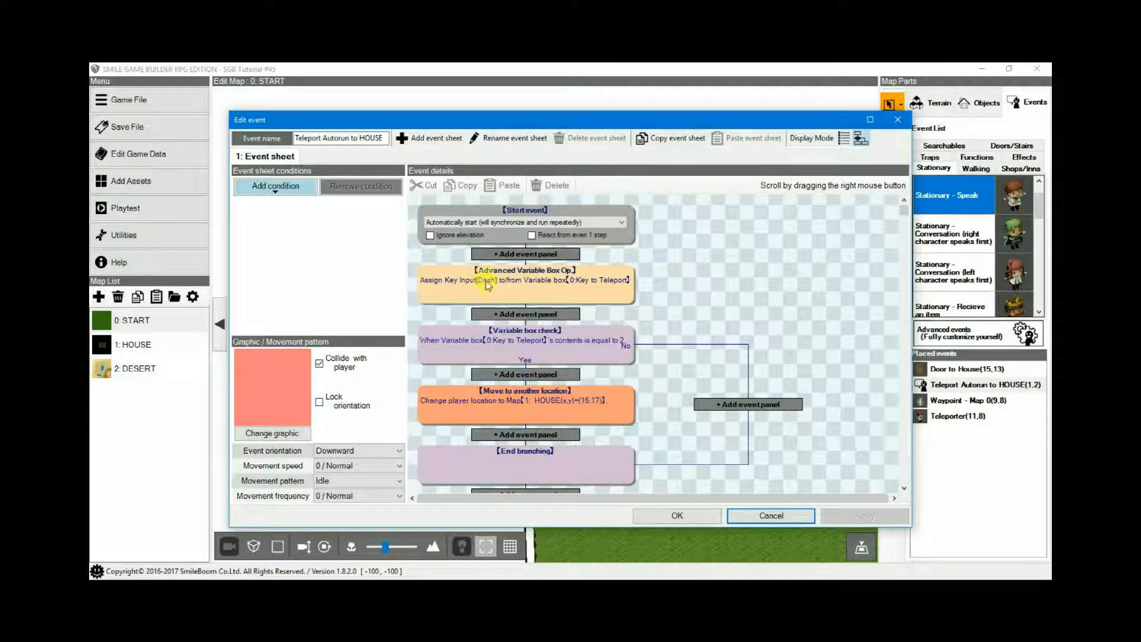
double_click(524, 281)
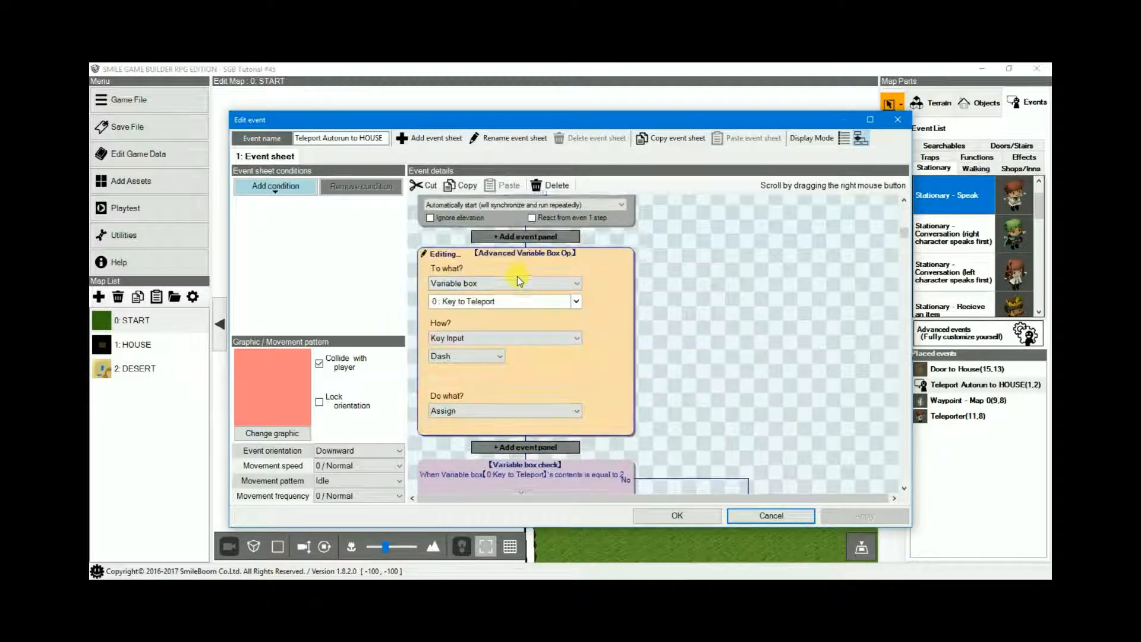
mouse_move(505, 283)
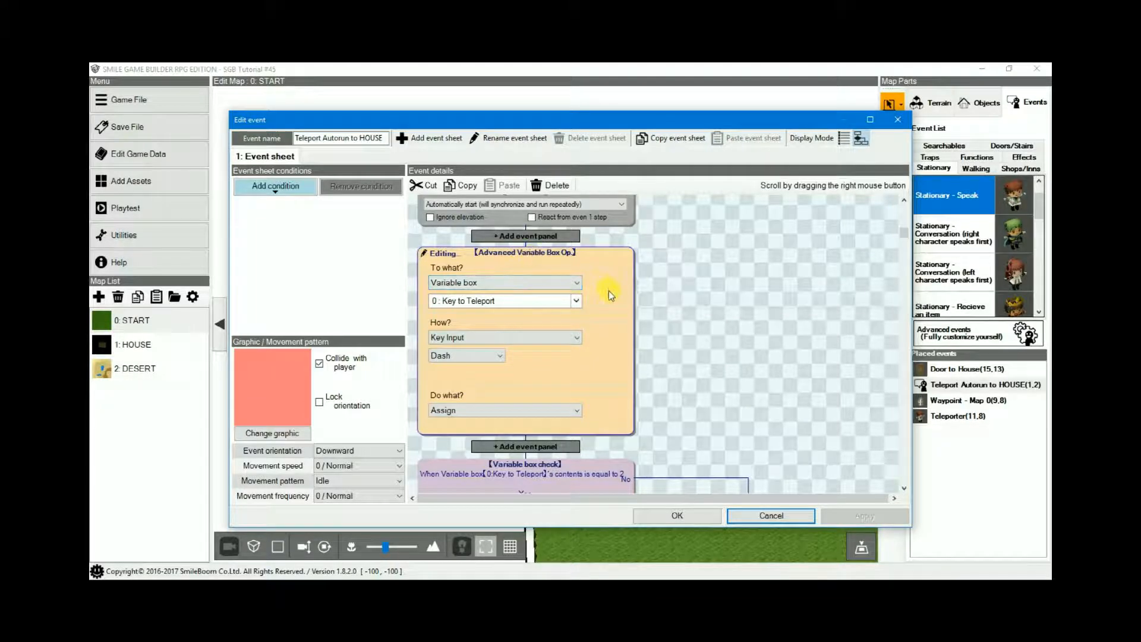
mouse_move(586, 287)
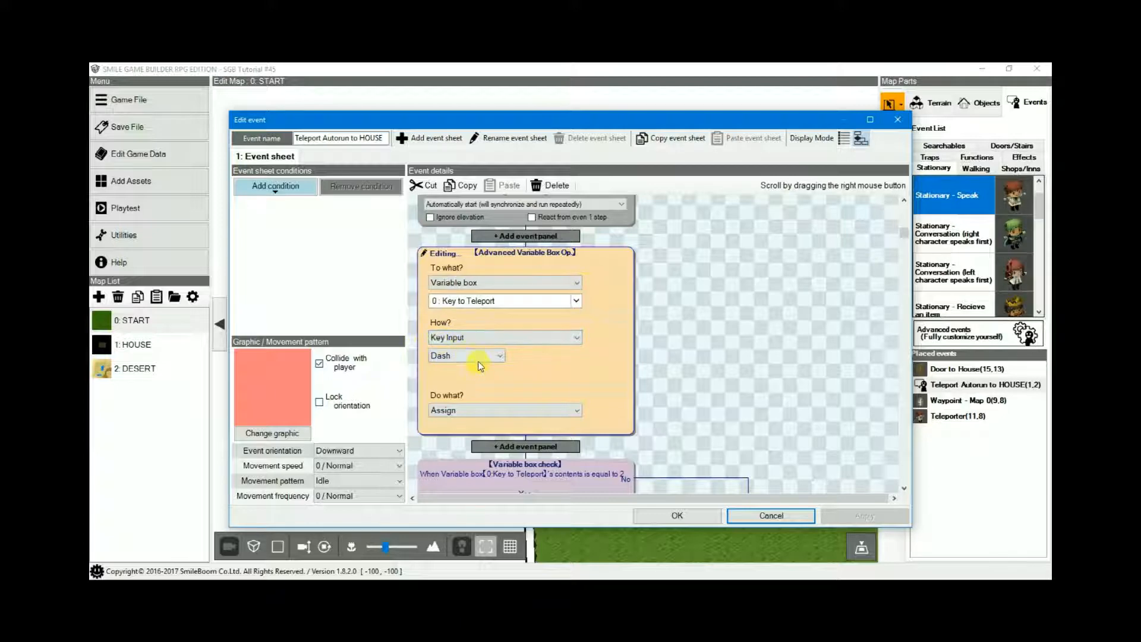
left_click(499, 356)
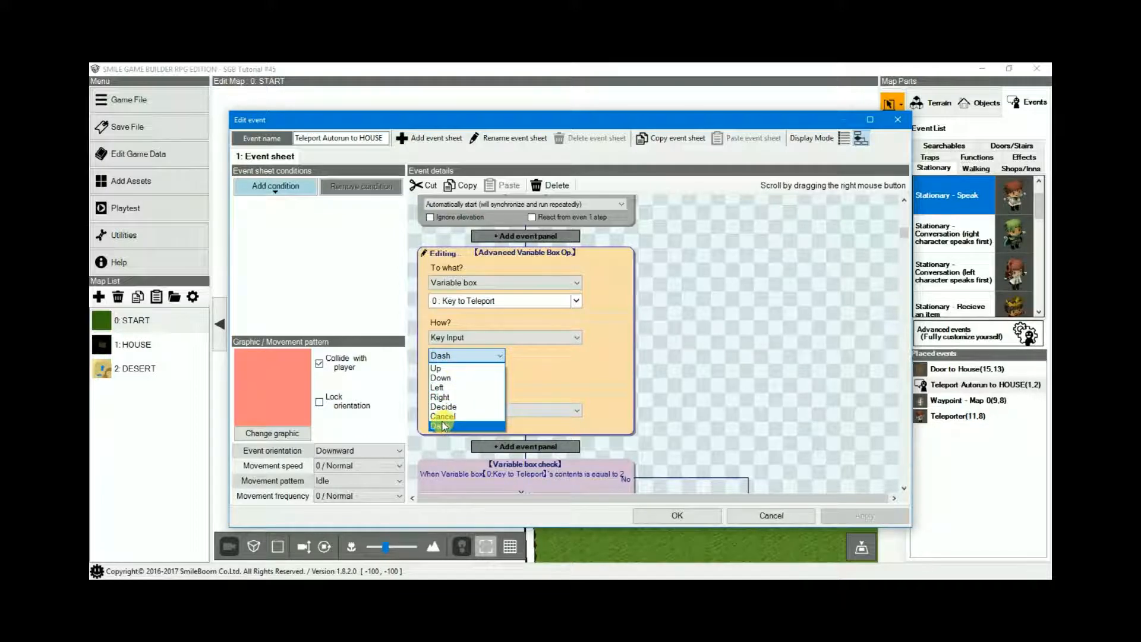
mouse_move(442, 416)
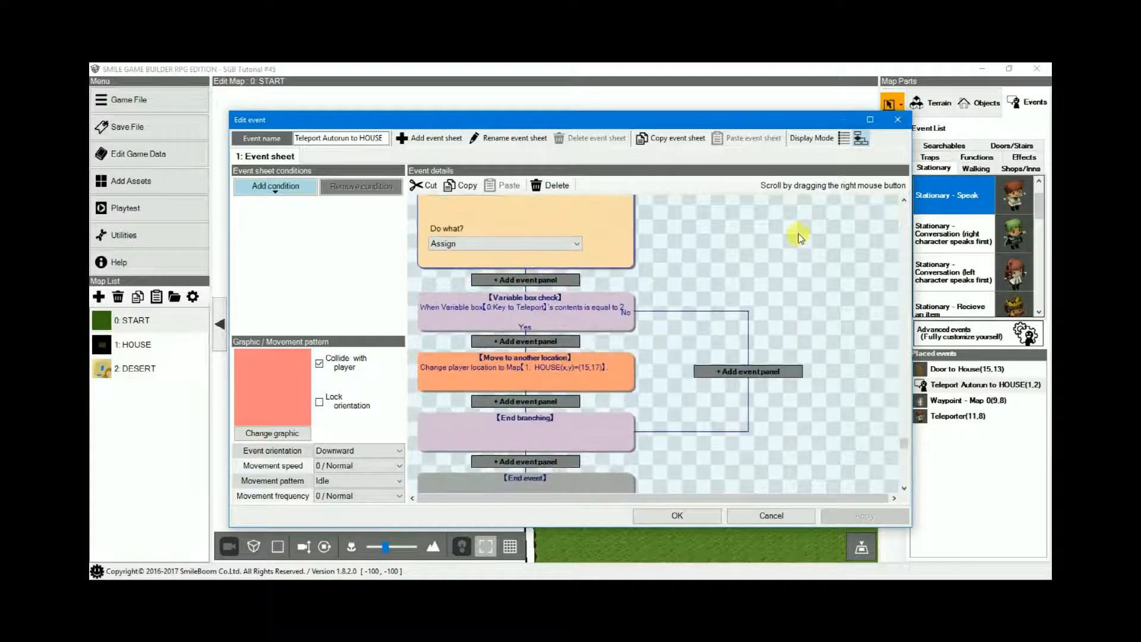
mouse_move(580, 319)
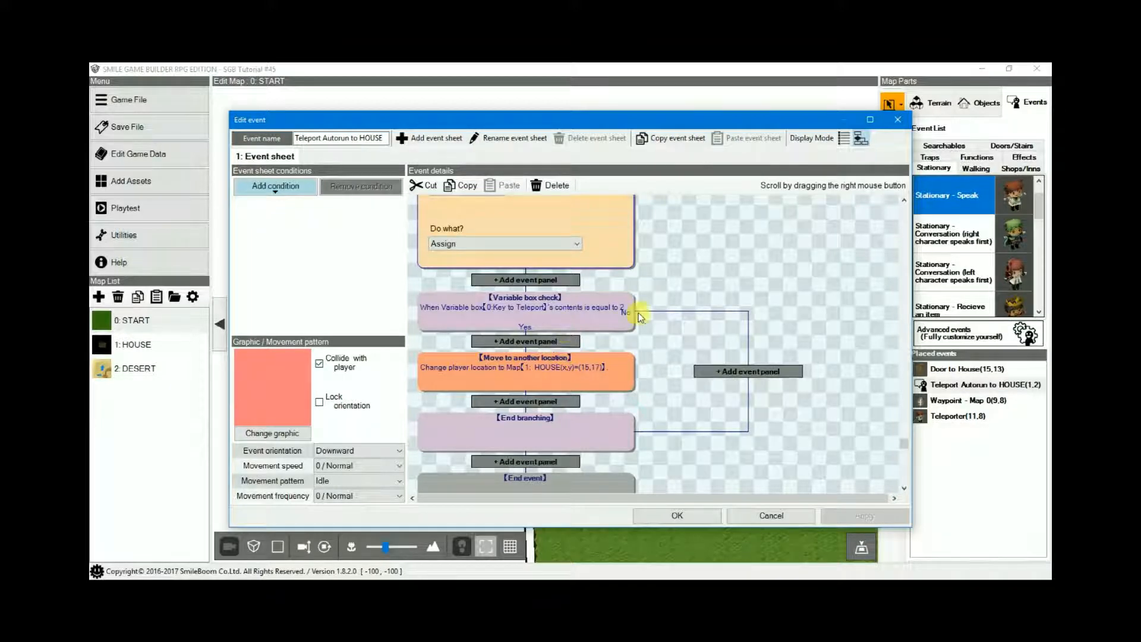
mouse_move(617, 297)
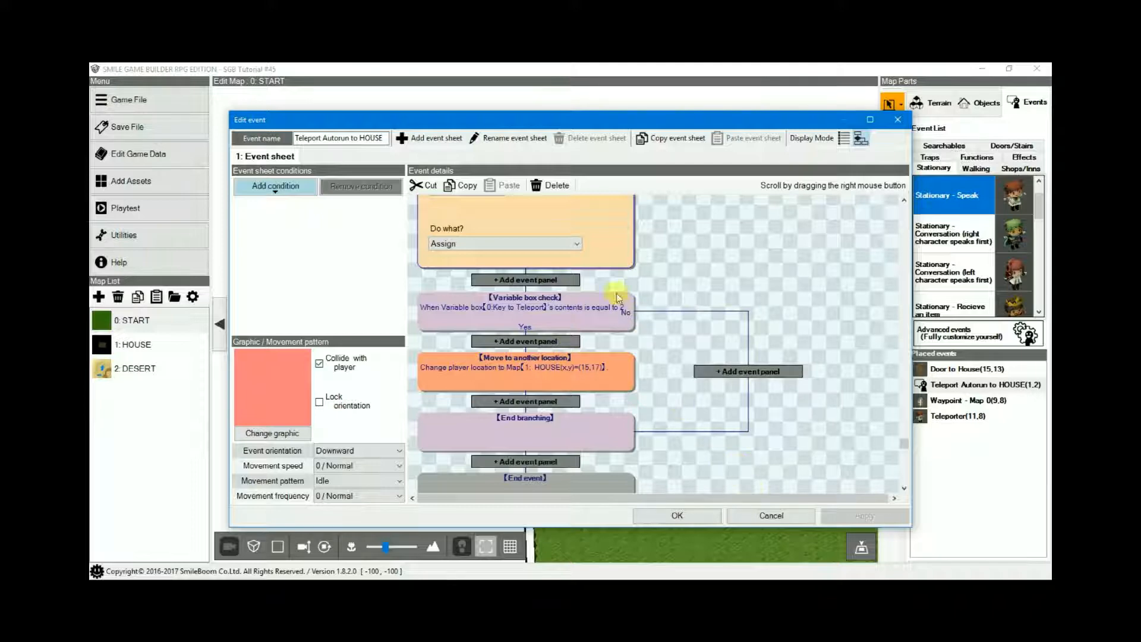
mouse_move(688, 225)
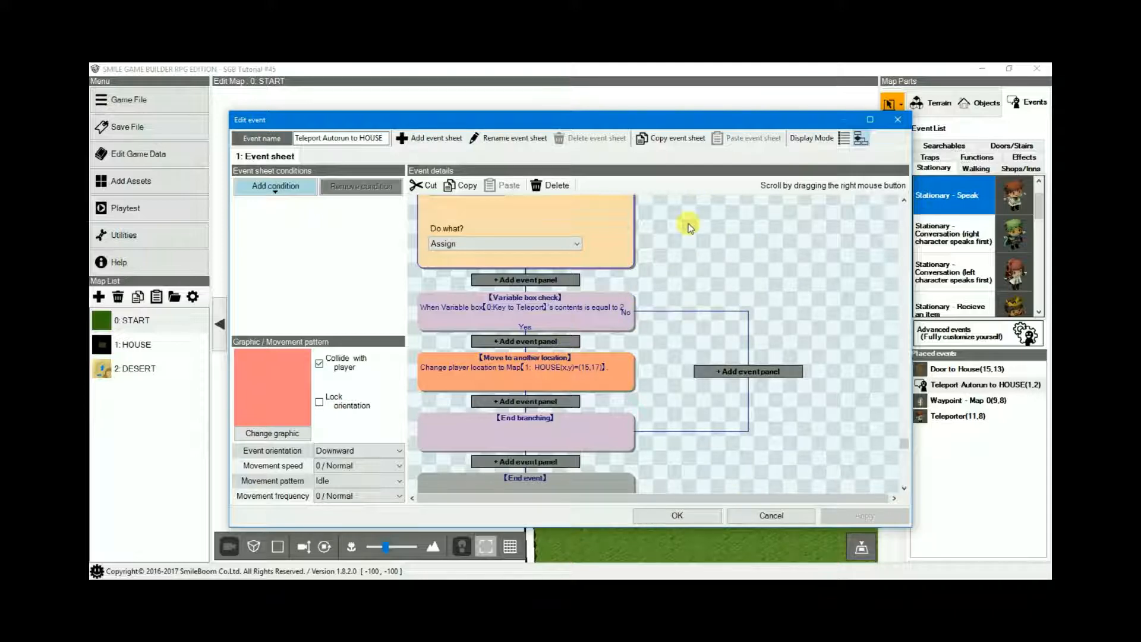
mouse_move(765, 253)
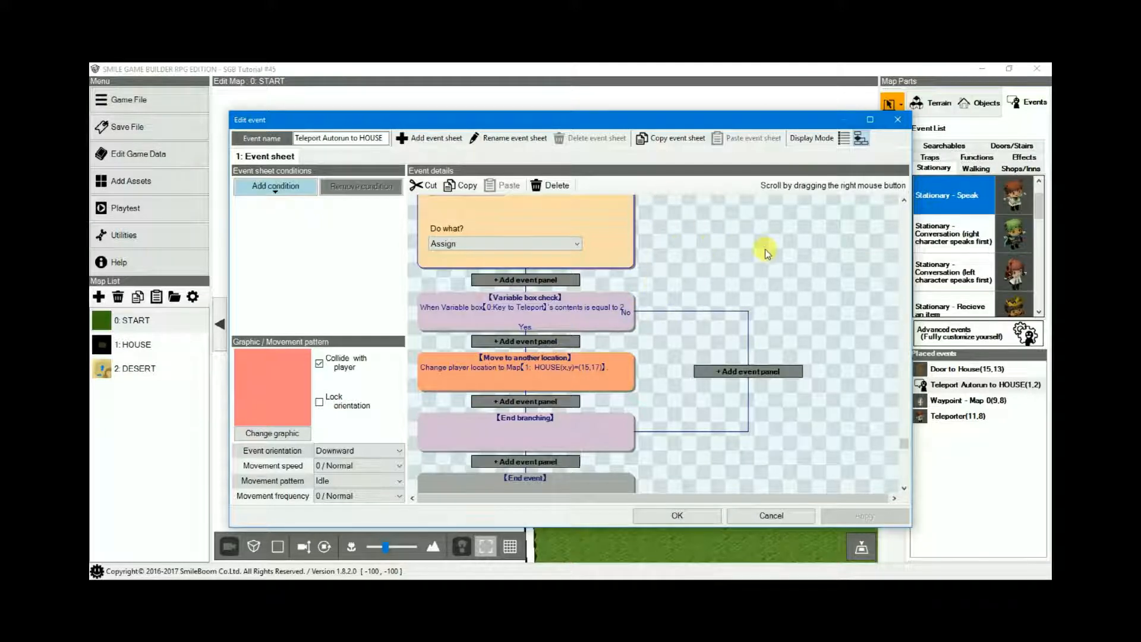
mouse_move(757, 264)
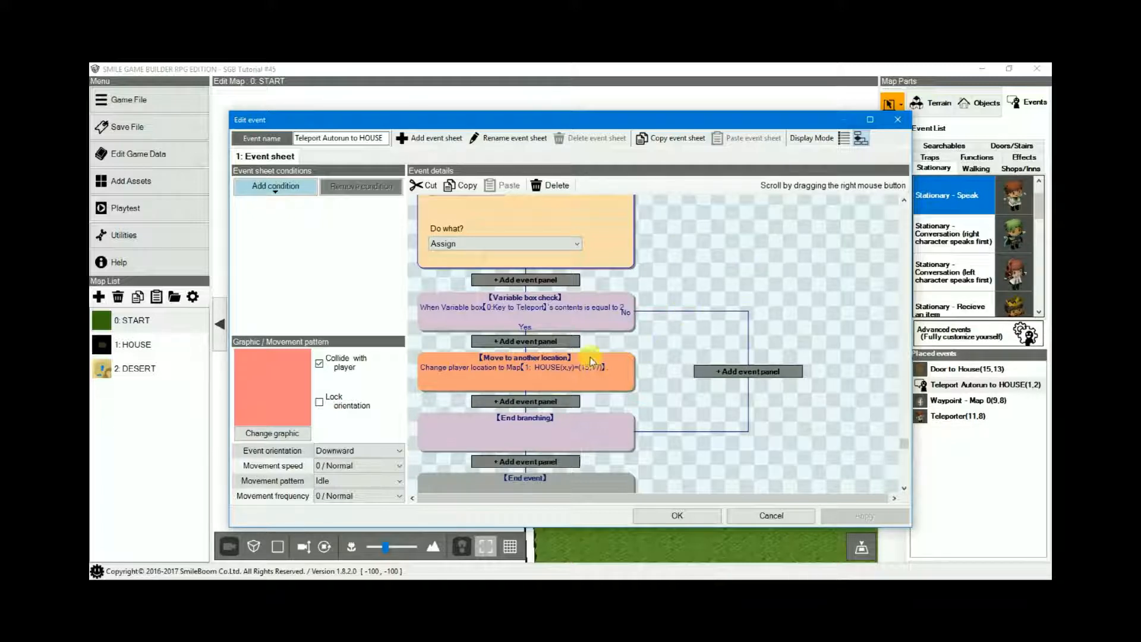
mouse_move(637, 334)
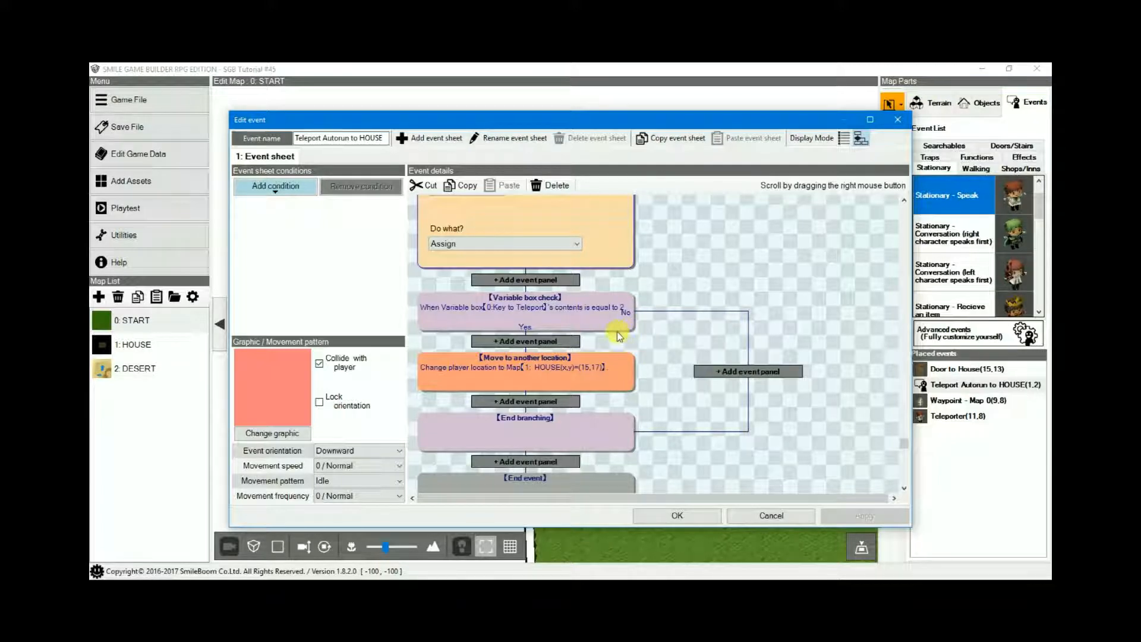
mouse_move(618, 332)
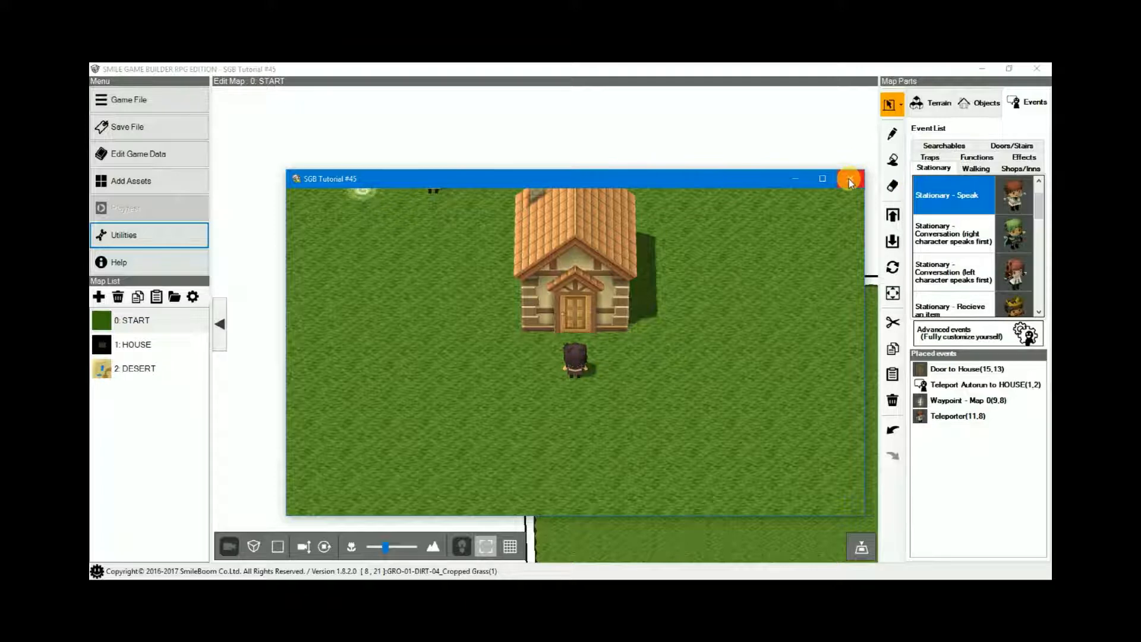
End the test play session and return to the START map editor.
left_click(849, 179)
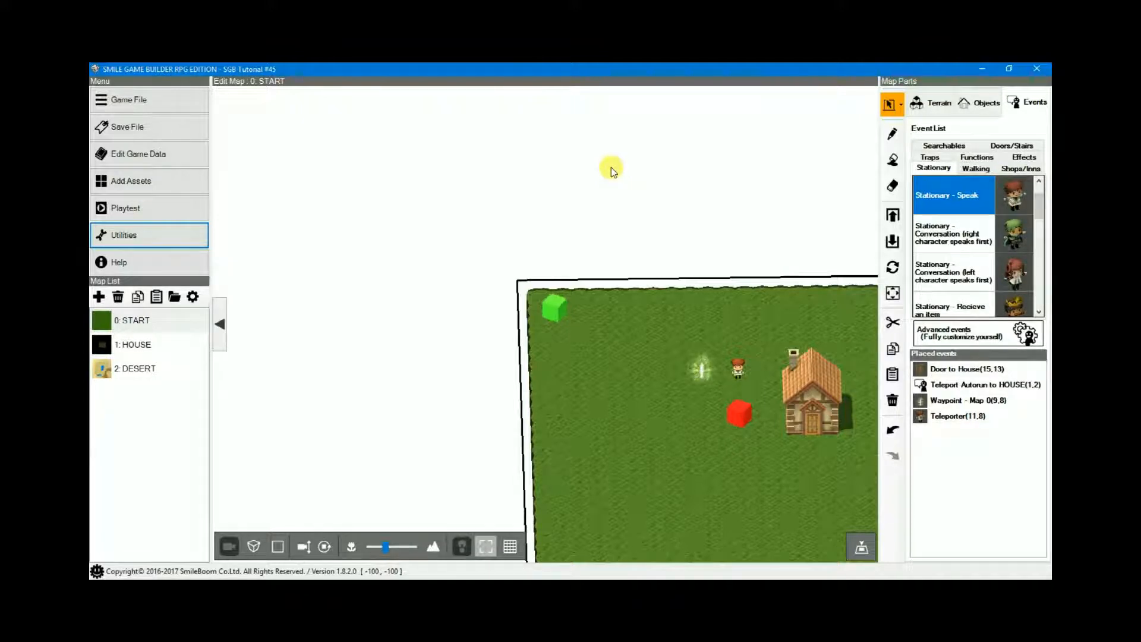
mouse_move(627, 161)
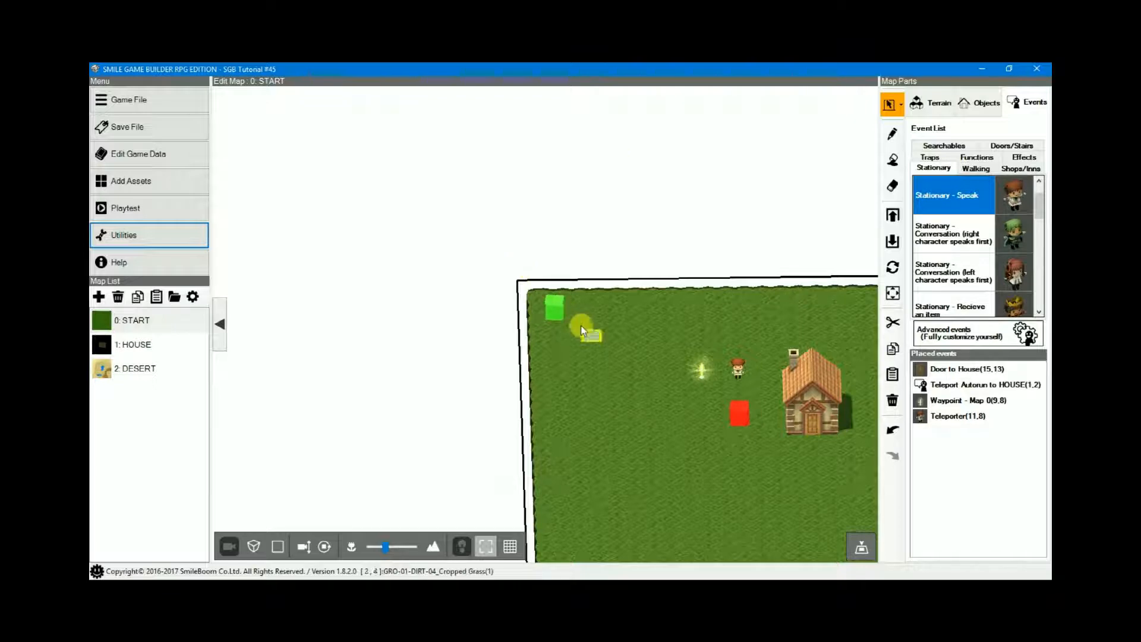
left_click(554, 309)
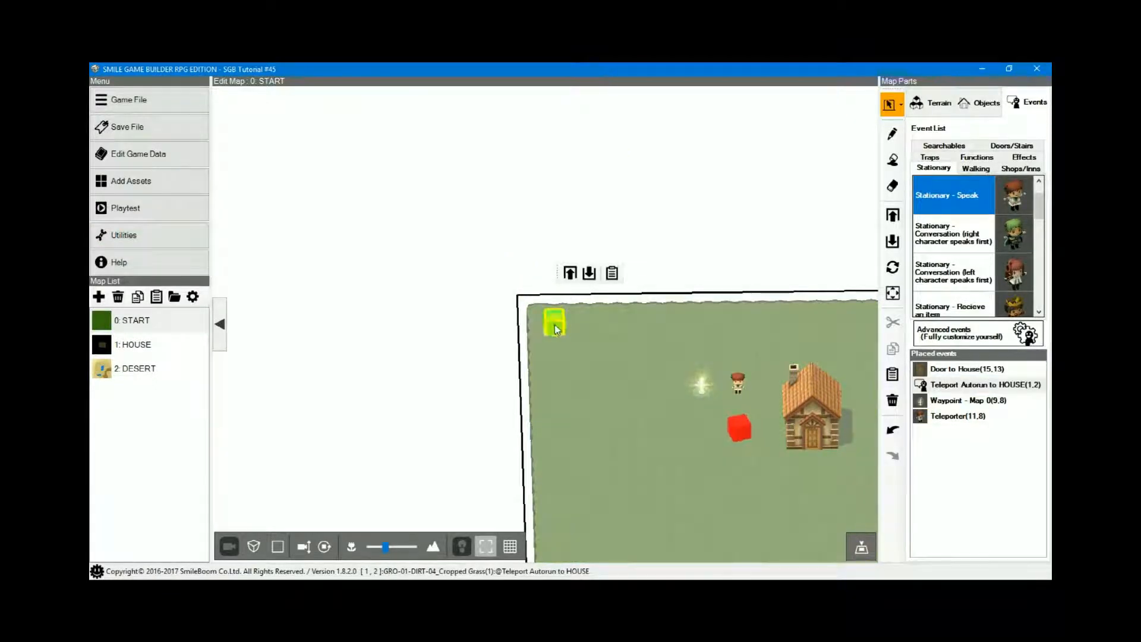
left_click(978, 384)
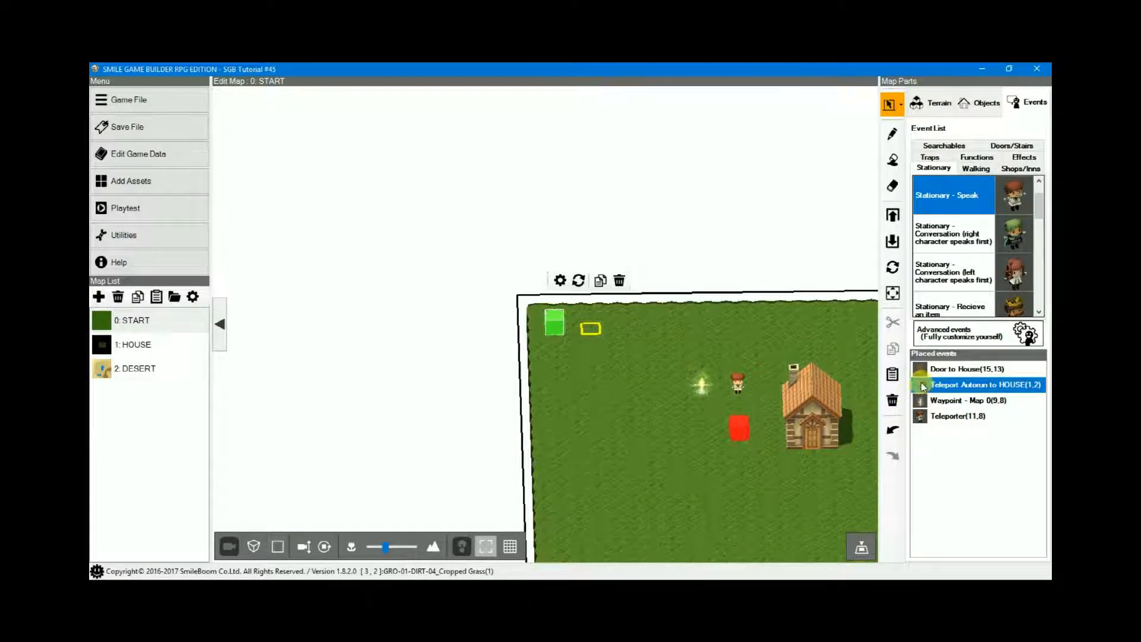
right_click(975, 384)
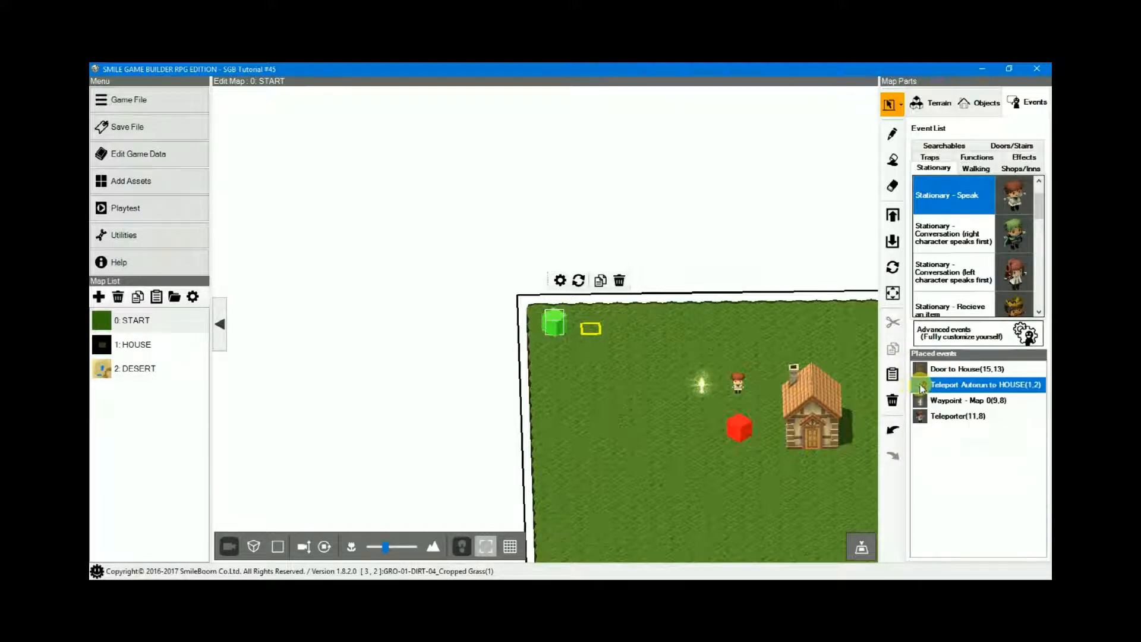
double_click(983, 384)
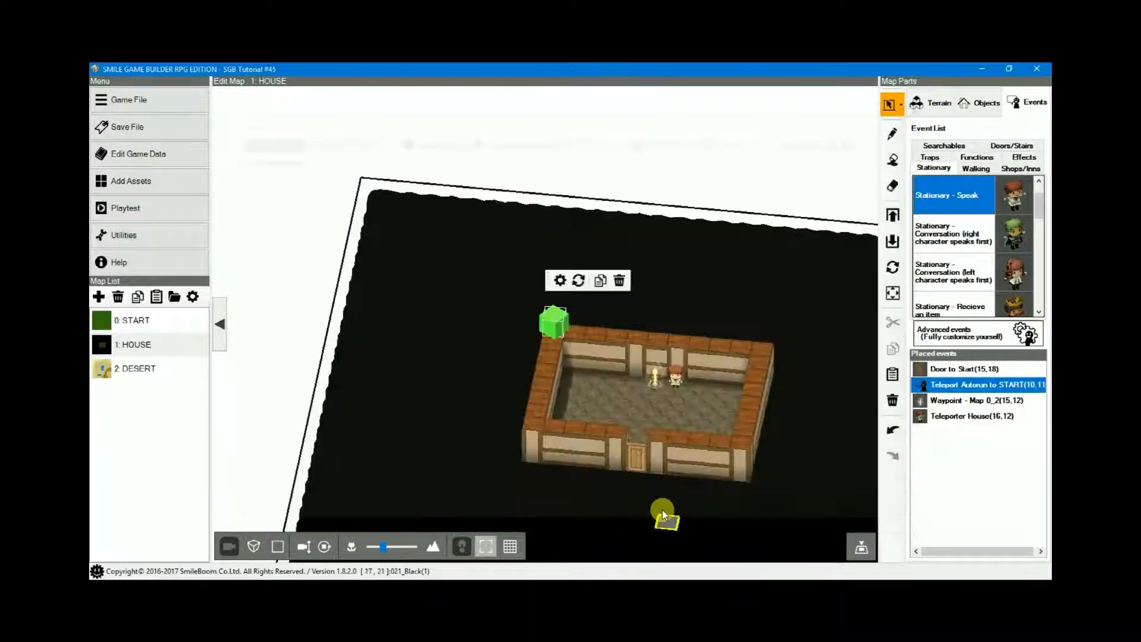
left_click(132, 320)
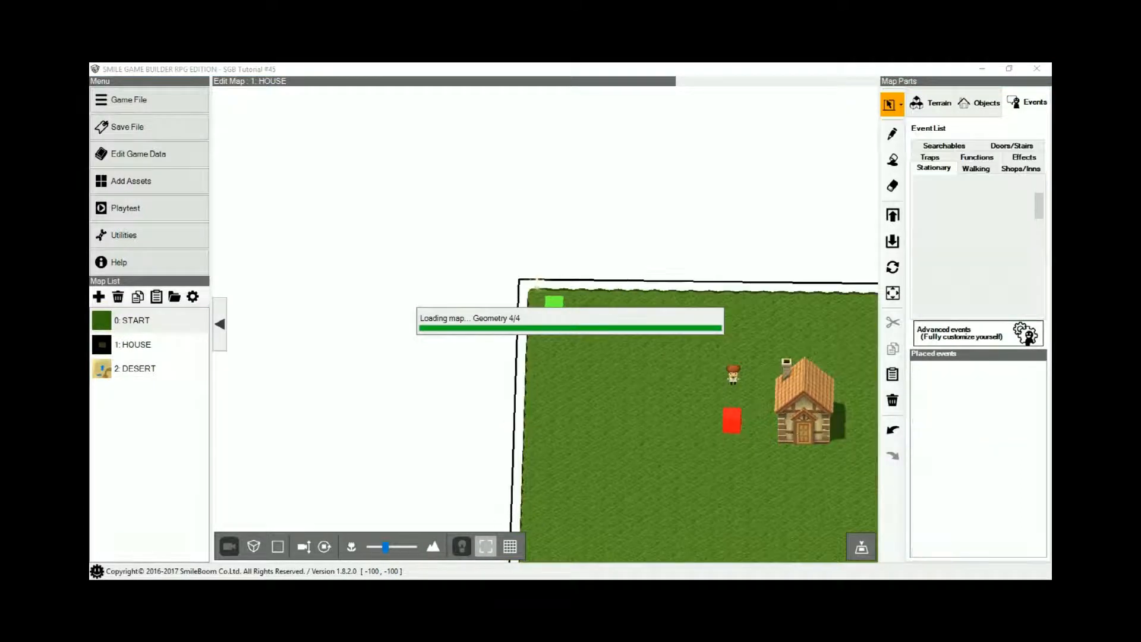
left_click(132, 320)
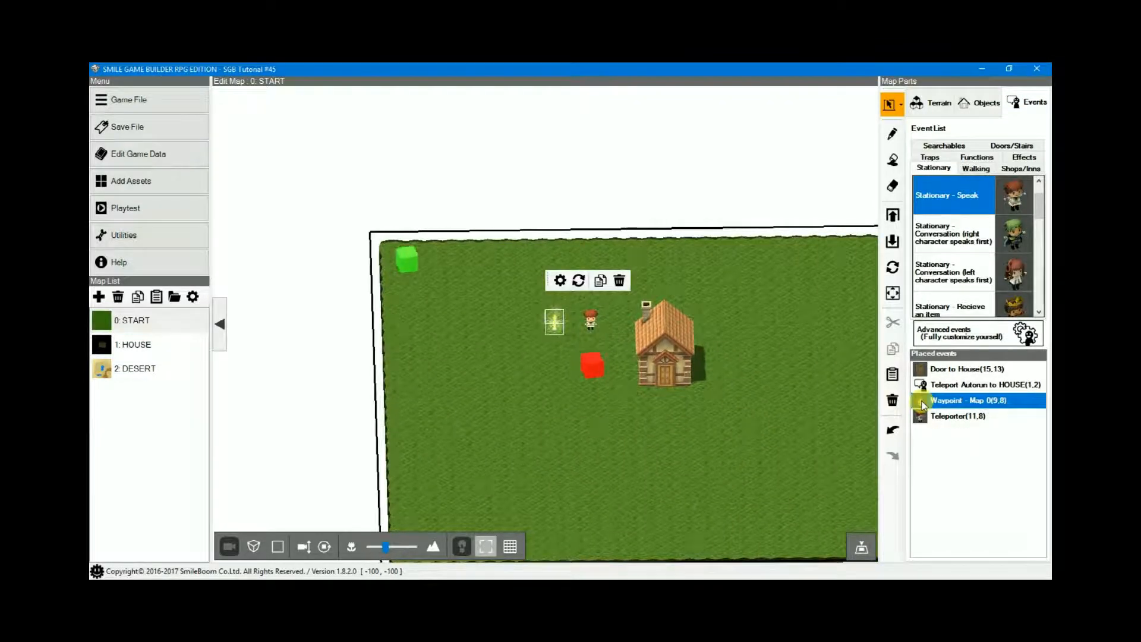
Bring up the Waypoint - Map 0 event's sheet with its yes/no prompt.
double_click(968, 400)
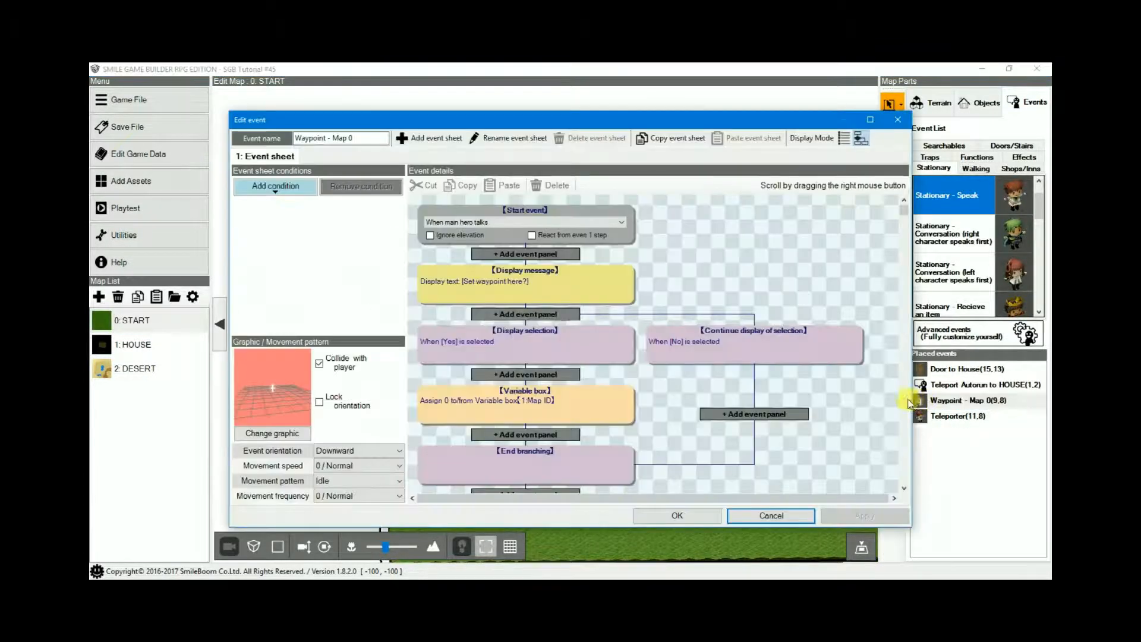
mouse_move(676, 320)
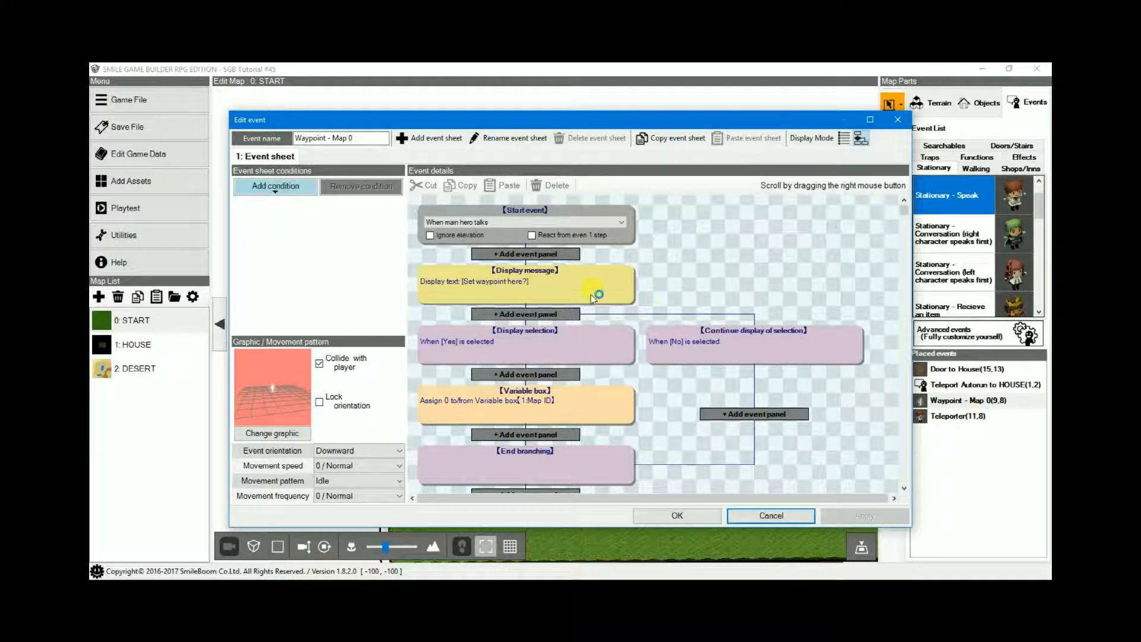
mouse_move(651, 295)
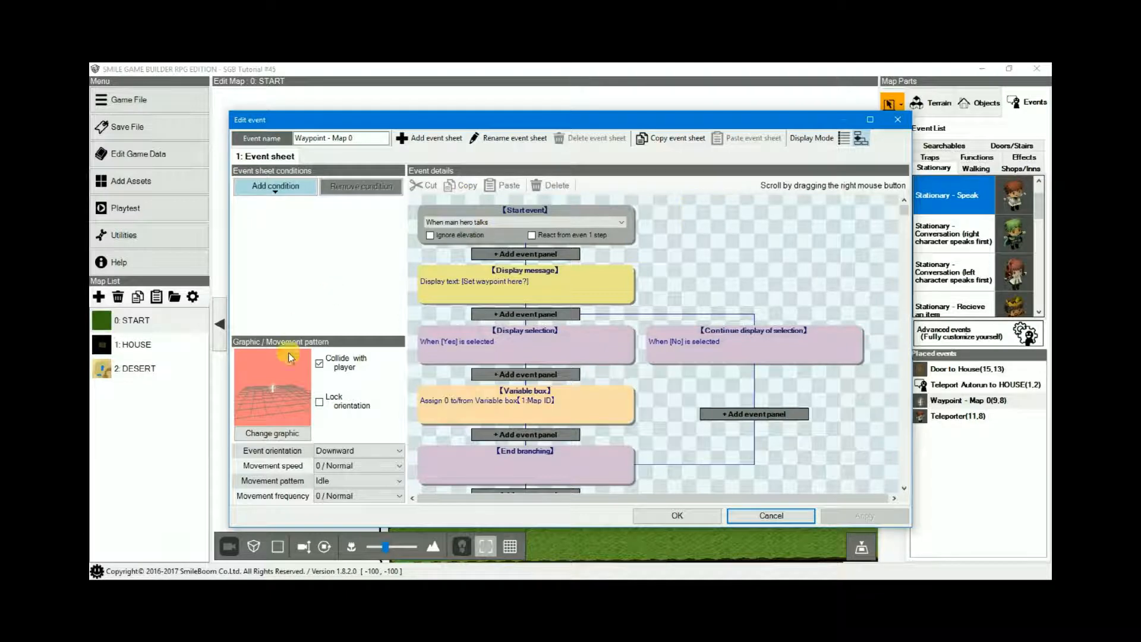
mouse_move(274, 401)
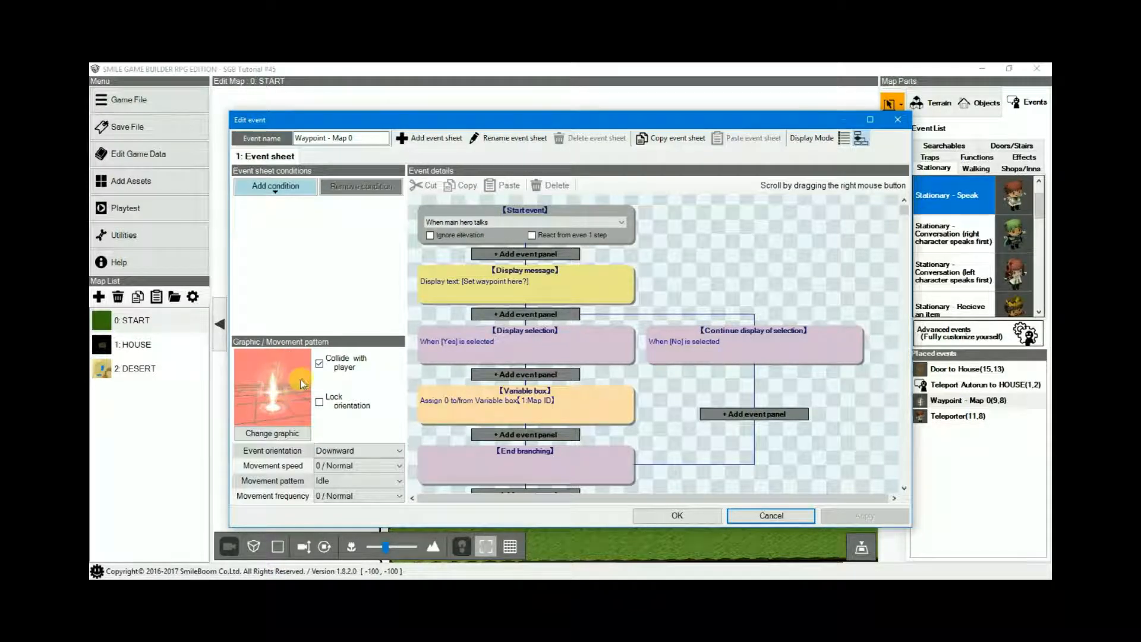
mouse_move(696, 257)
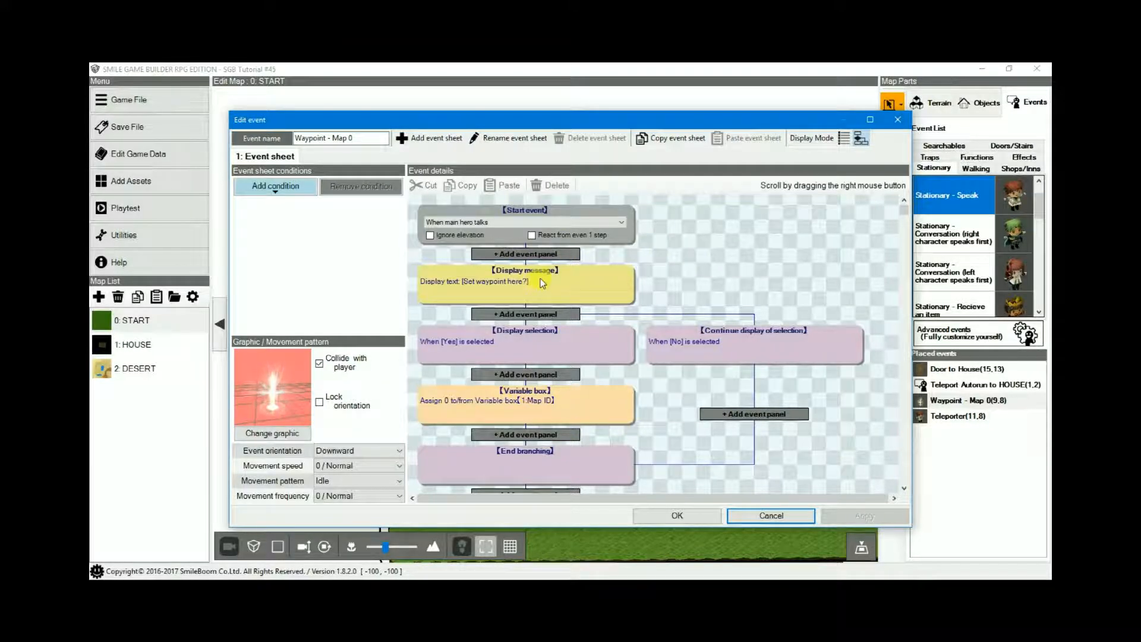
Check the waypoint's prompt message and Map ID variable step, then leave the editor.
double_click(524, 283)
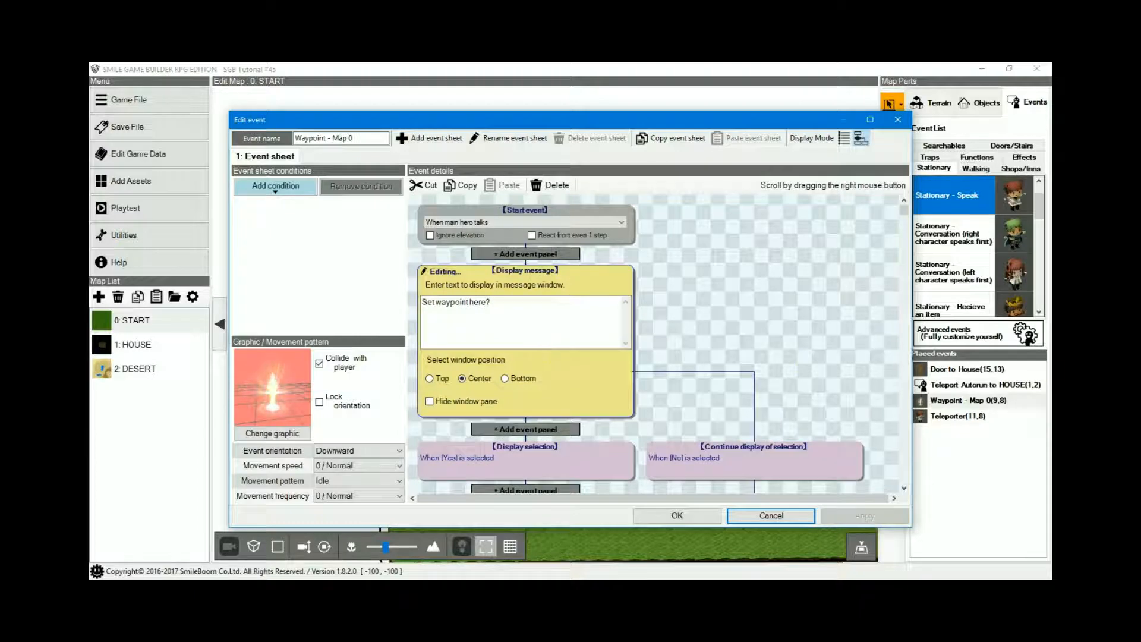
mouse_move(637, 371)
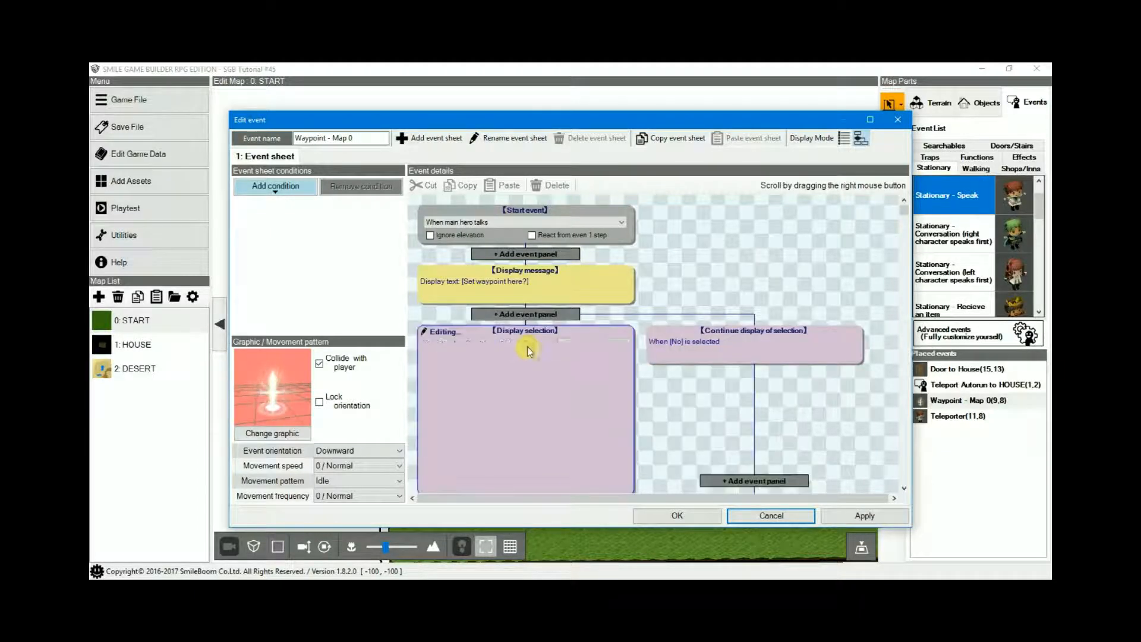
scroll("down", 3)
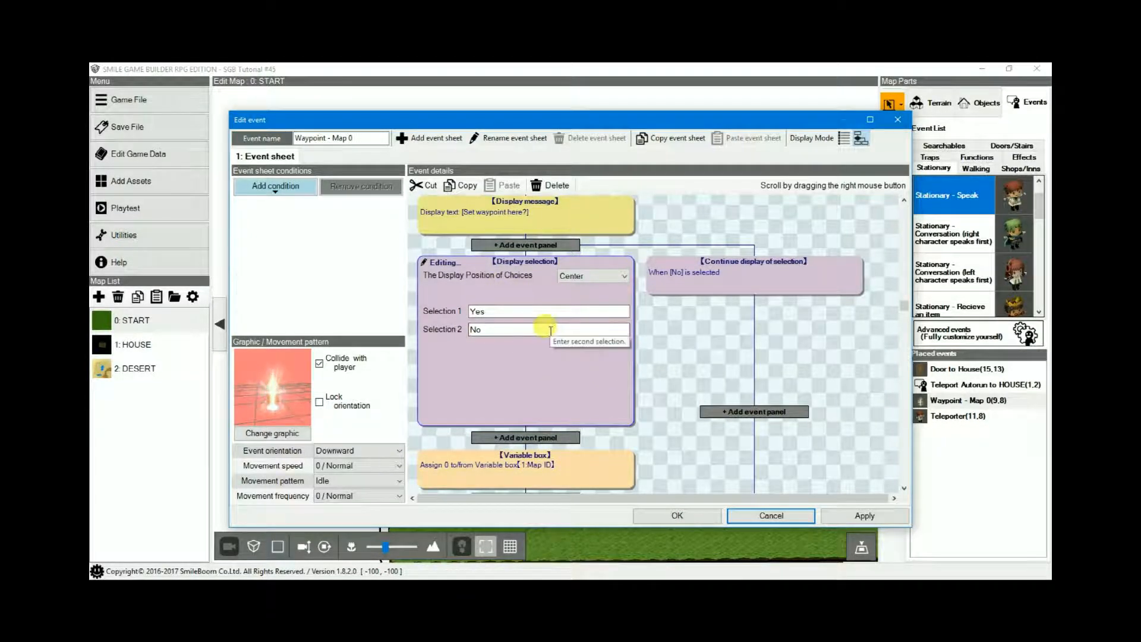
mouse_move(665, 345)
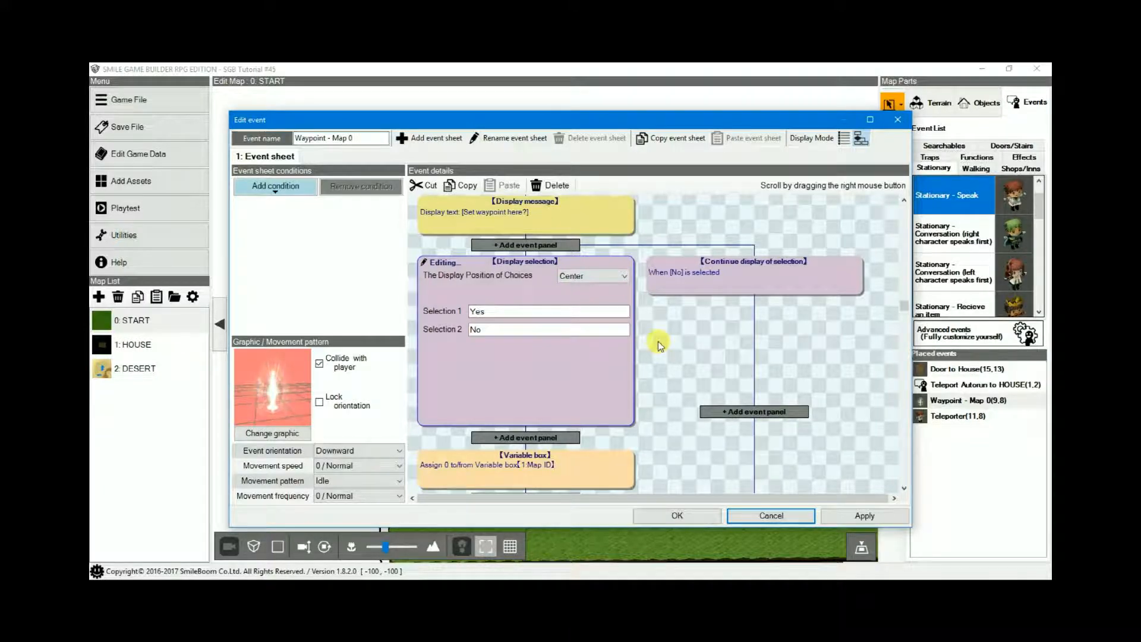
mouse_move(534, 455)
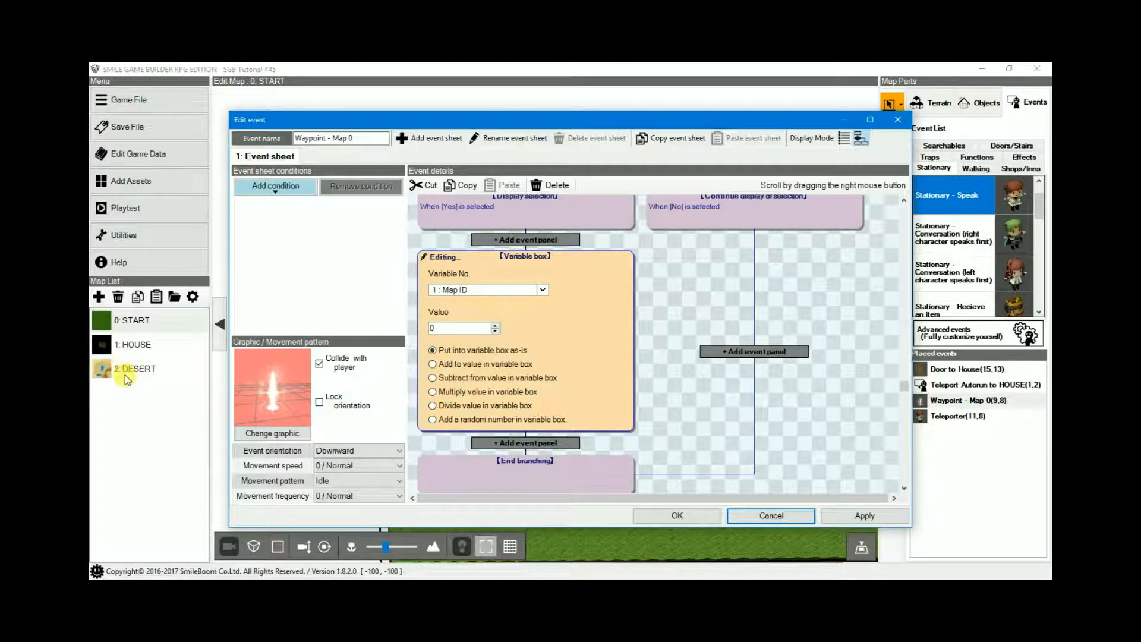
left_click(132, 320)
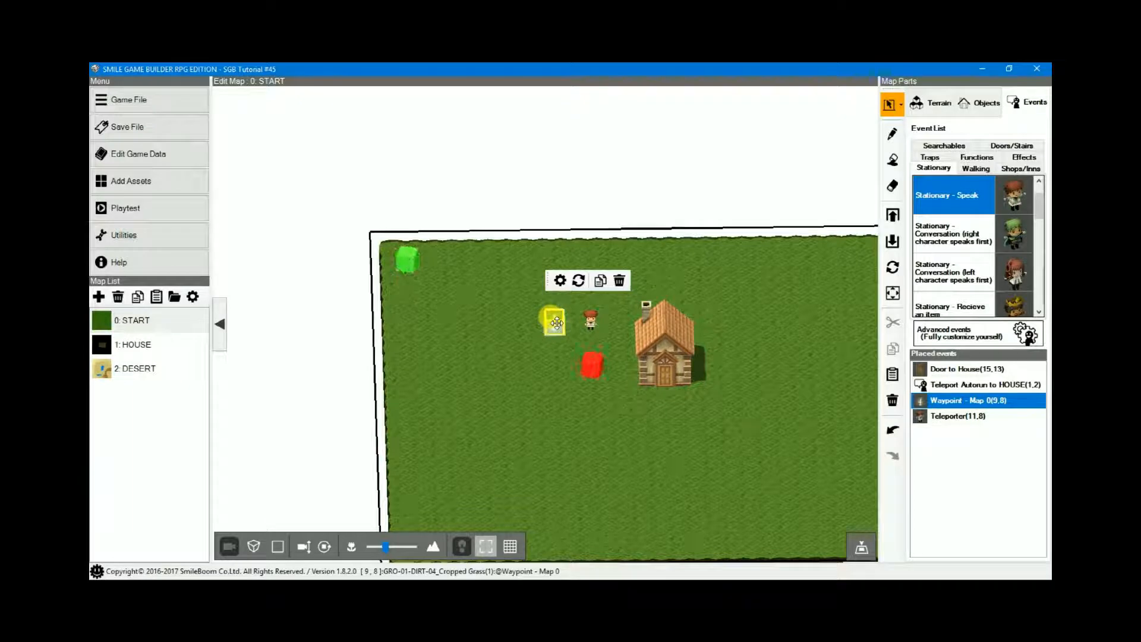
Reach the Teleporter event's settings via its right-click Event Settings action.
left_click(666, 357)
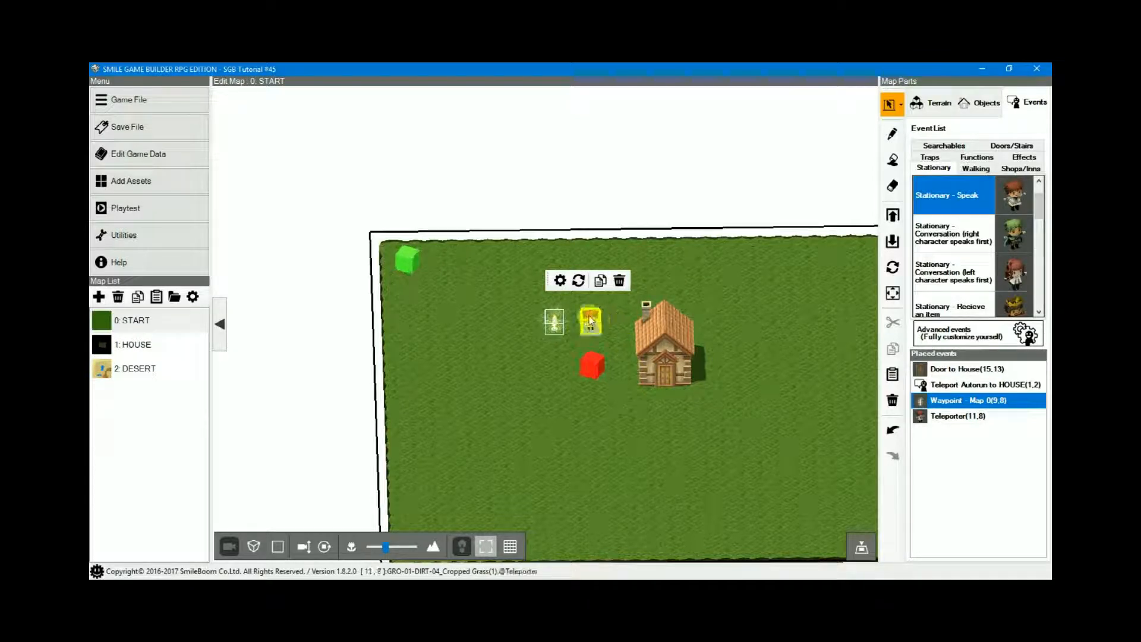
right_click(590, 321)
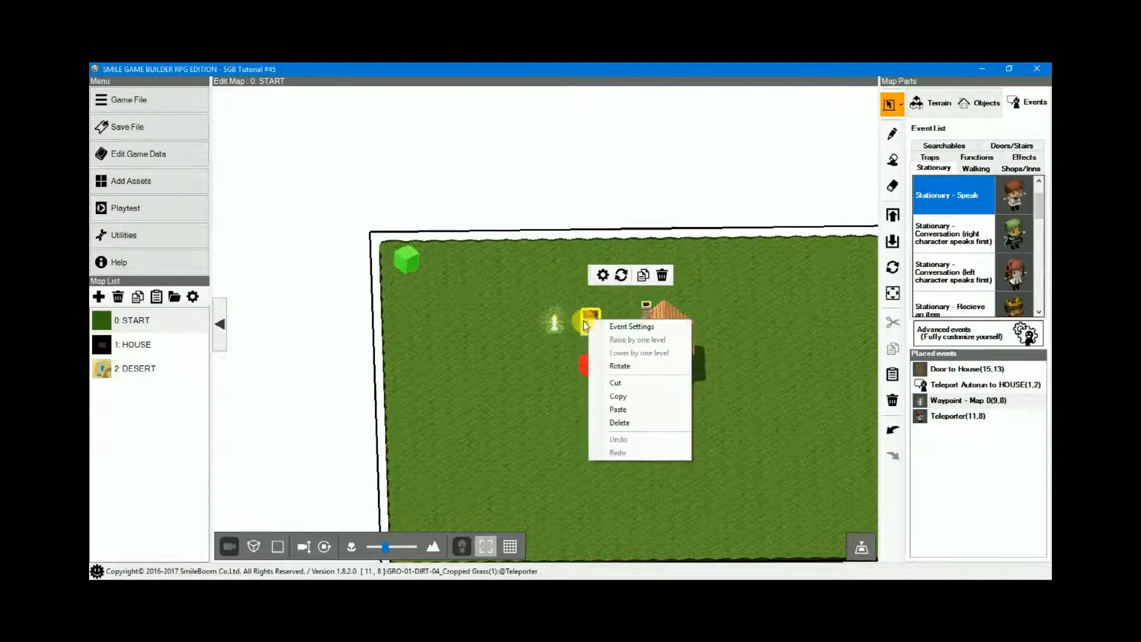
mouse_move(631, 325)
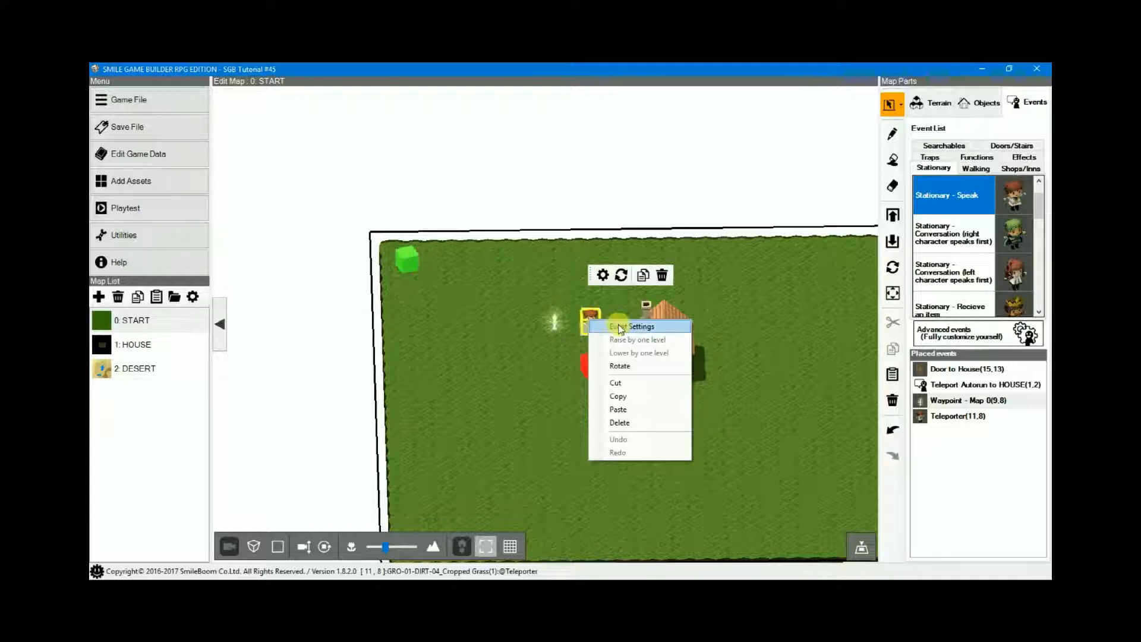
left_click(640, 325)
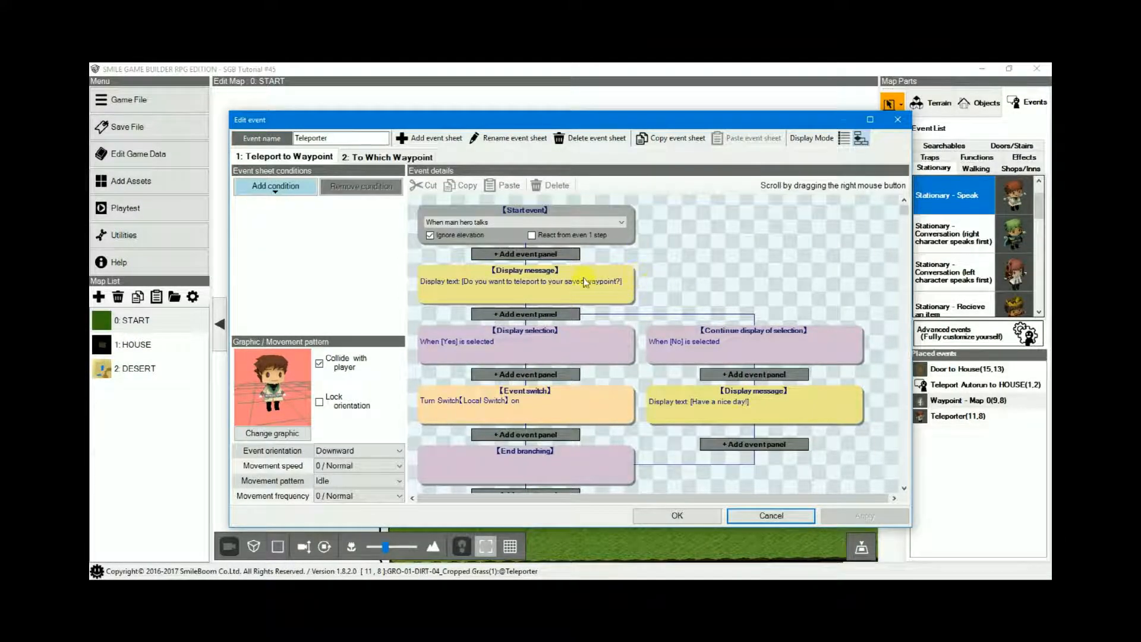
double_click(524, 283)
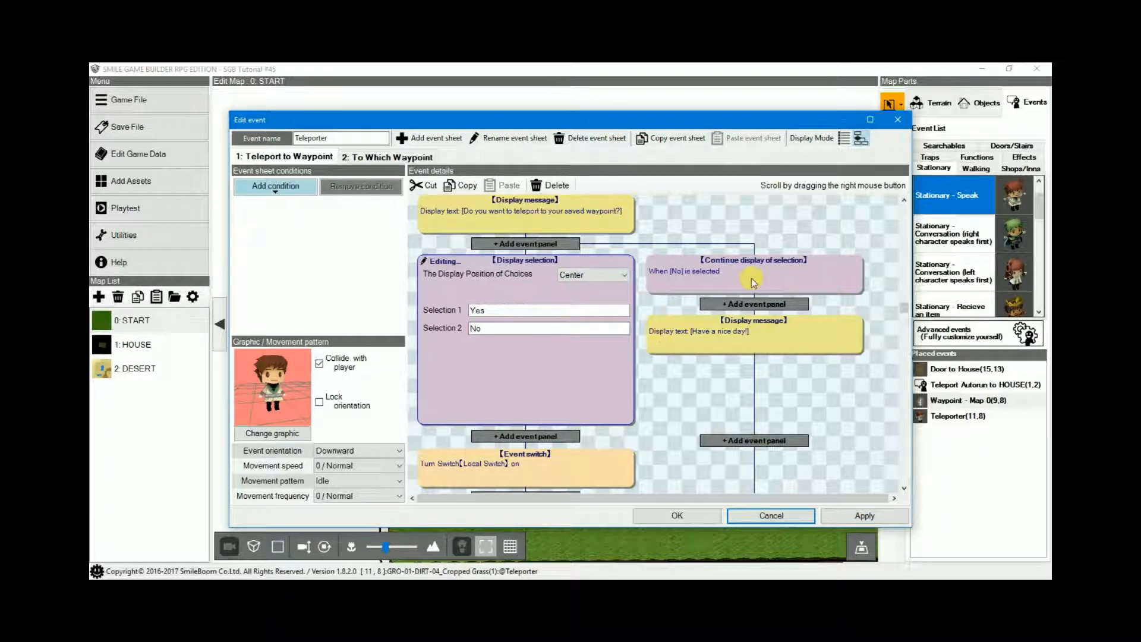
mouse_move(778, 335)
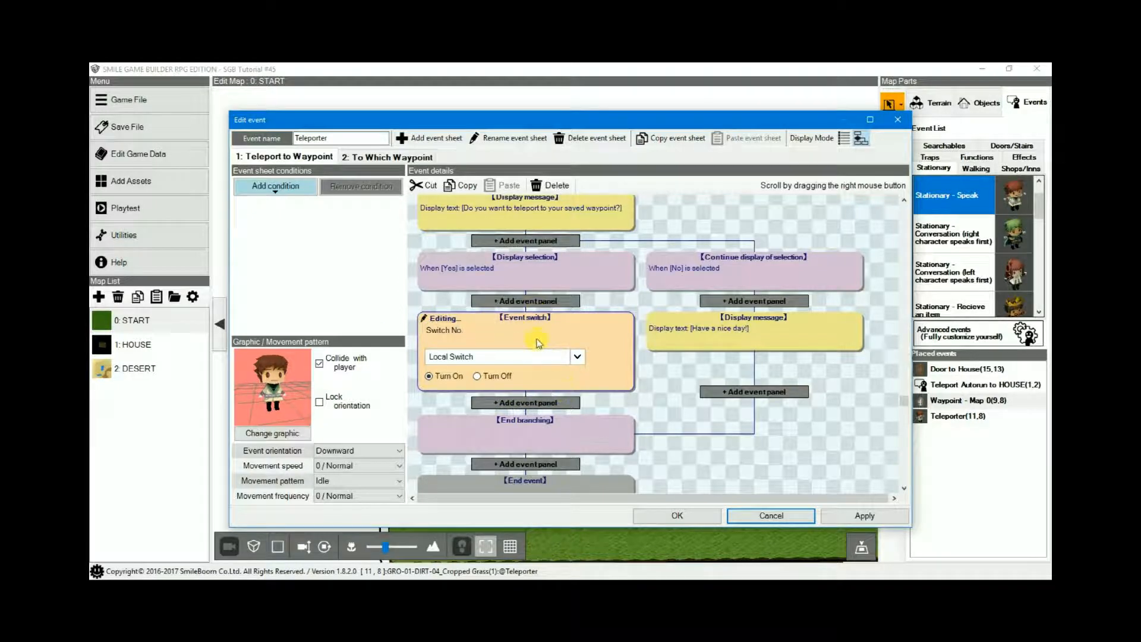
mouse_move(483, 344)
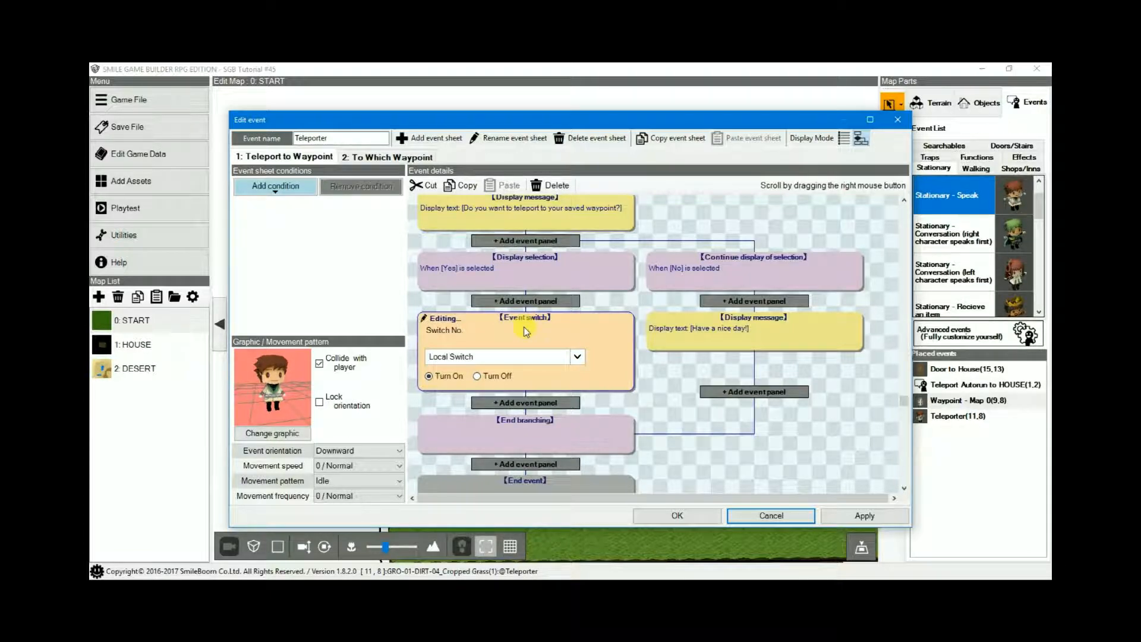
mouse_move(531, 336)
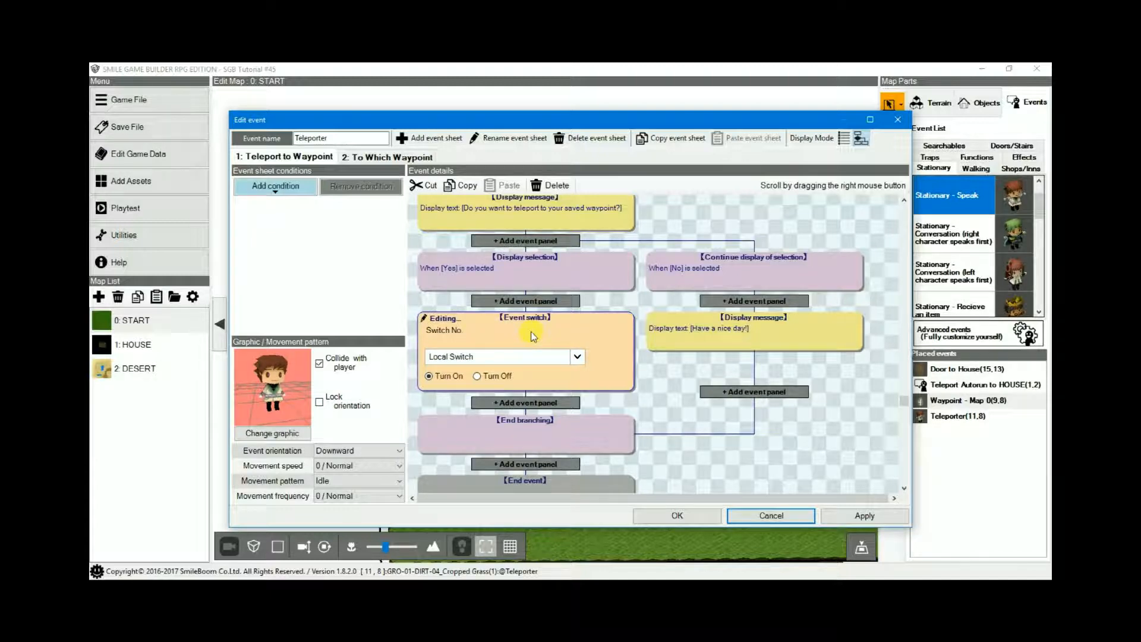
mouse_move(400, 211)
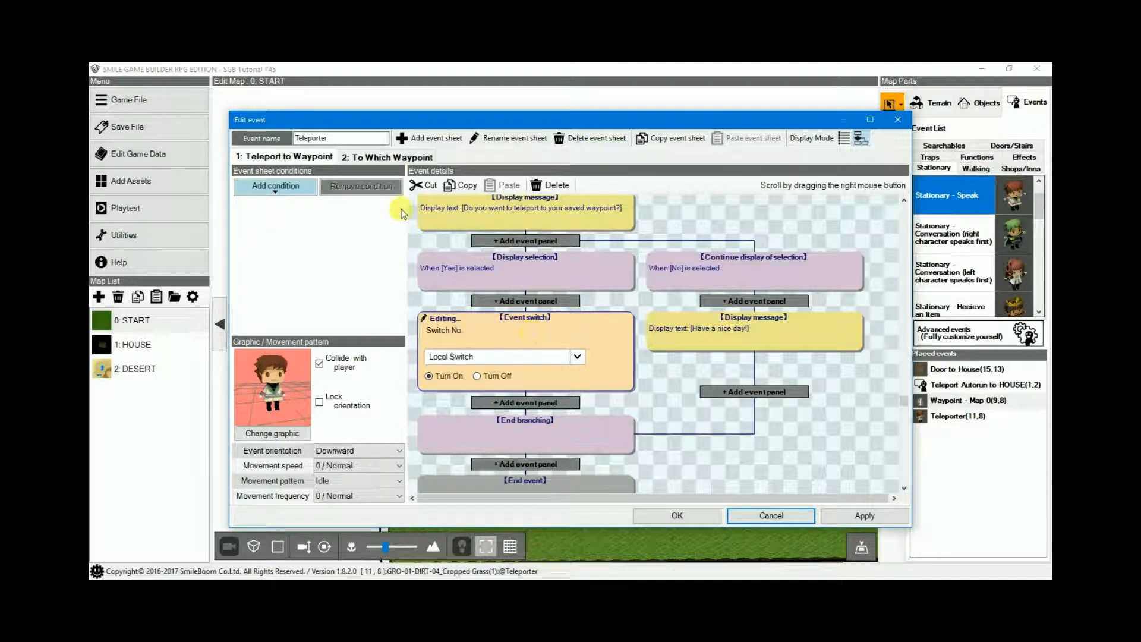
mouse_move(414, 227)
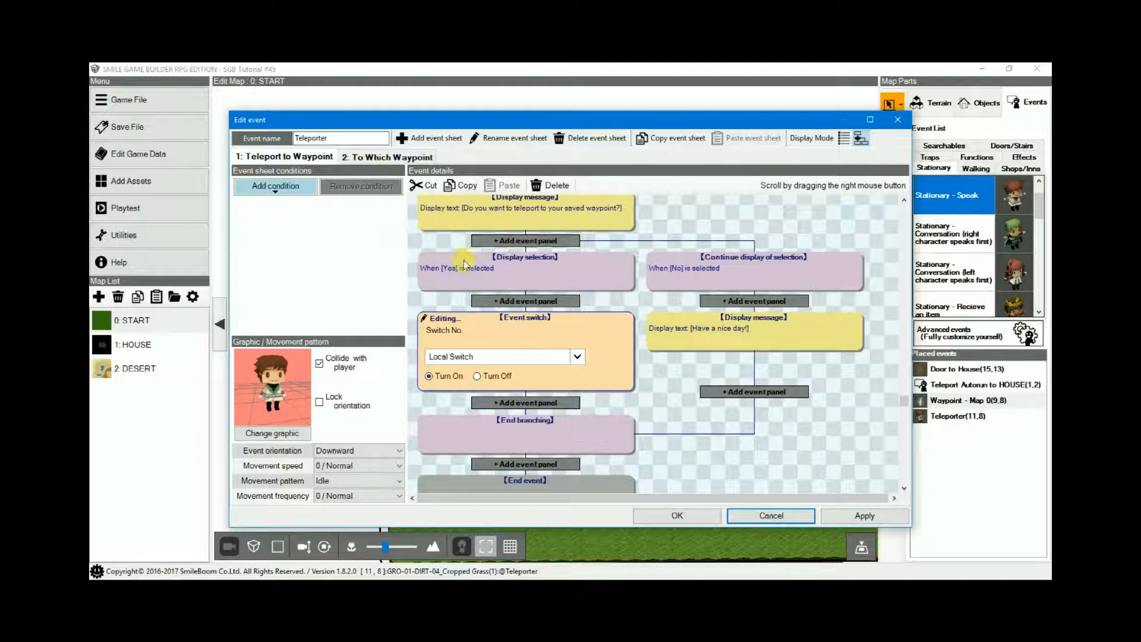
mouse_move(579, 309)
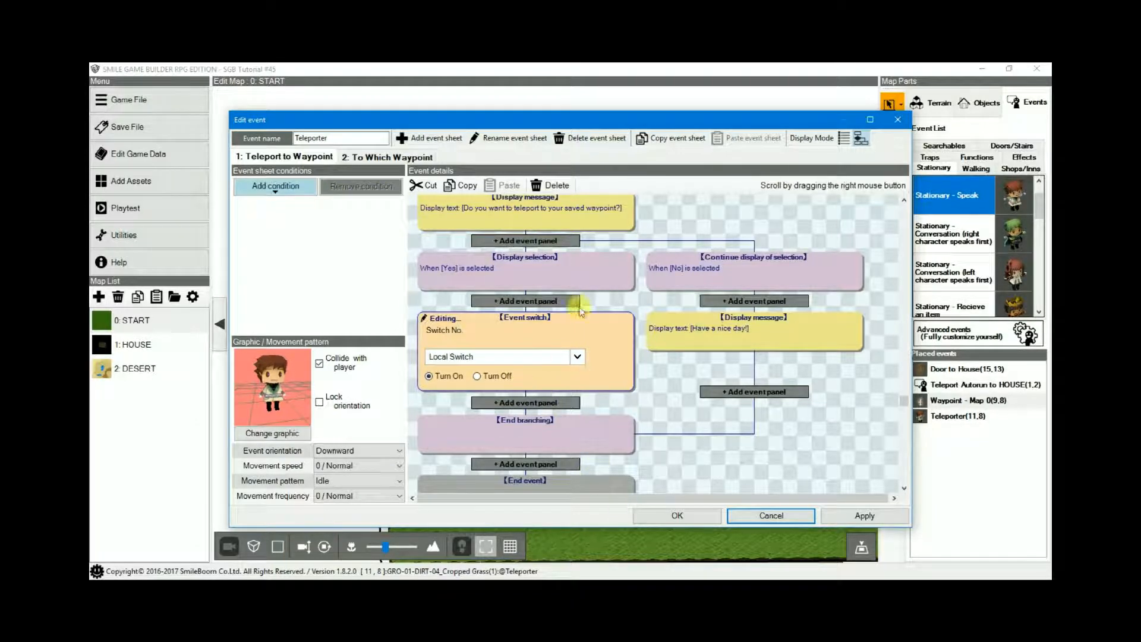
mouse_move(557, 284)
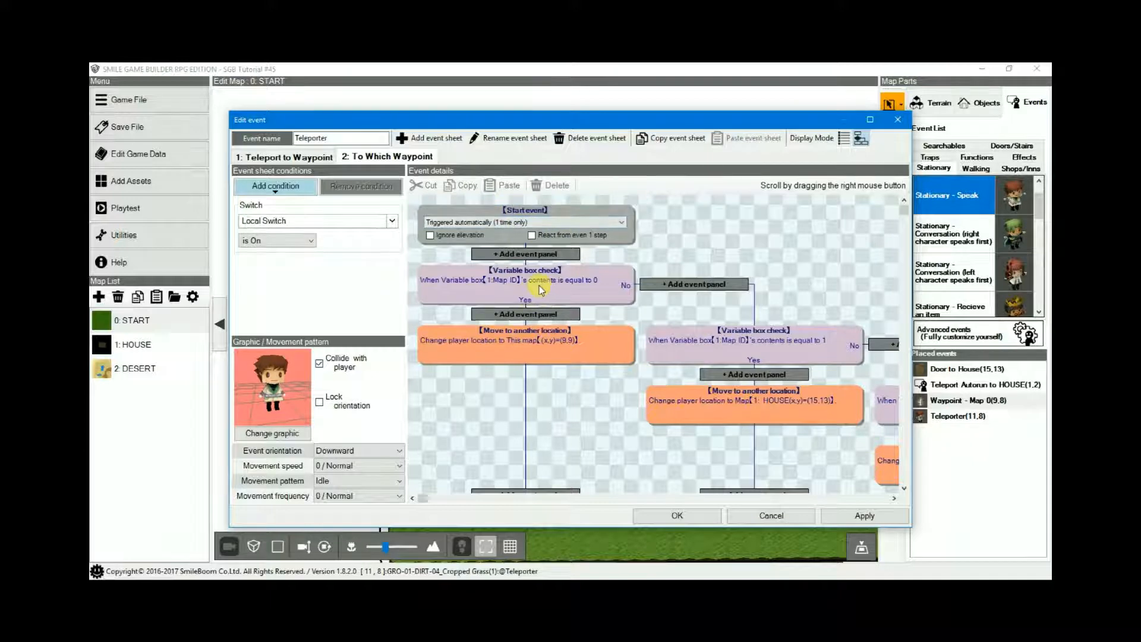
Inspect the To Which Waypoint sheet's Map ID checks and Move panels, then cancel out.
scroll("down", 3)
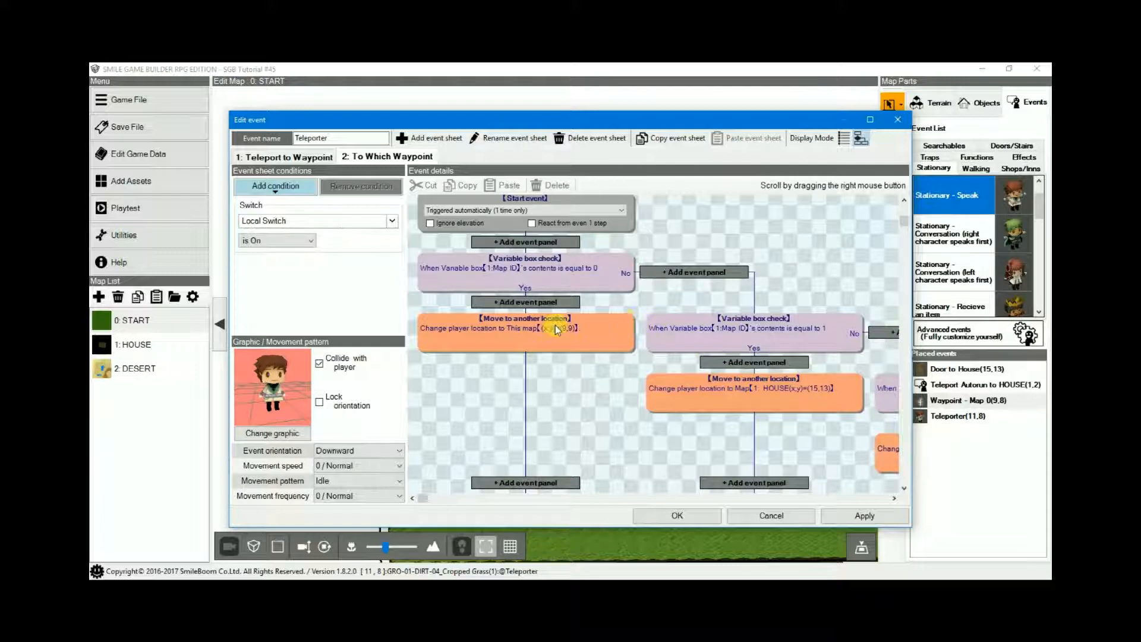
left_click(524, 328)
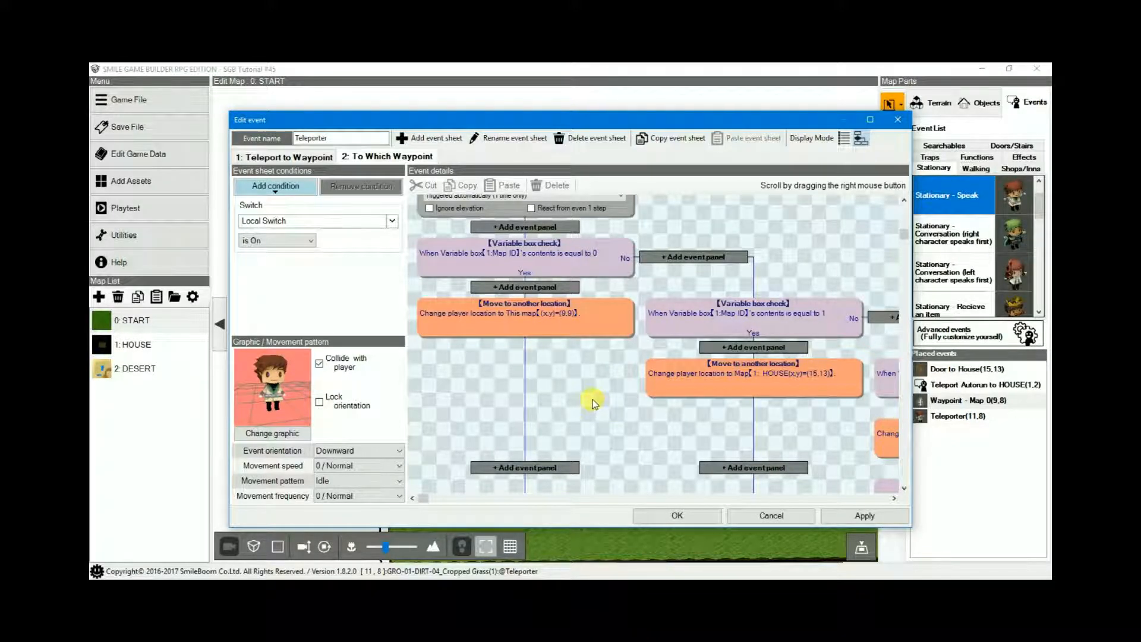
mouse_move(582, 363)
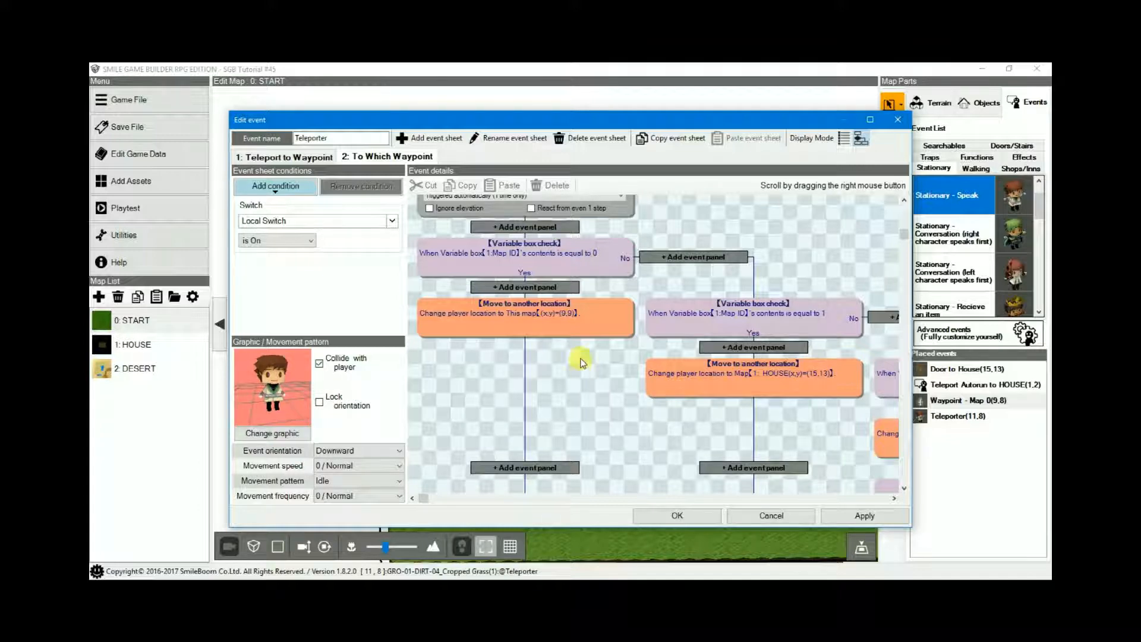
left_click(770, 515)
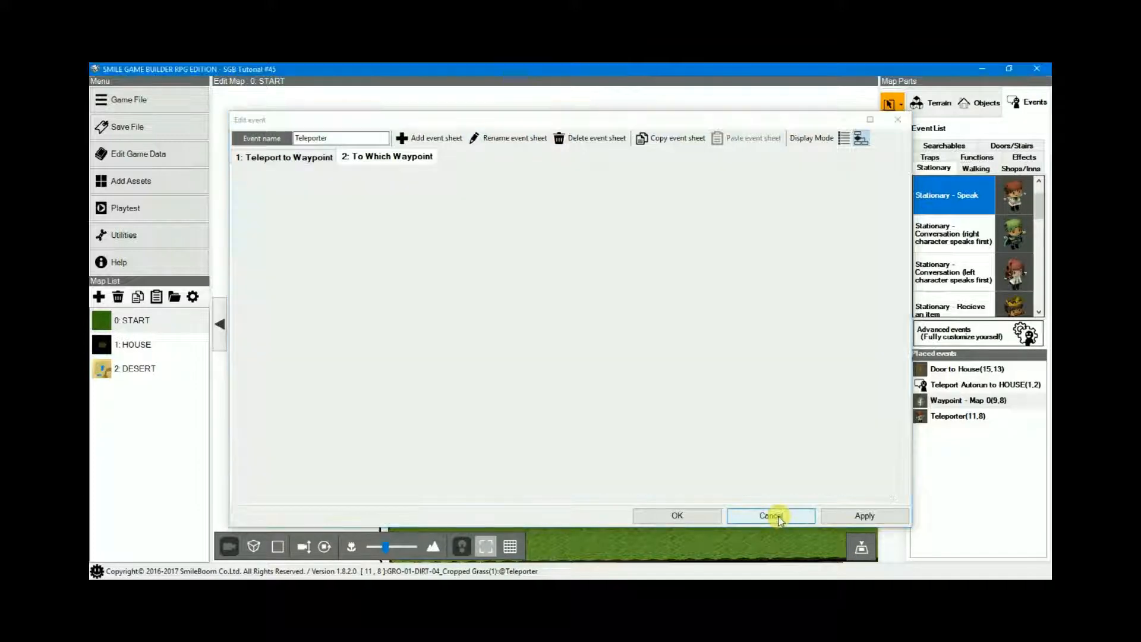
Visit the HOUSE map to check its waypoint and teleporter events, then return to START.
left_click(770, 515)
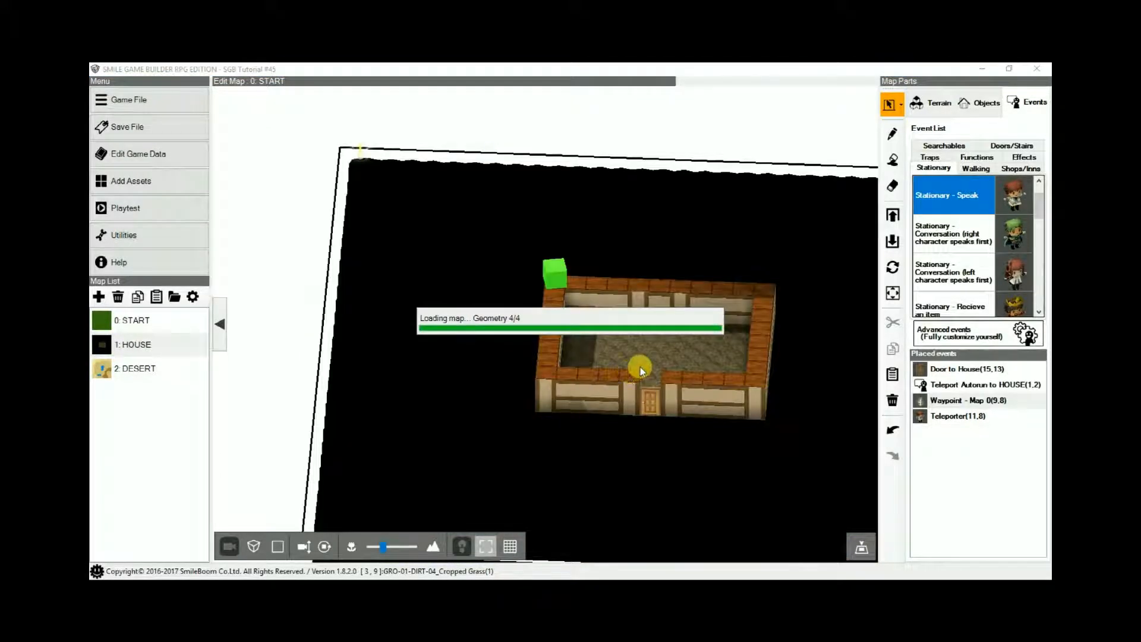
left_click(134, 345)
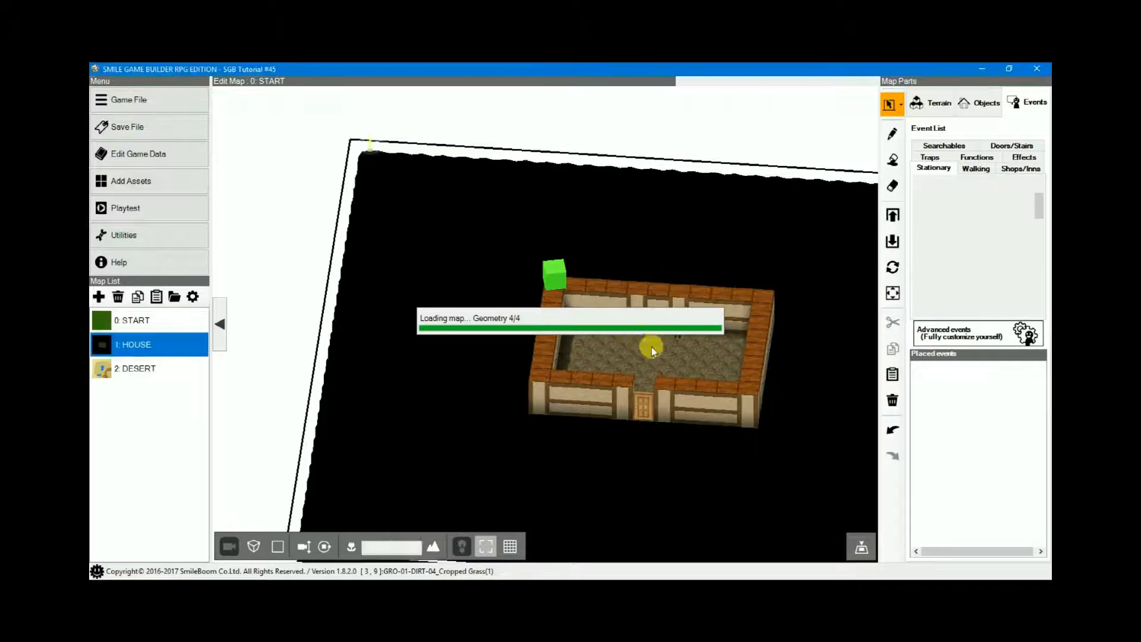
left_click(134, 344)
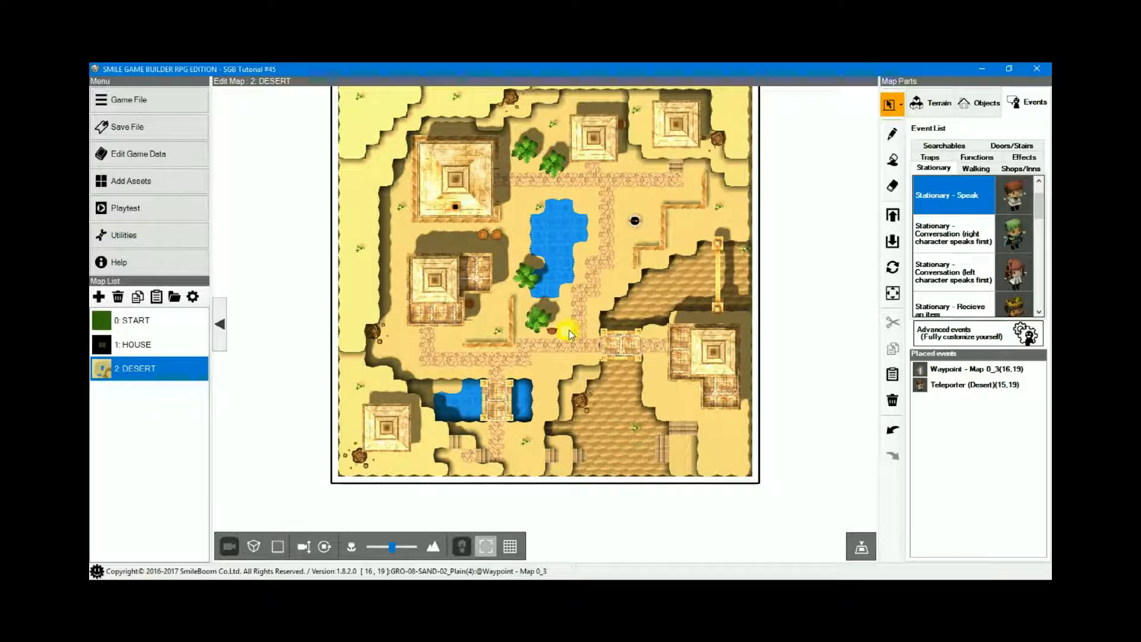
left_click(135, 320)
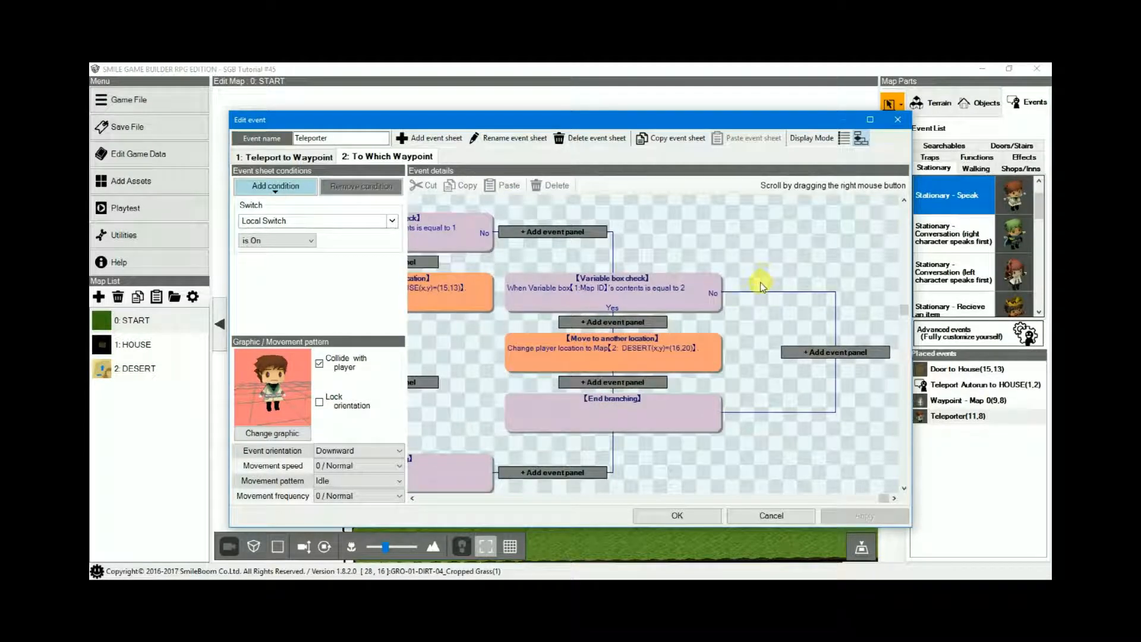
mouse_move(792, 282)
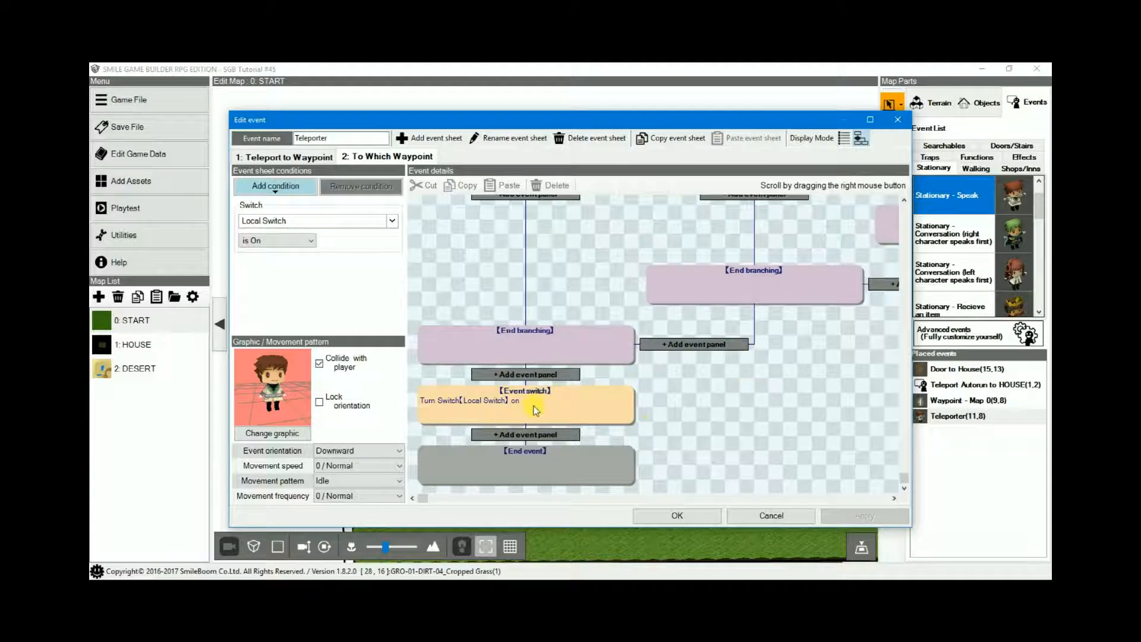
Set the waypoint sheet's local switch step to Turn Off and save the teleporter event.
double_click(524, 401)
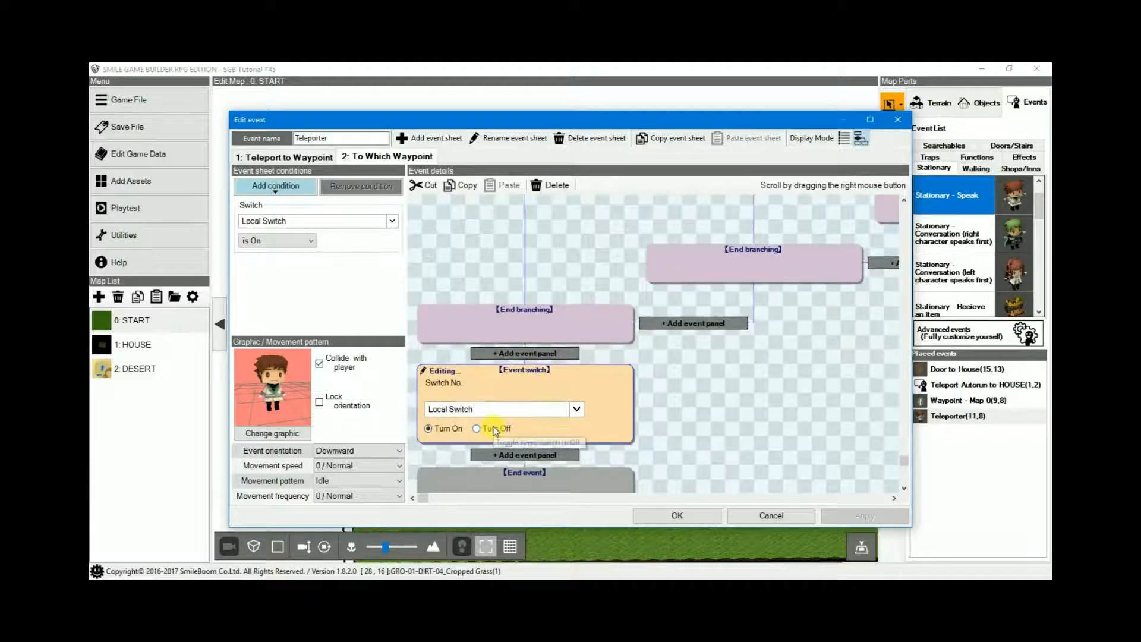
left_click(477, 428)
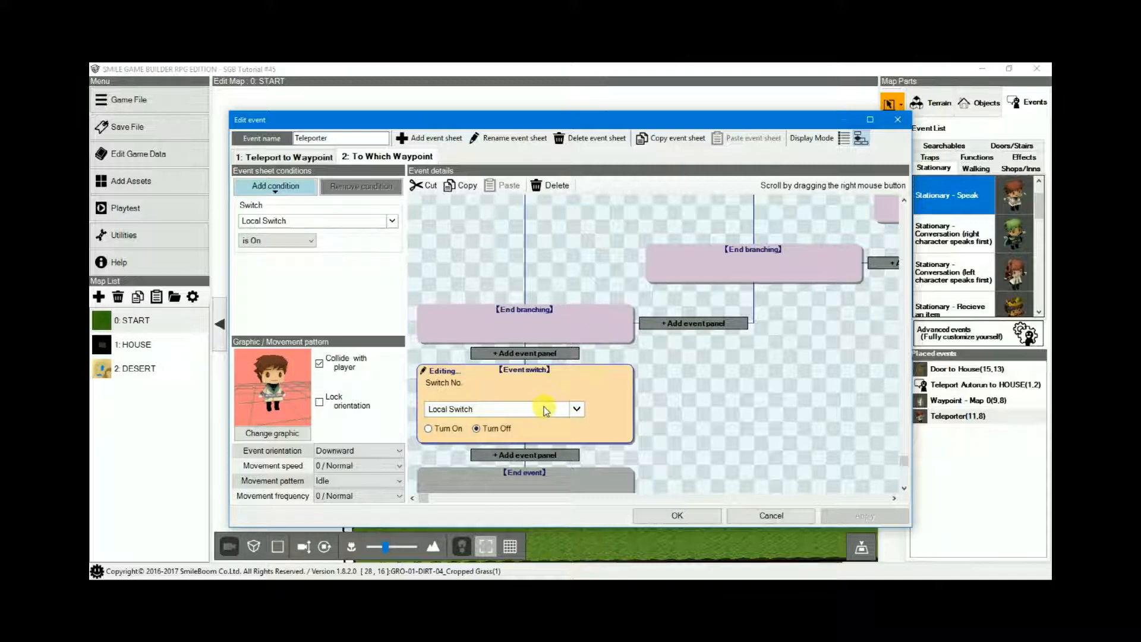
mouse_move(726, 501)
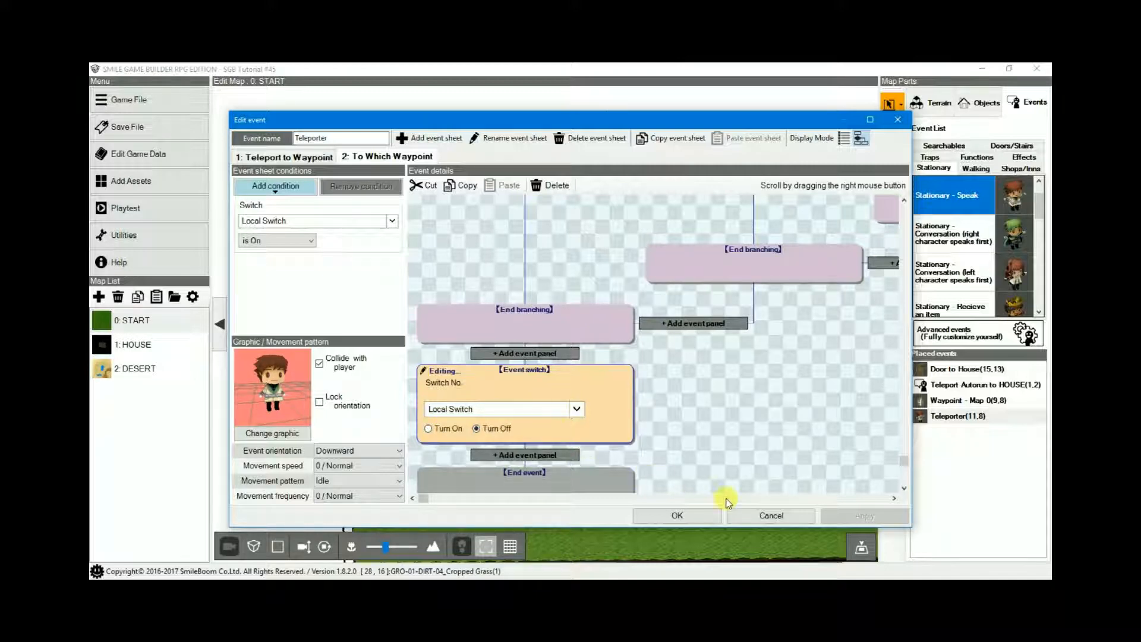
mouse_move(615, 360)
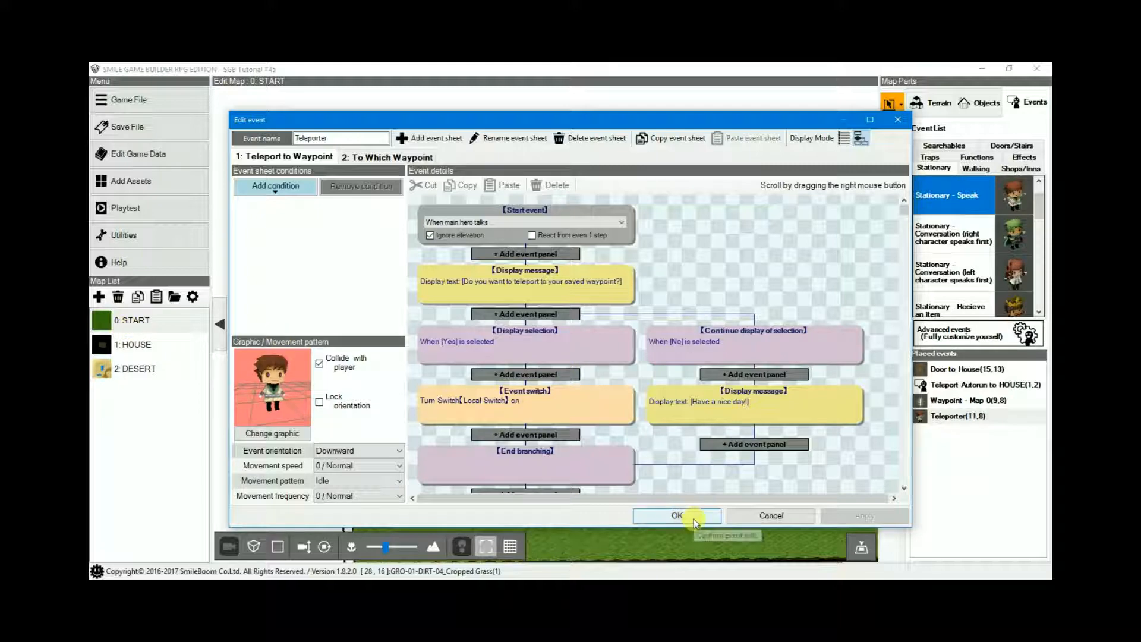
left_click(676, 514)
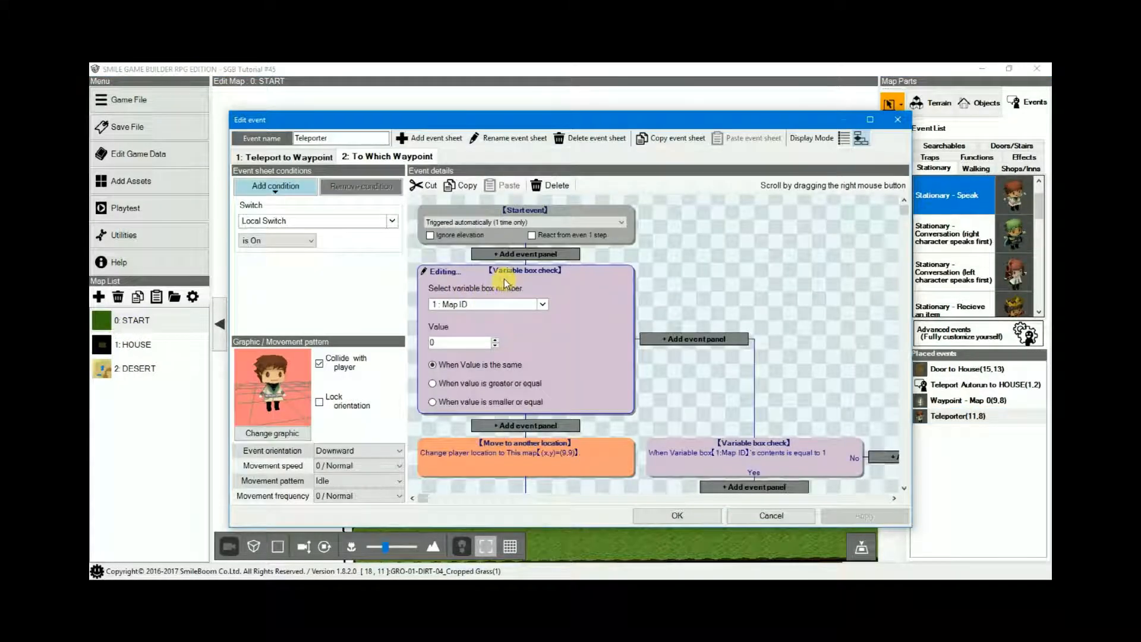
mouse_move(799, 435)
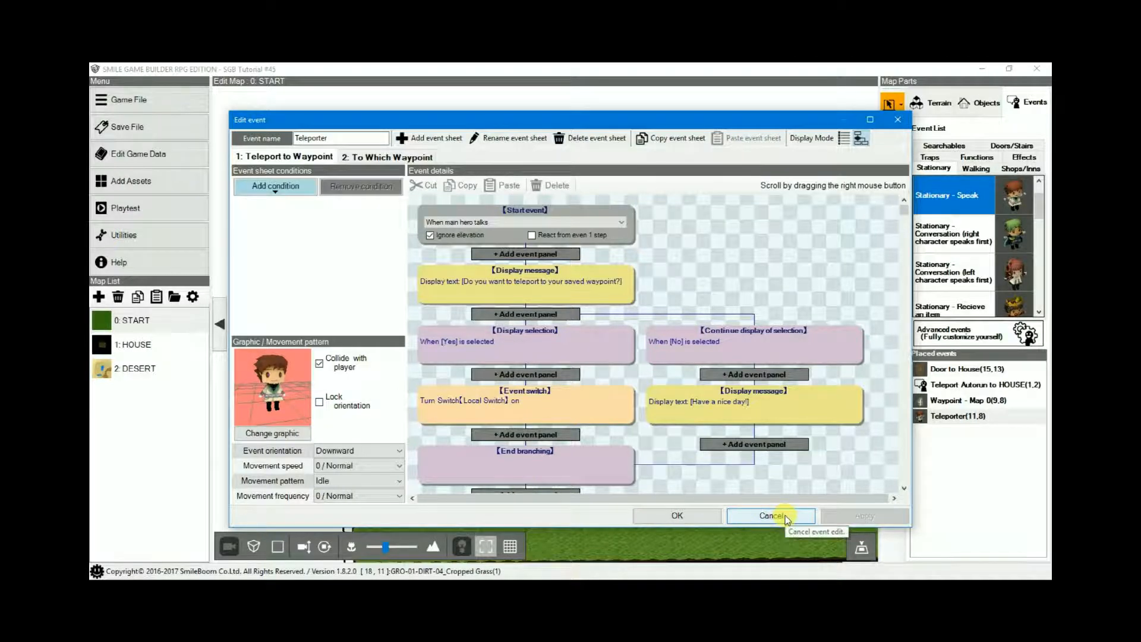
left_click(770, 514)
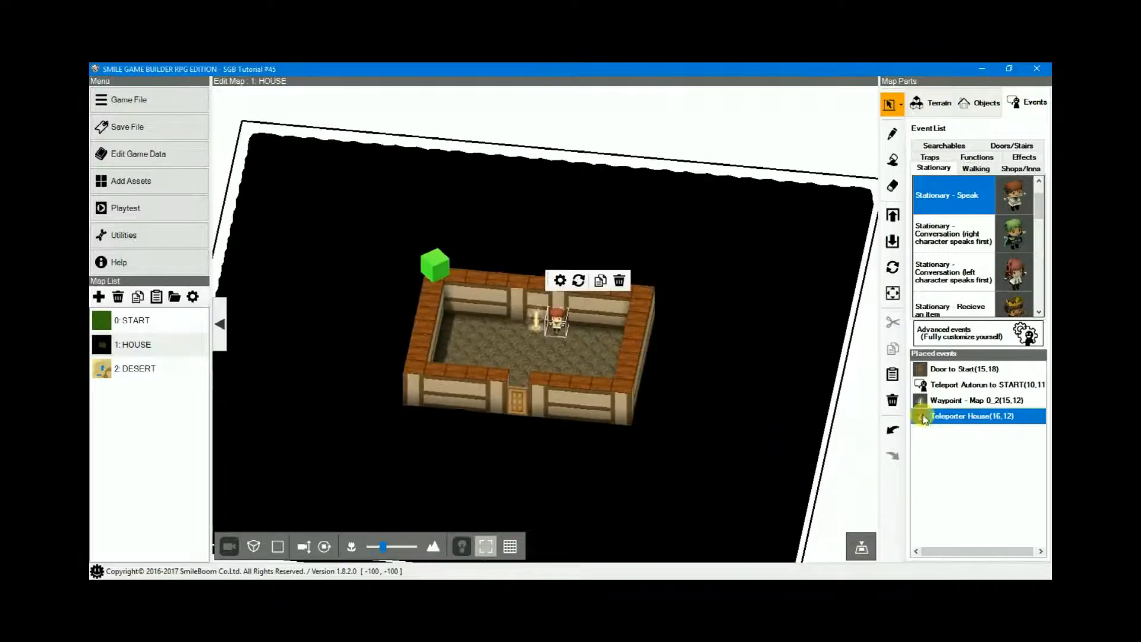
Review Teleporter House's SAVE, HEAL and Map ID TELEPORT choices and cancel unchanged.
double_click(973, 416)
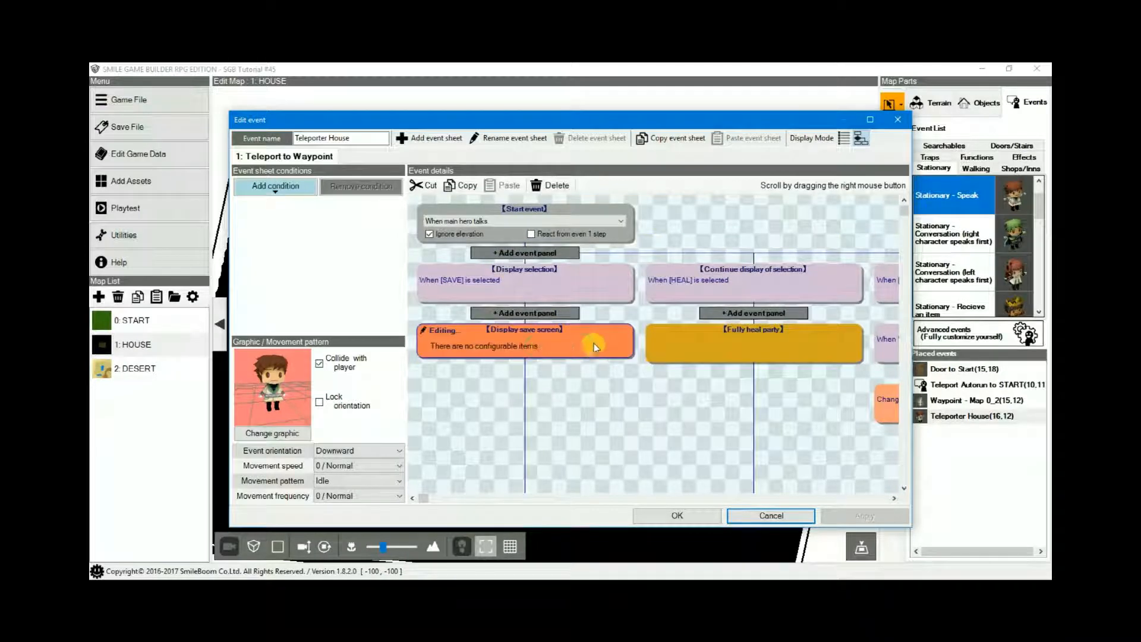
mouse_move(777, 288)
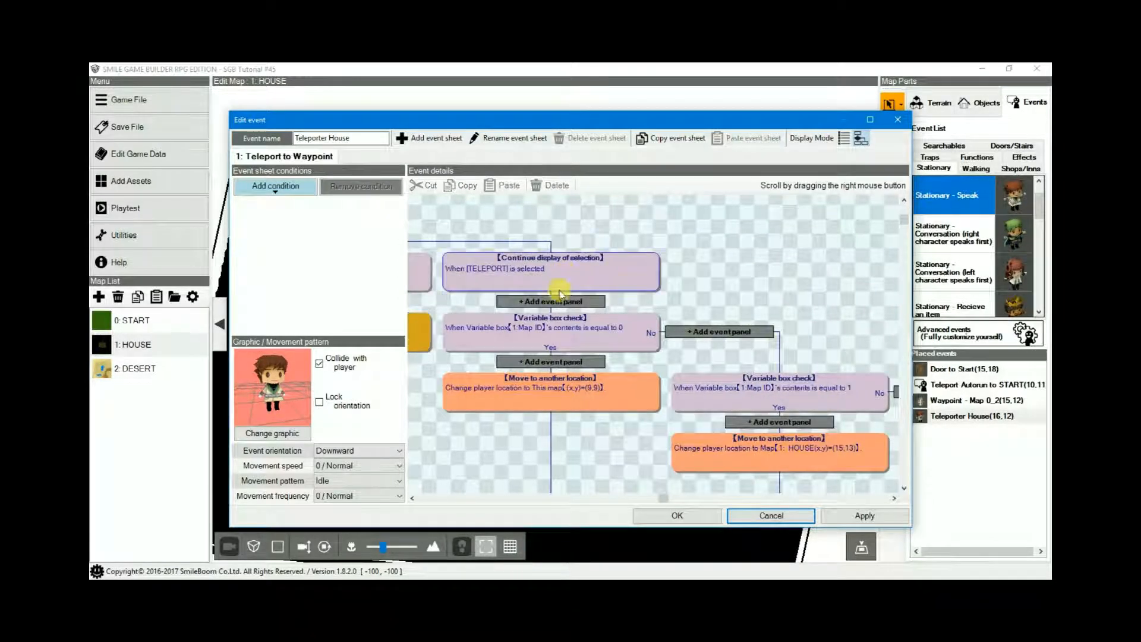
mouse_move(858, 350)
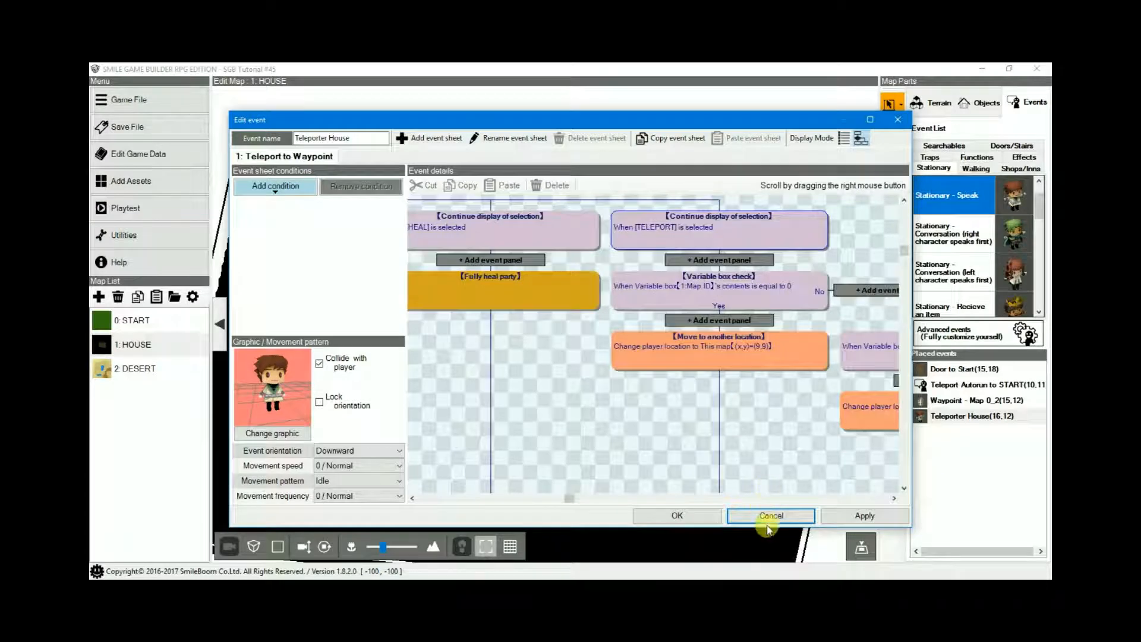
left_click(770, 515)
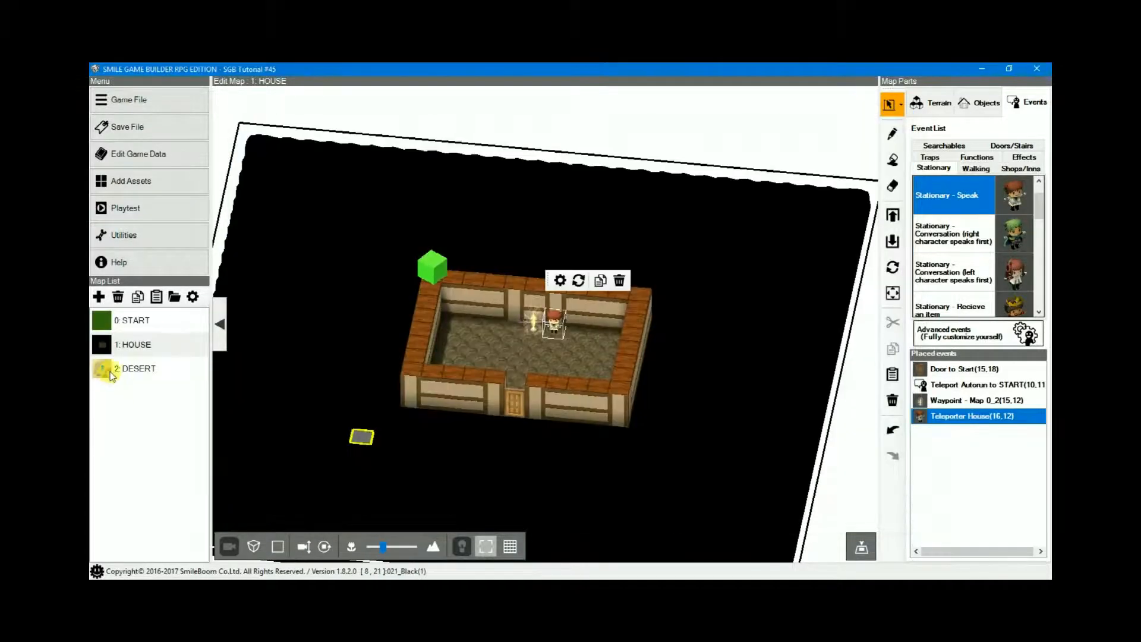
left_click(136, 368)
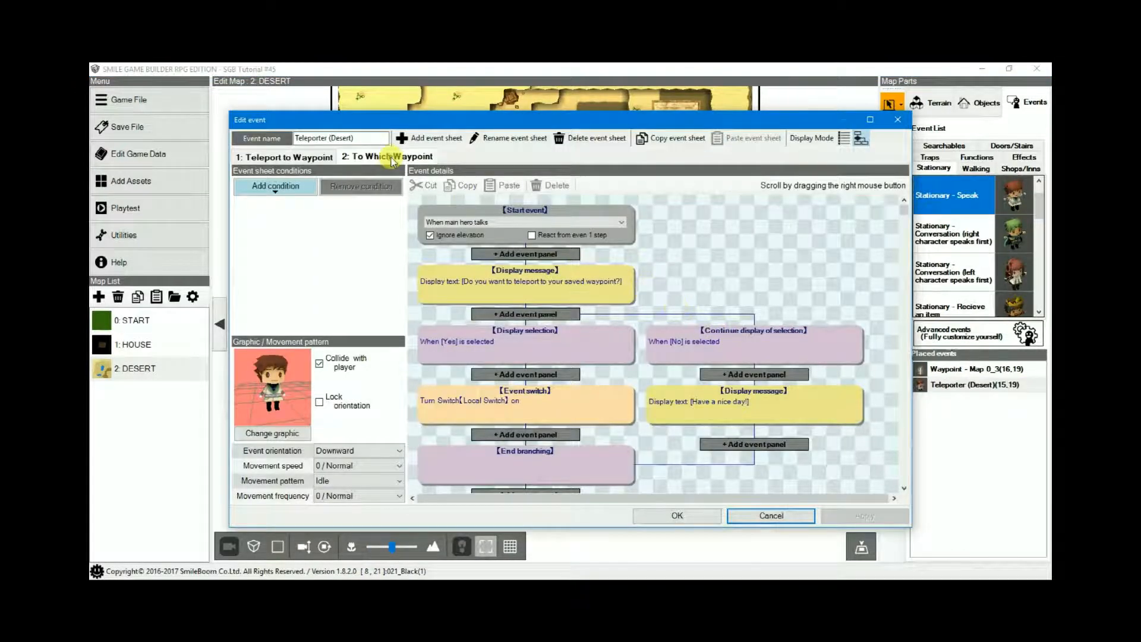
left_click(387, 157)
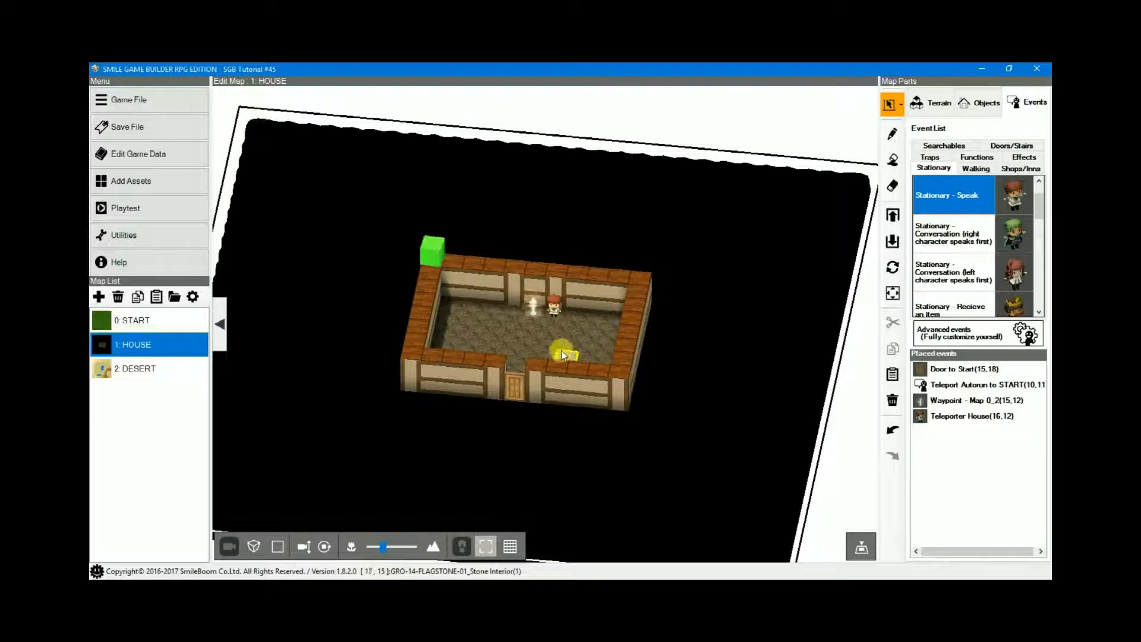
left_click_drag(569, 355, 553, 343)
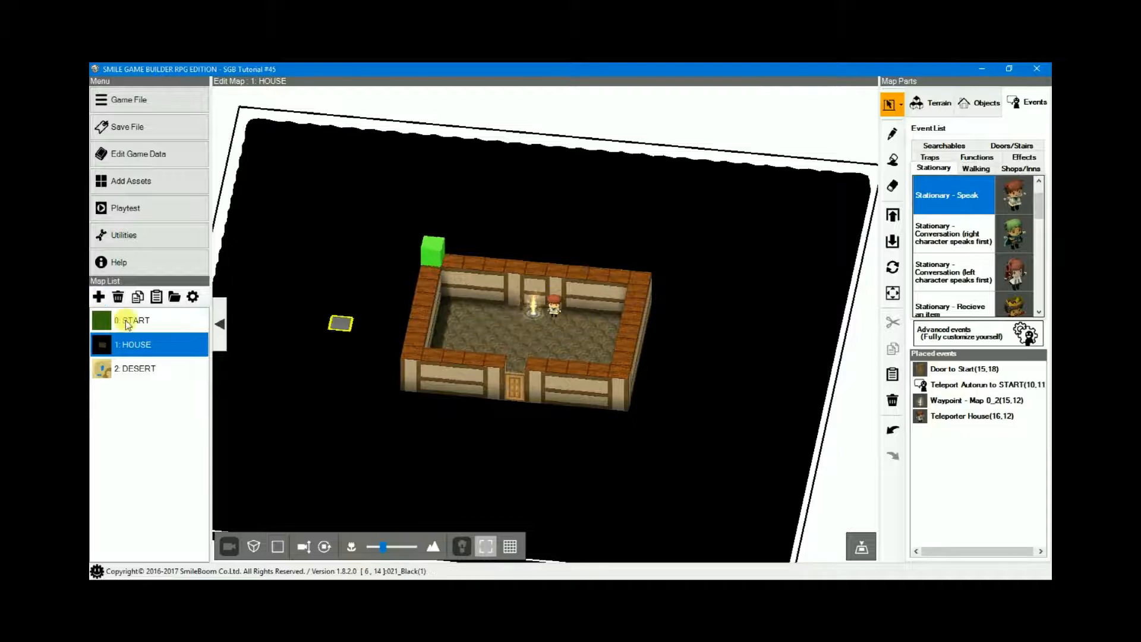
mouse_move(109, 328)
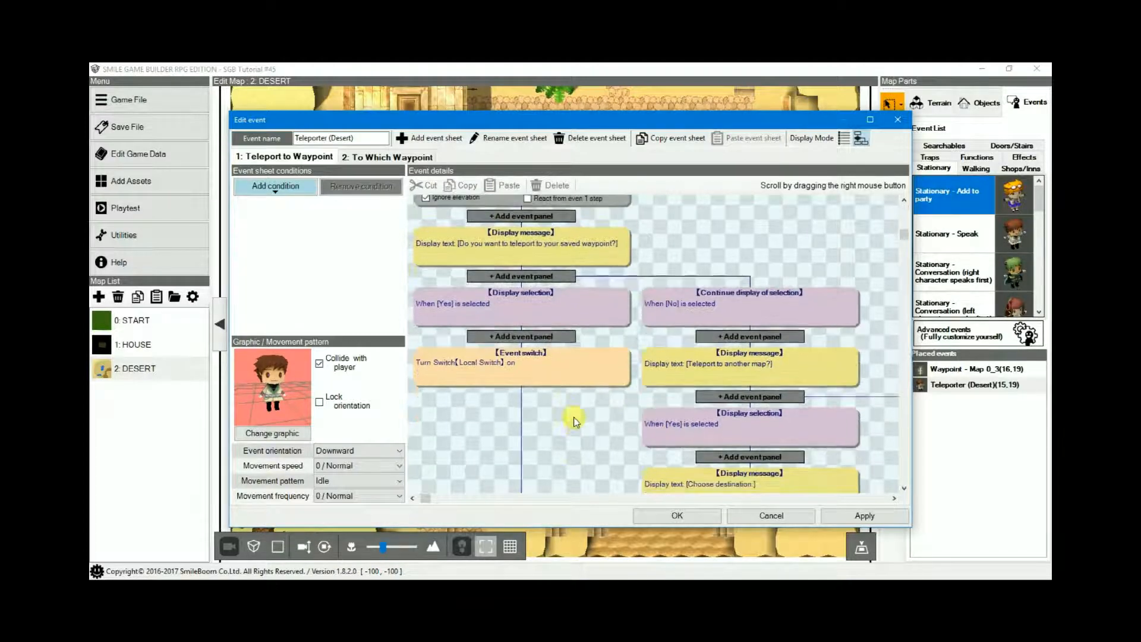
mouse_move(528, 244)
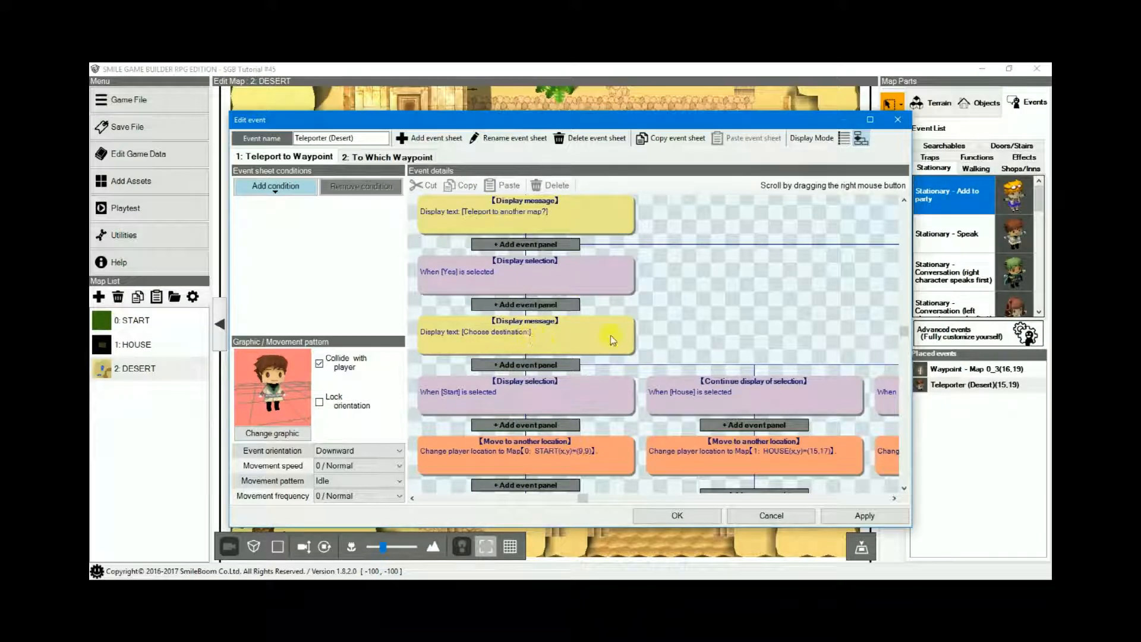
Bring up the destination picker for the Desert teleporter's Start option on the START map.
scroll("down", 3)
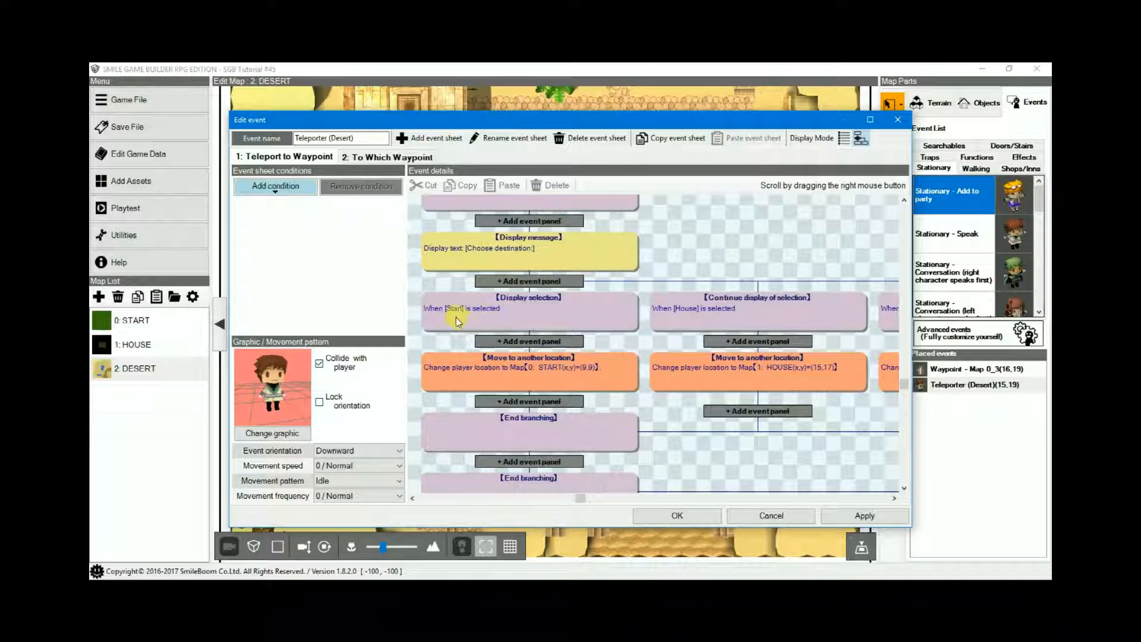
double_click(528, 302)
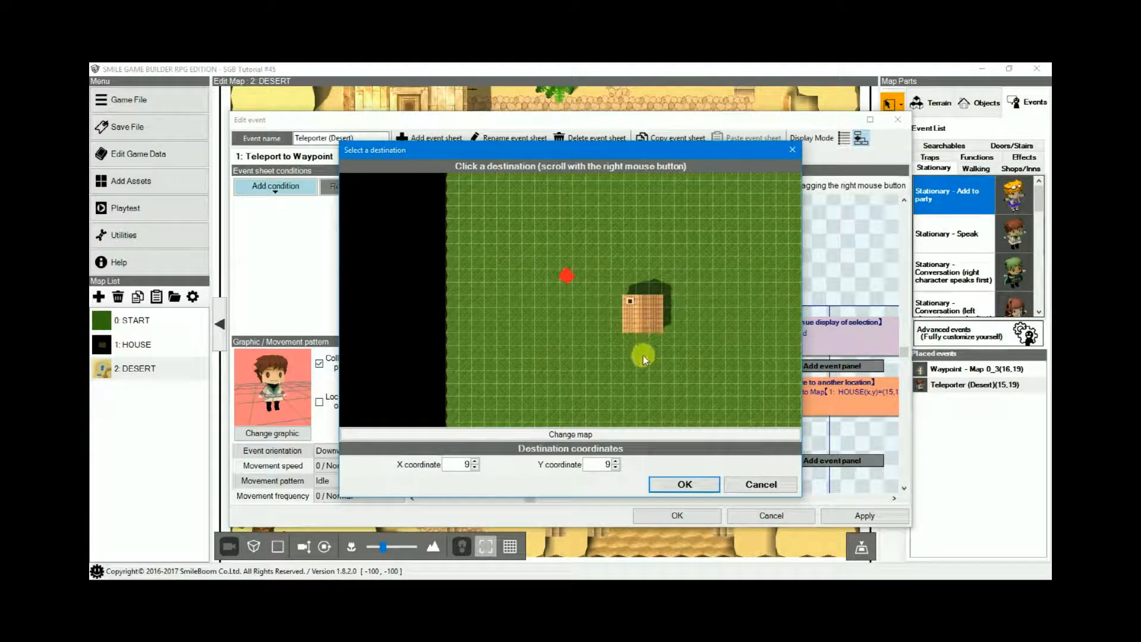
Set the Desert teleporter's destinations: Start at 15,15, a tile inside HOUSE, and Desert at 20,28.
left_click(643, 352)
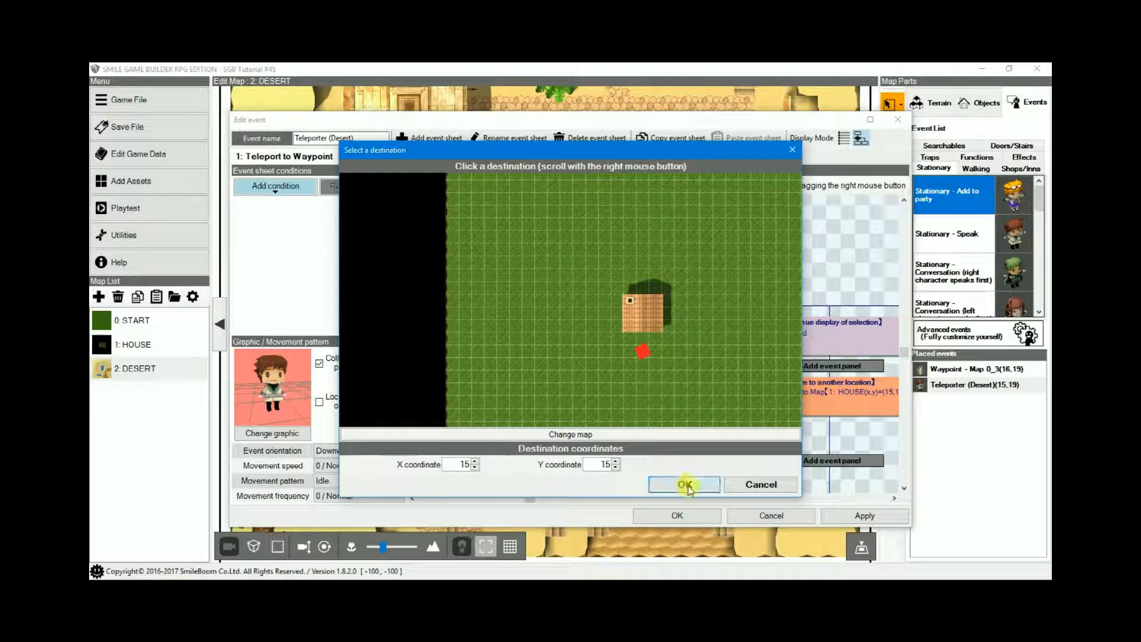
left_click(683, 484)
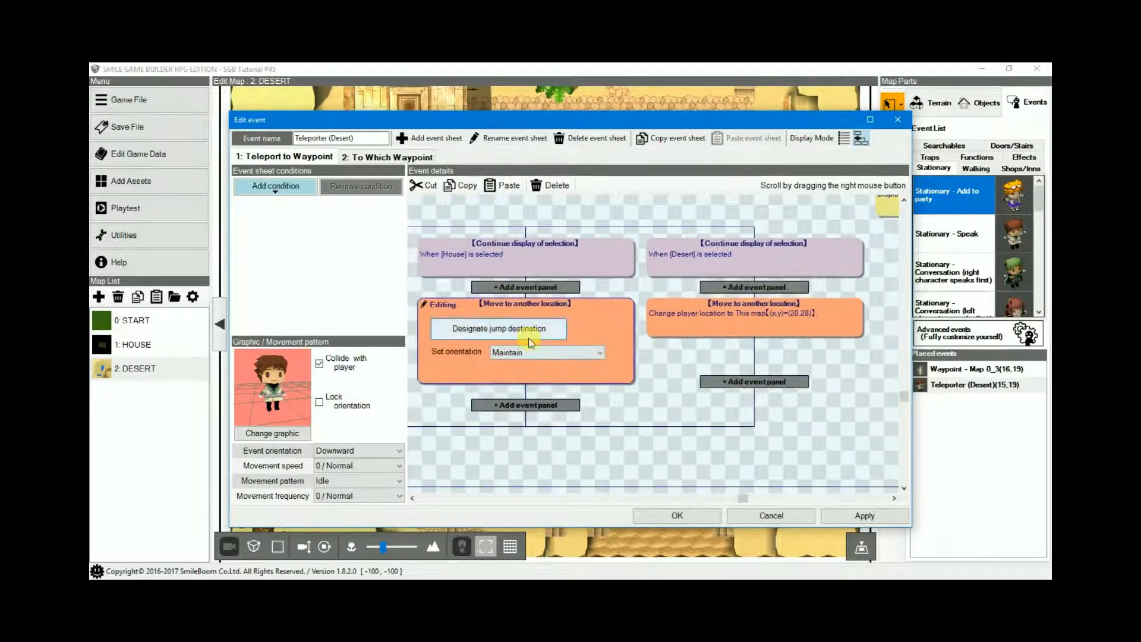
left_click(499, 328)
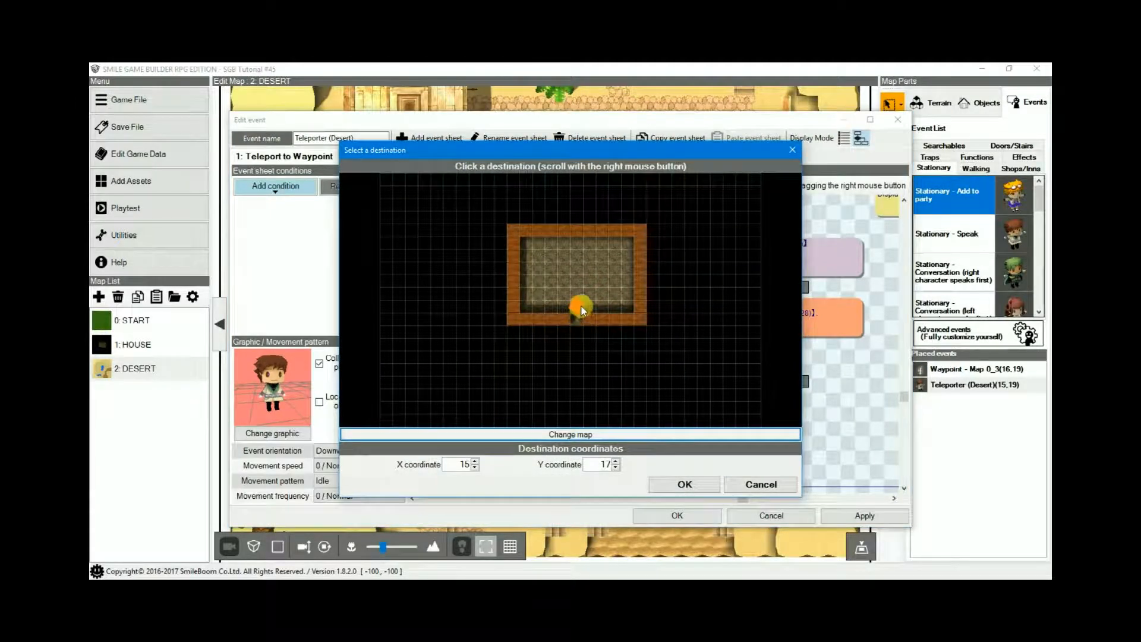
left_click(682, 483)
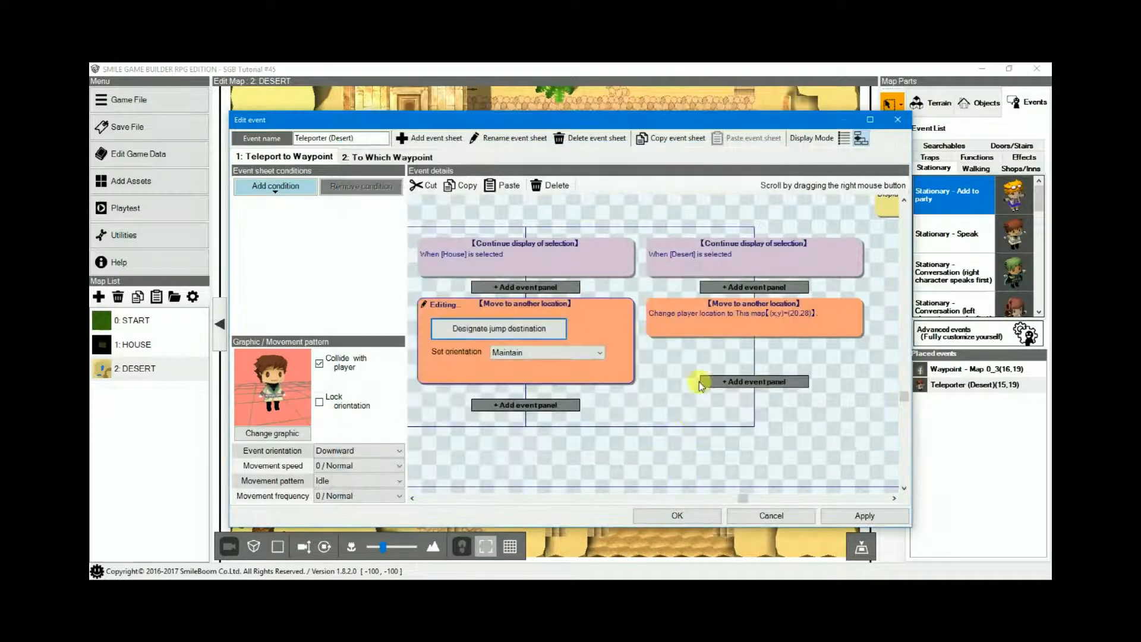
mouse_move(750, 322)
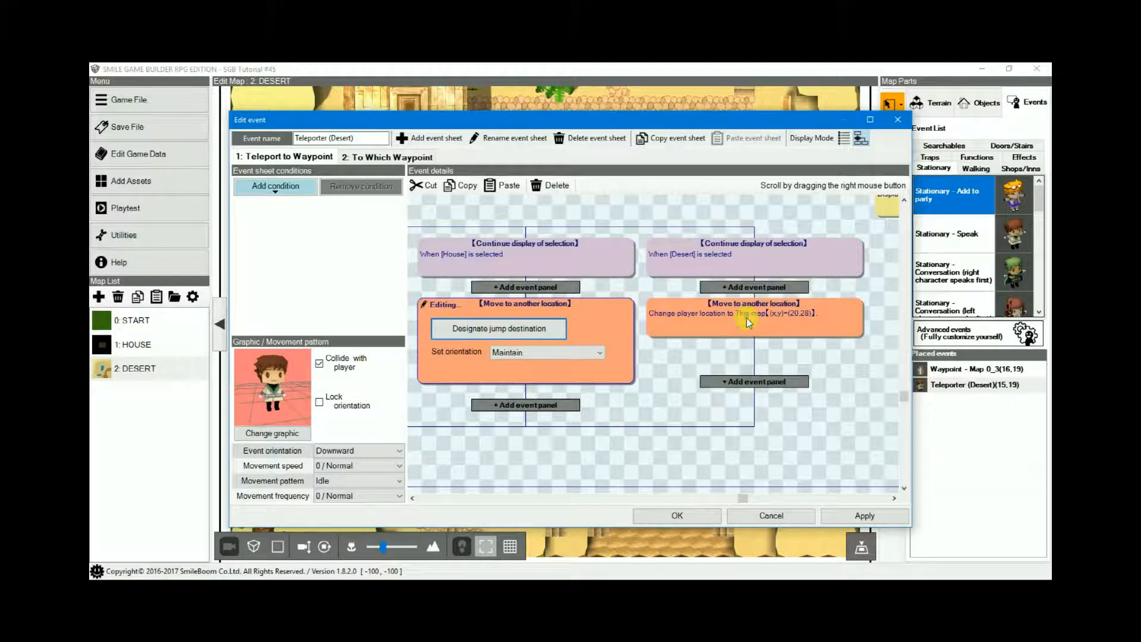
left_click(498, 328)
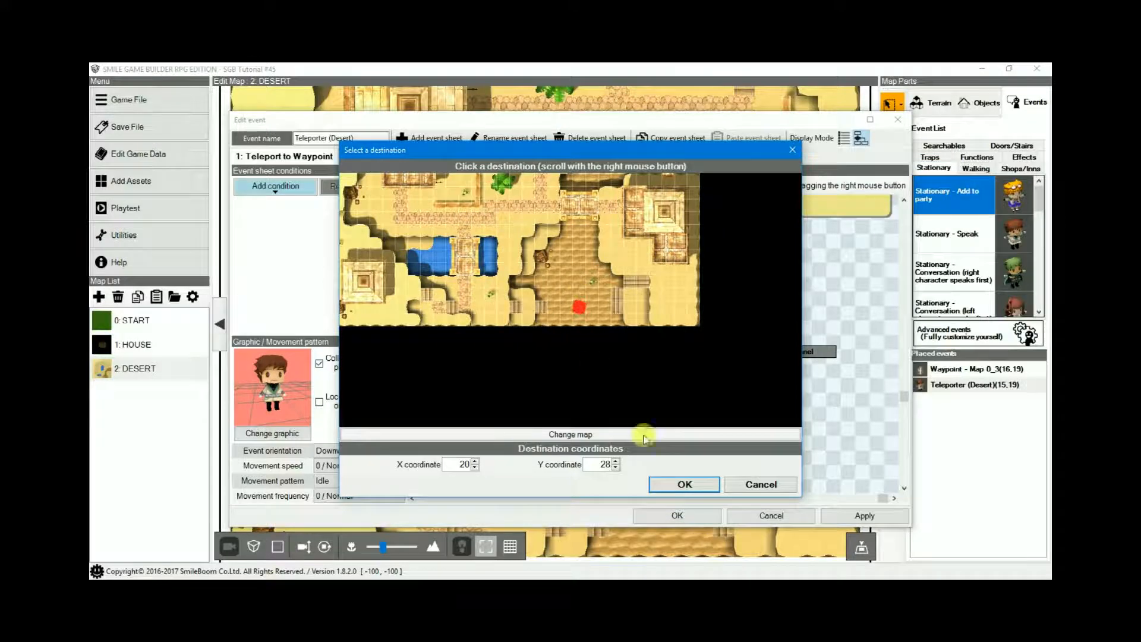
left_click(682, 483)
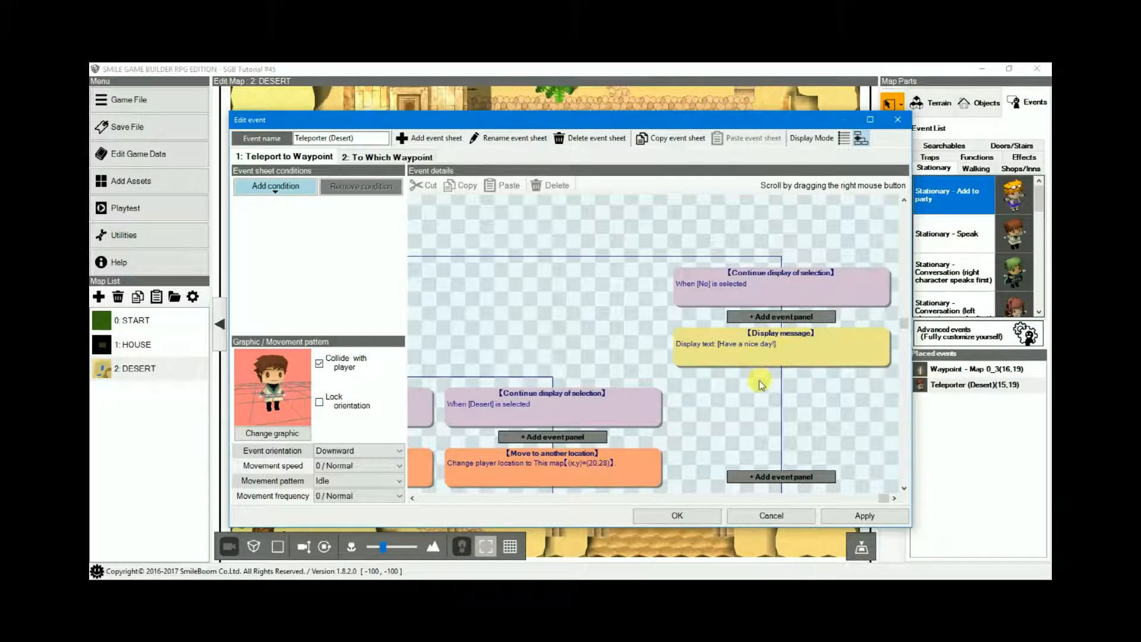
Close the Desert teleporter editor and review the Teleporter House event on the HOUSE map.
left_click_drag(759, 385, 589, 444)
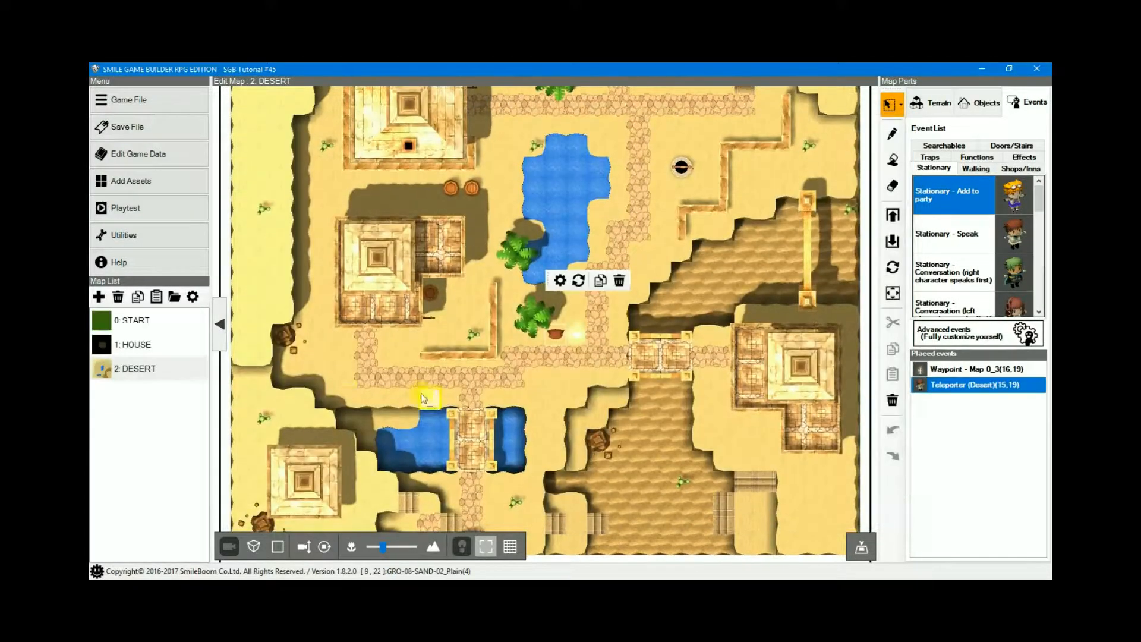
left_click(134, 344)
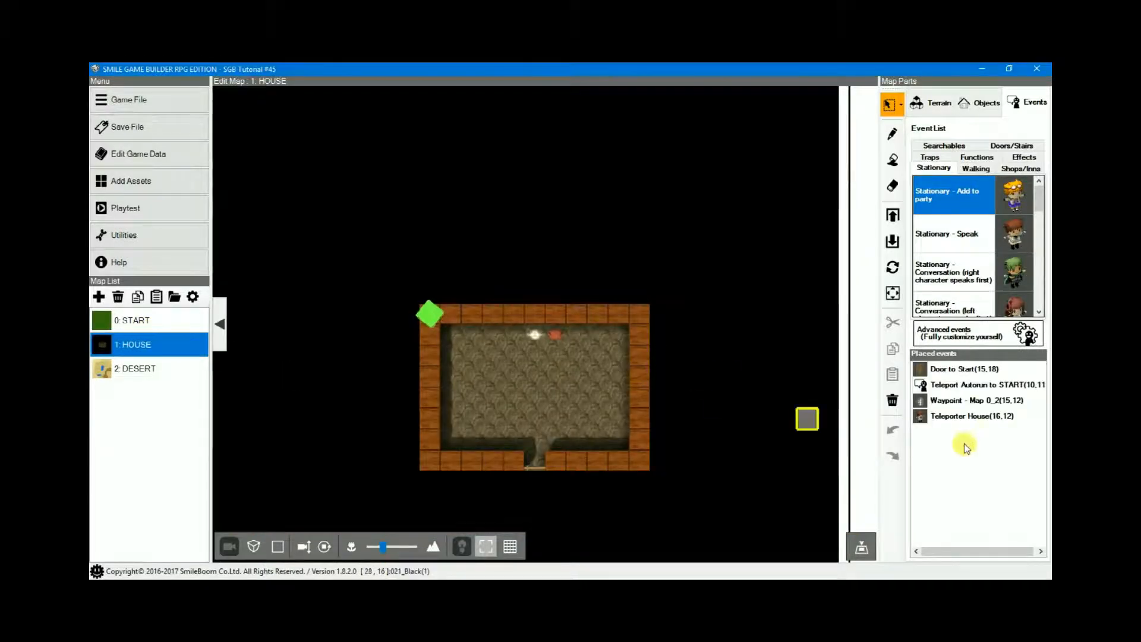
left_click(974, 416)
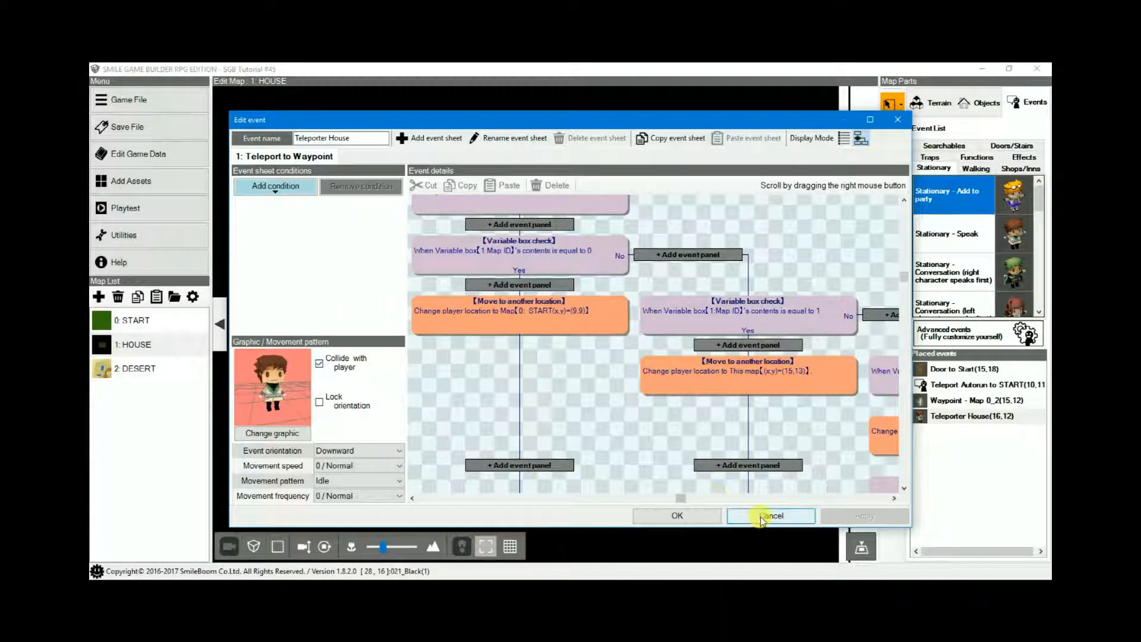
mouse_move(770, 514)
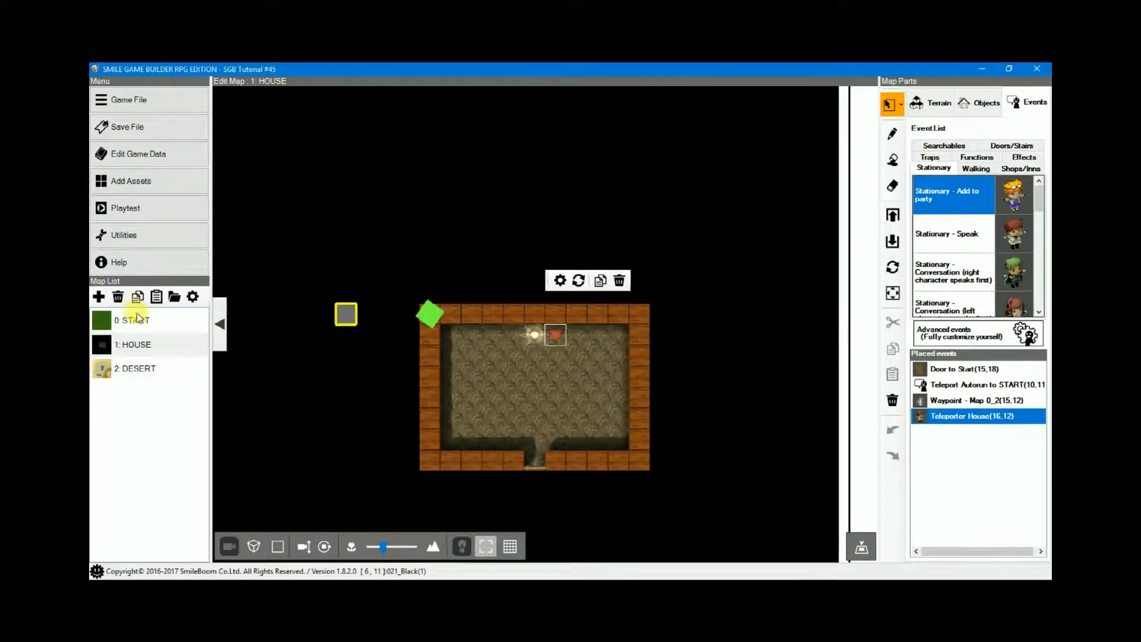
Review the START map's Teleporter event and accept it, leaving the START map open.
left_click(132, 319)
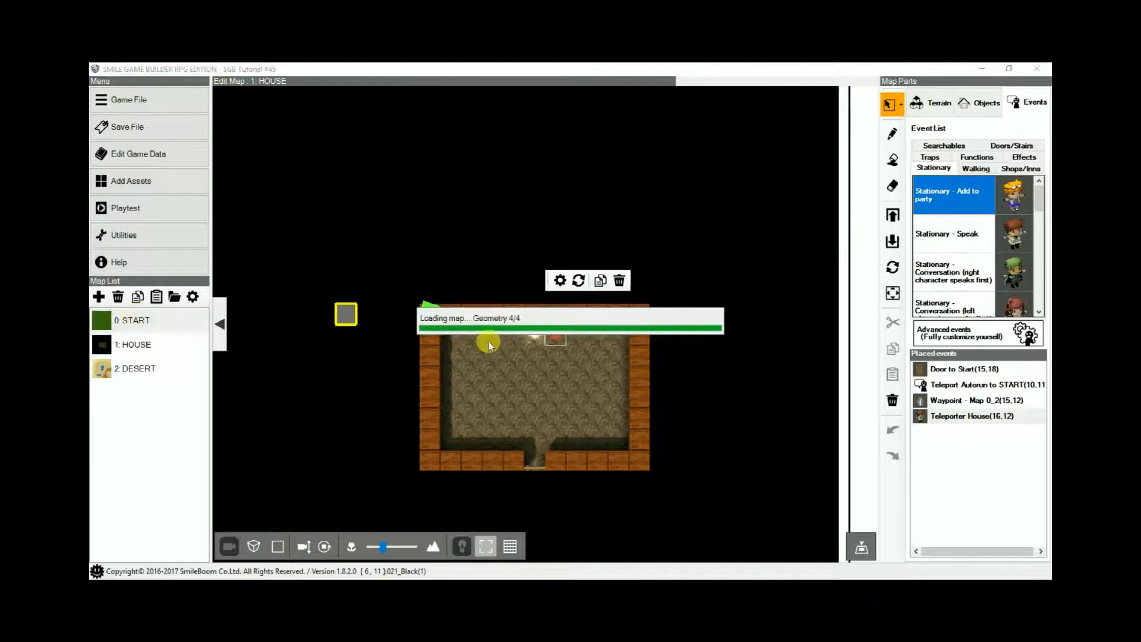
left_click(131, 319)
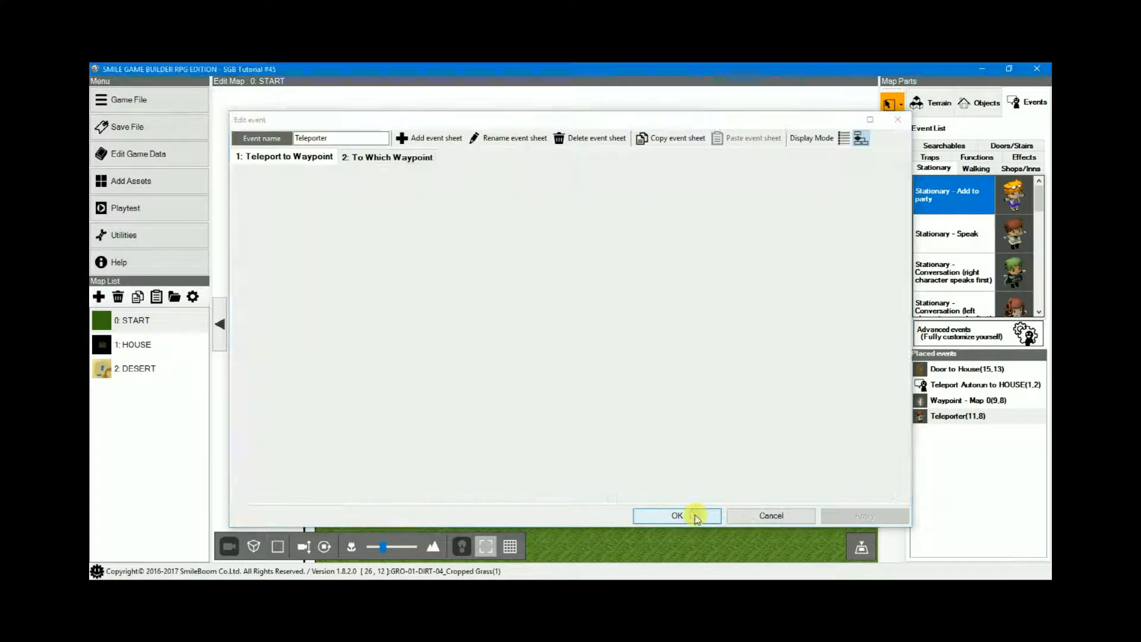
left_click(676, 514)
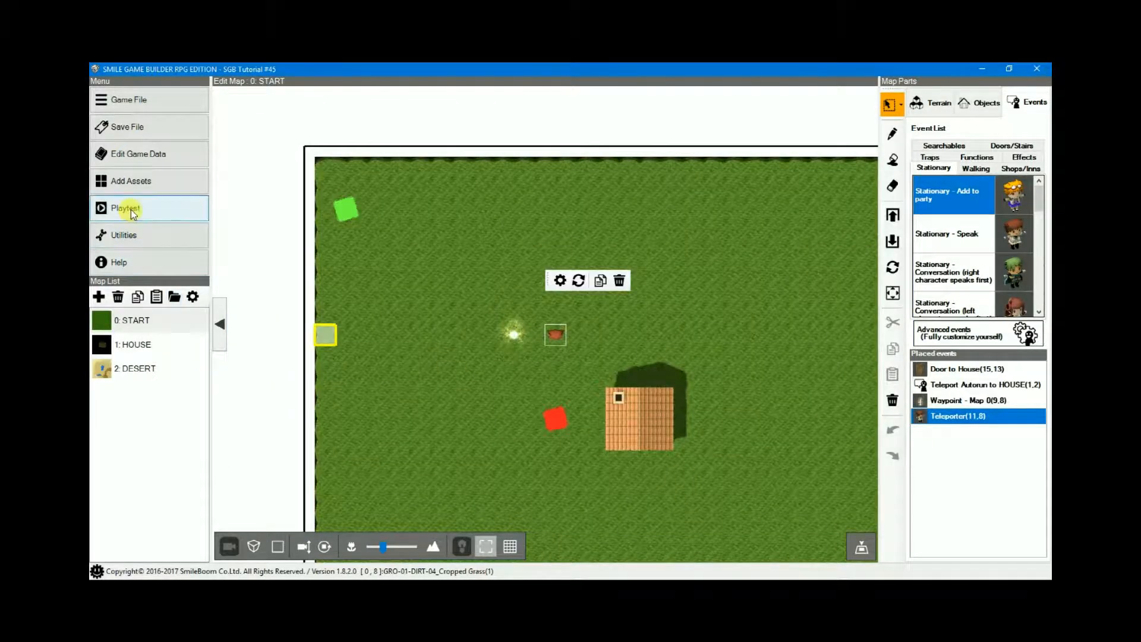
Start a playtest, save a waypoint at the teleporter and decline returning to it.
left_click(149, 208)
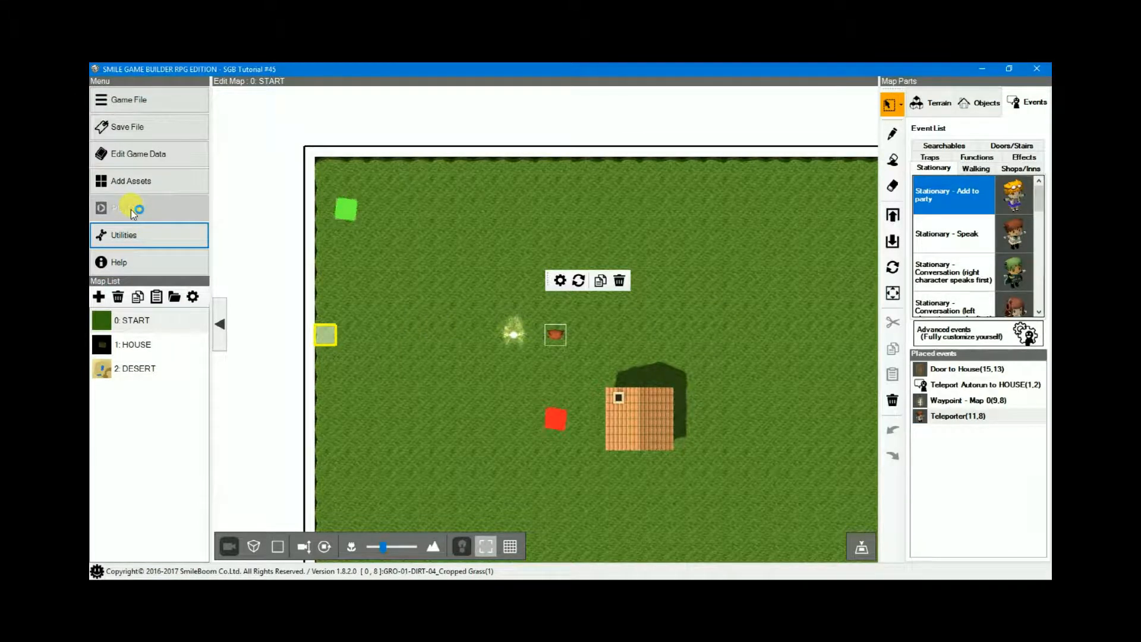
left_click(103, 207)
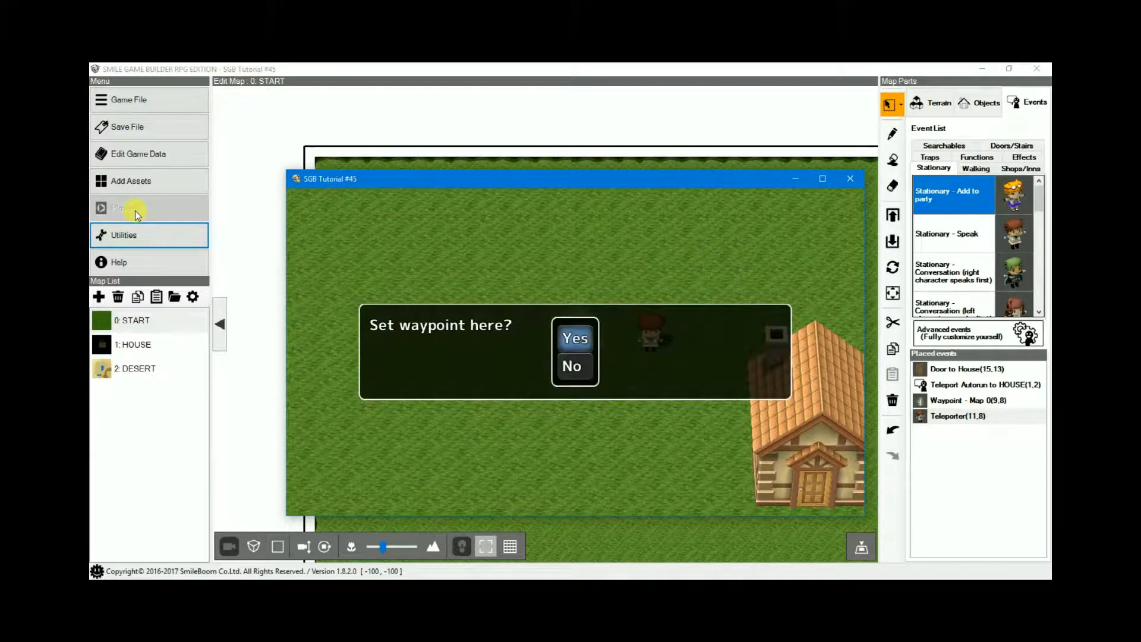
left_click(574, 338)
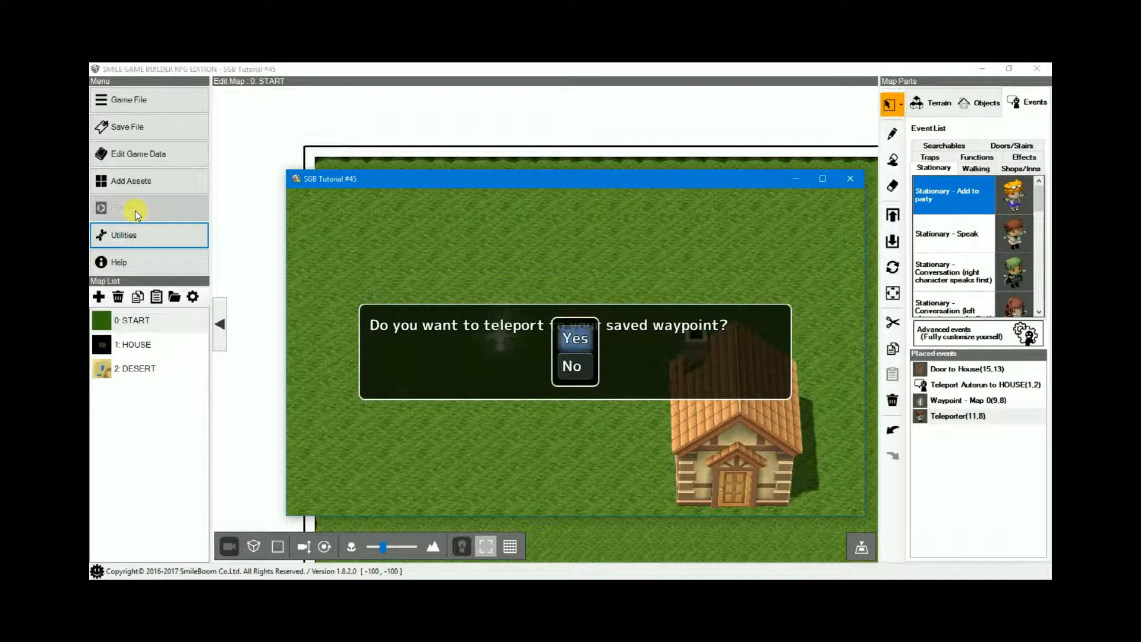
left_click(575, 337)
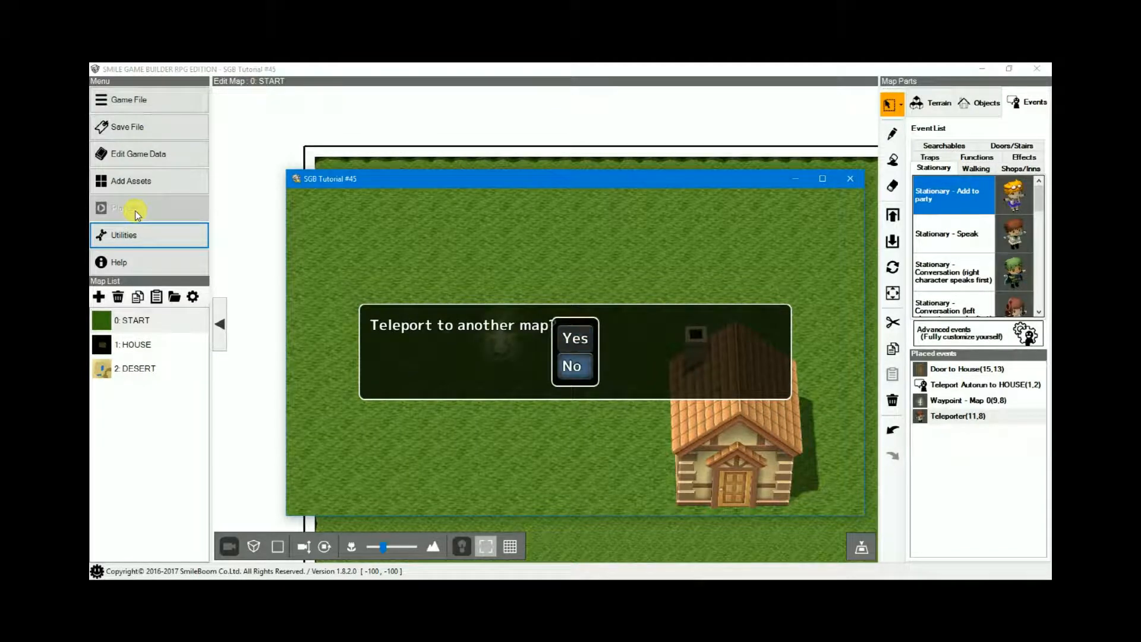
Teleport to the Desert map via the destination menu, then back to Start.
left_click(574, 337)
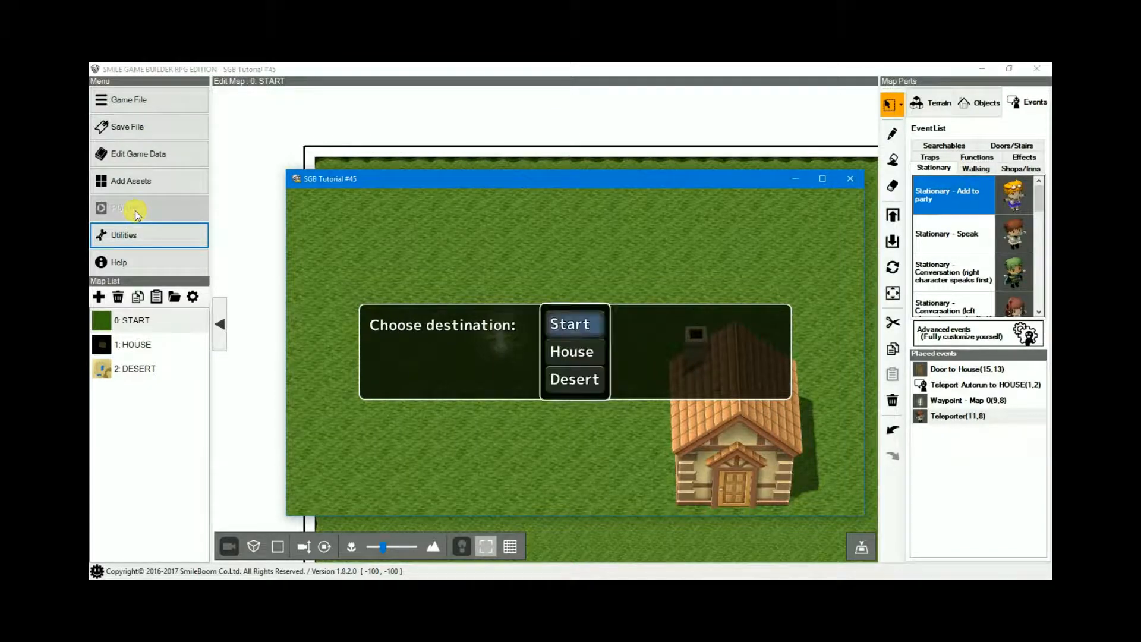
left_click(572, 324)
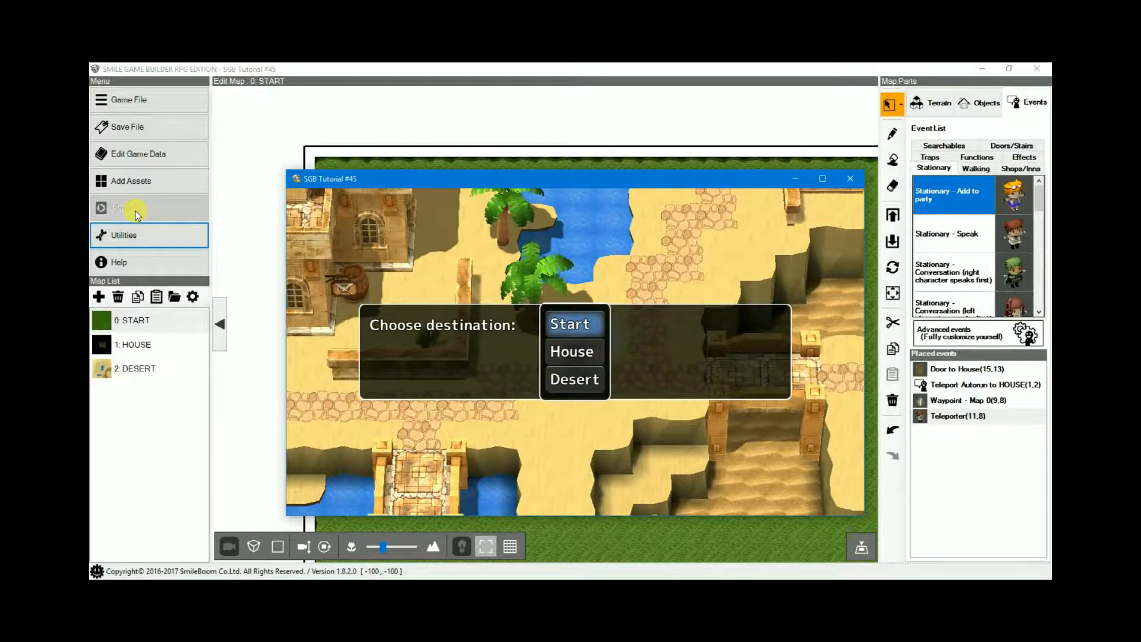
left_click(572, 351)
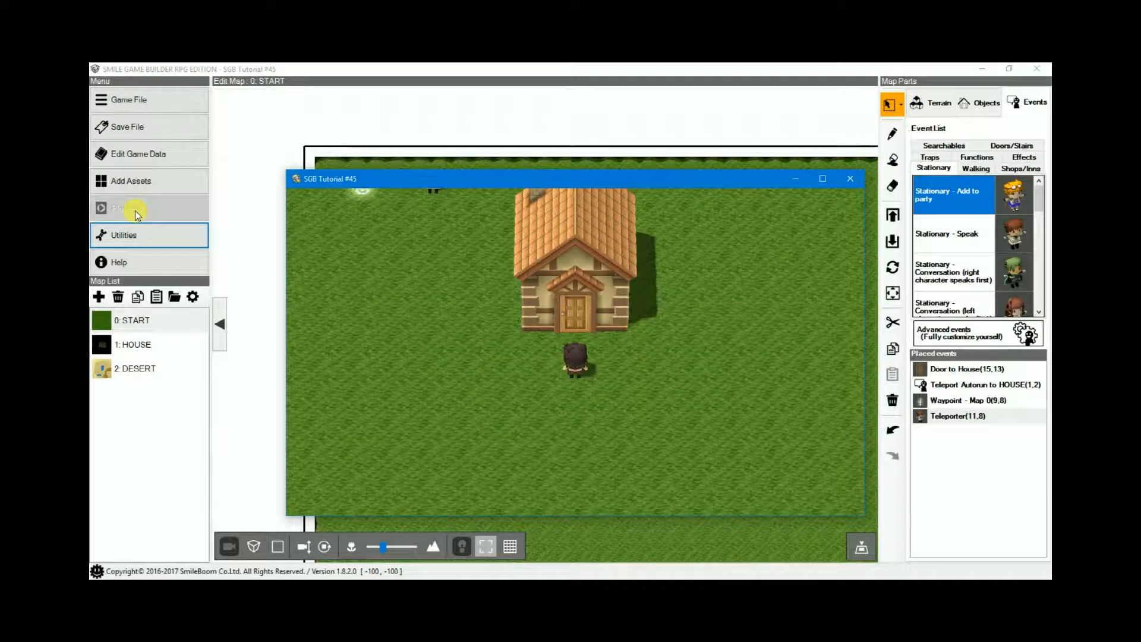
left_click(120, 207)
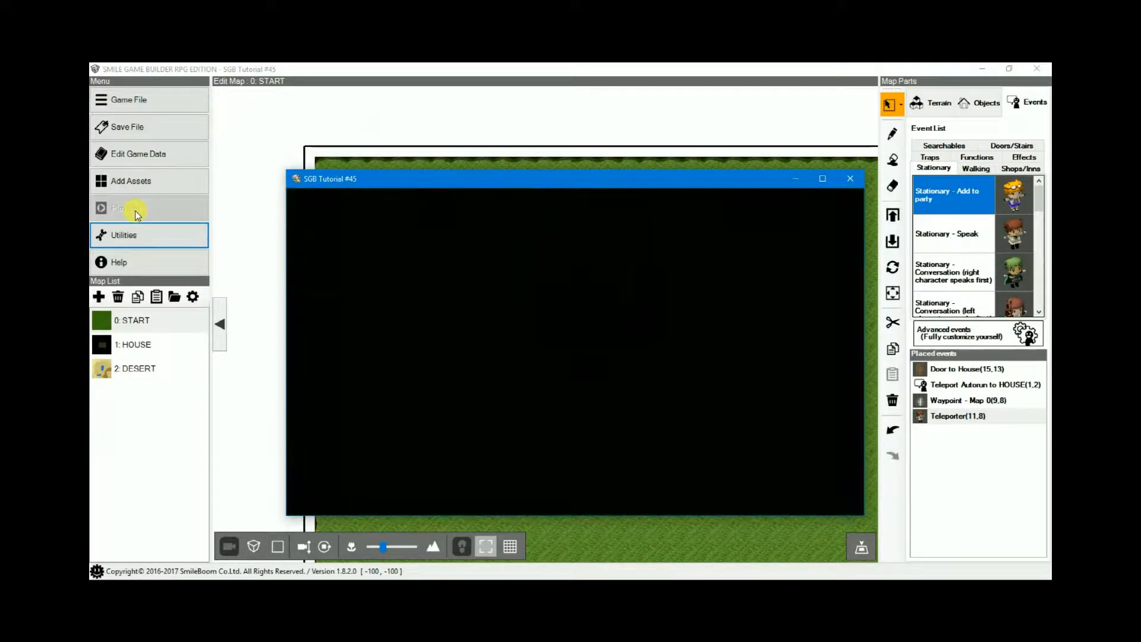
left_click(124, 208)
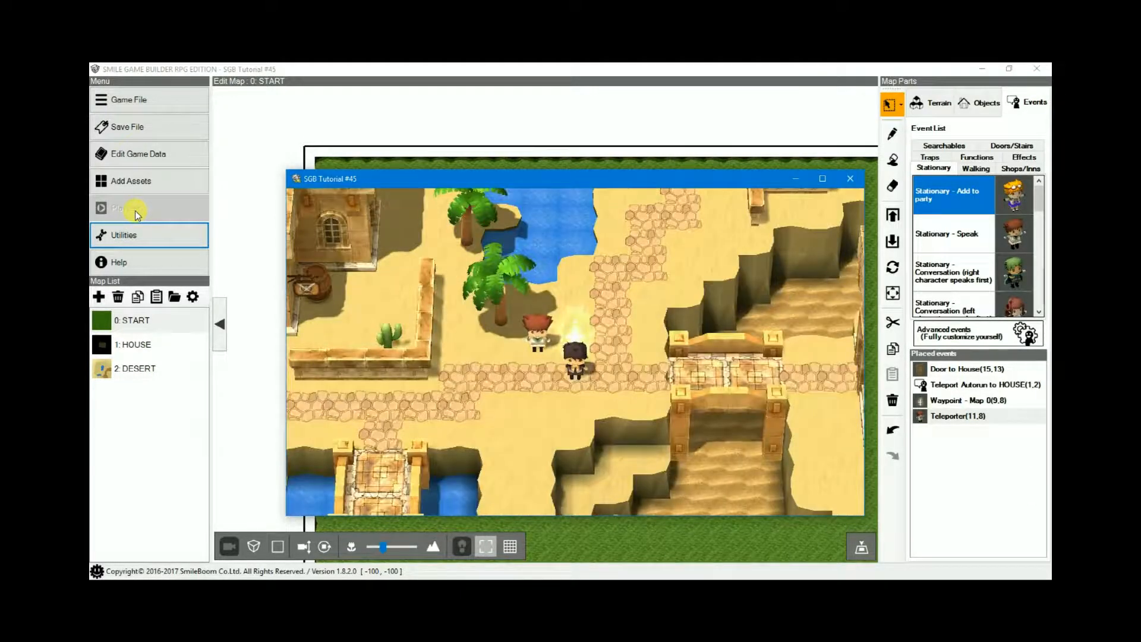
left_click(120, 207)
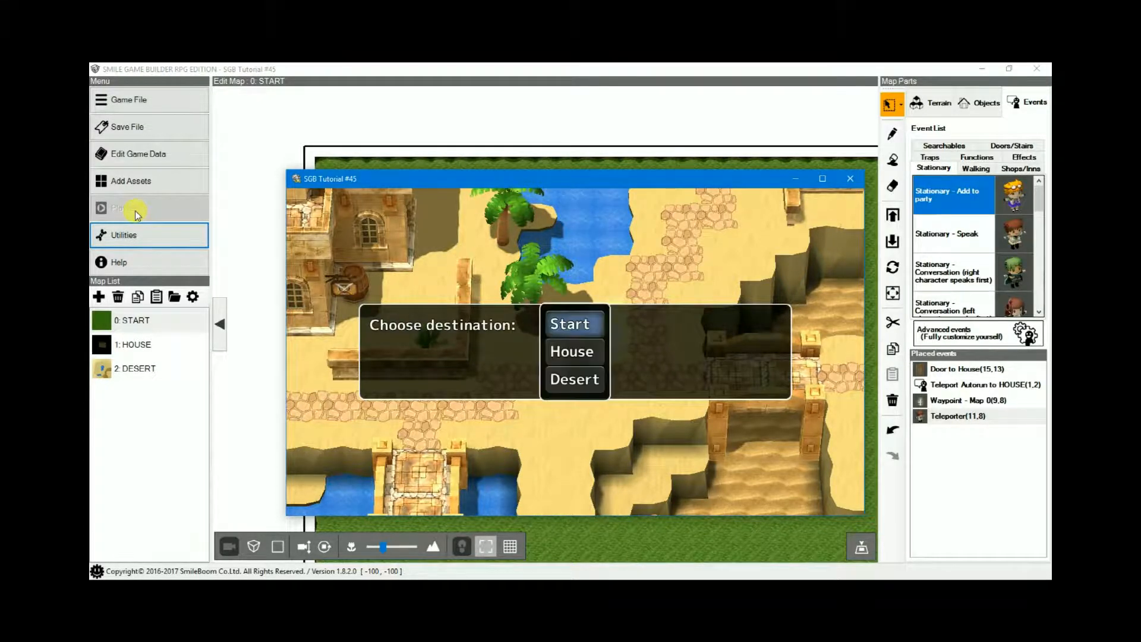
left_click(571, 350)
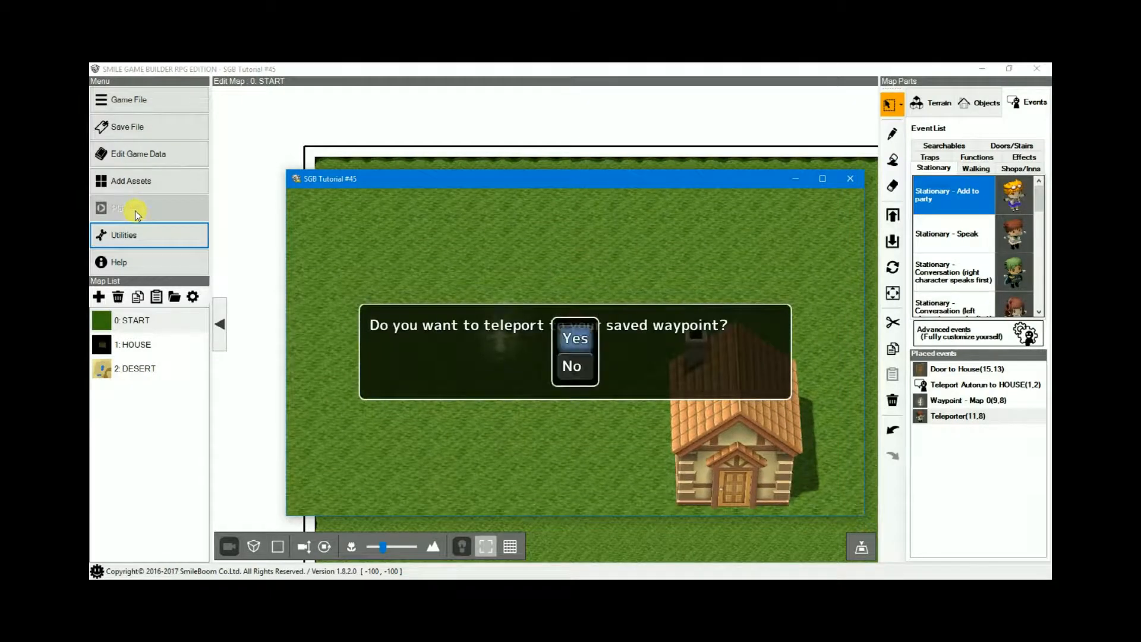
left_click(574, 337)
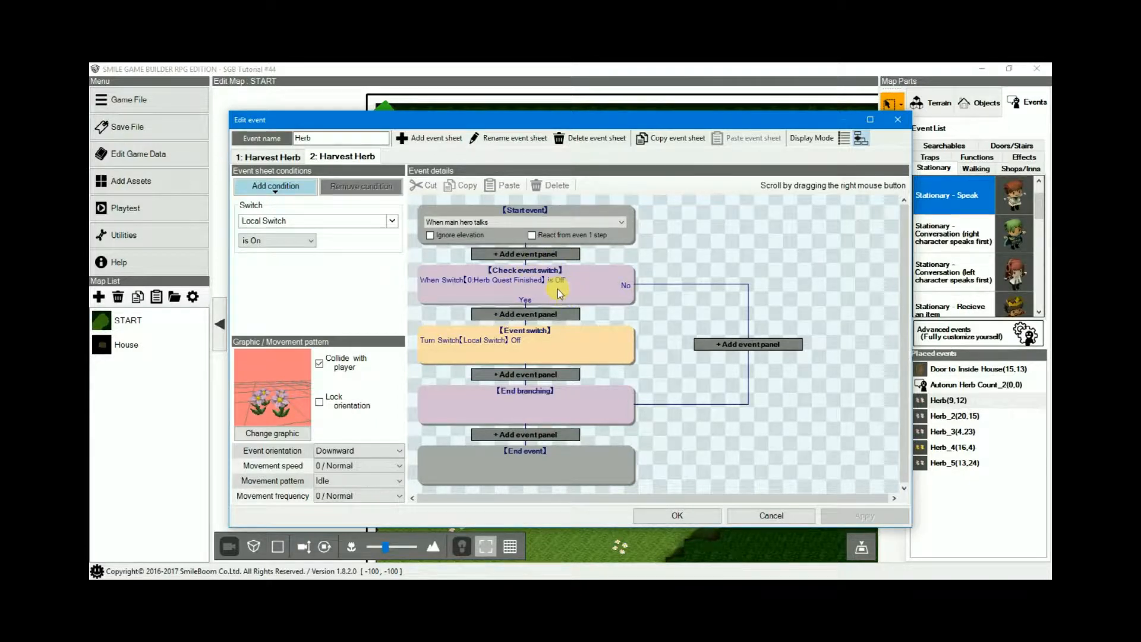
mouse_move(579, 333)
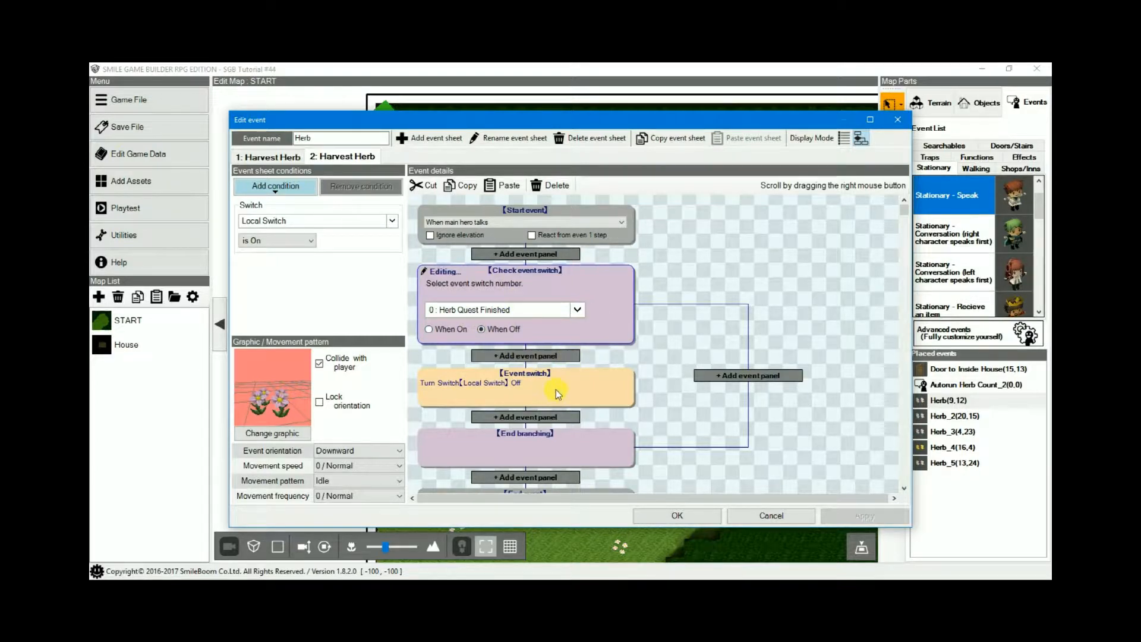
mouse_move(542, 367)
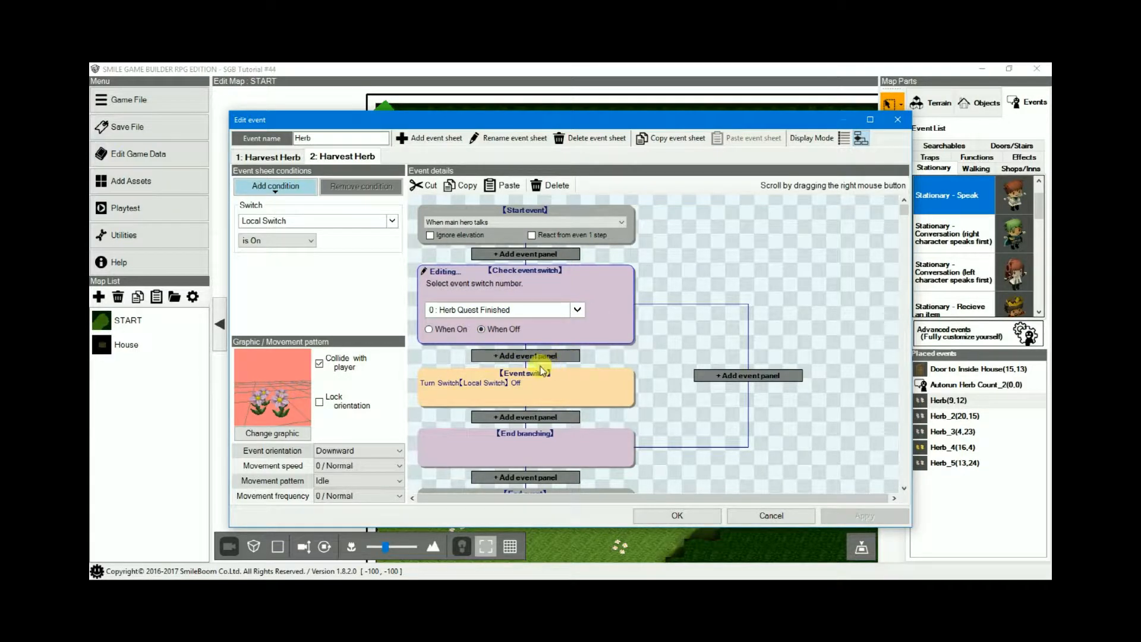
mouse_move(531, 350)
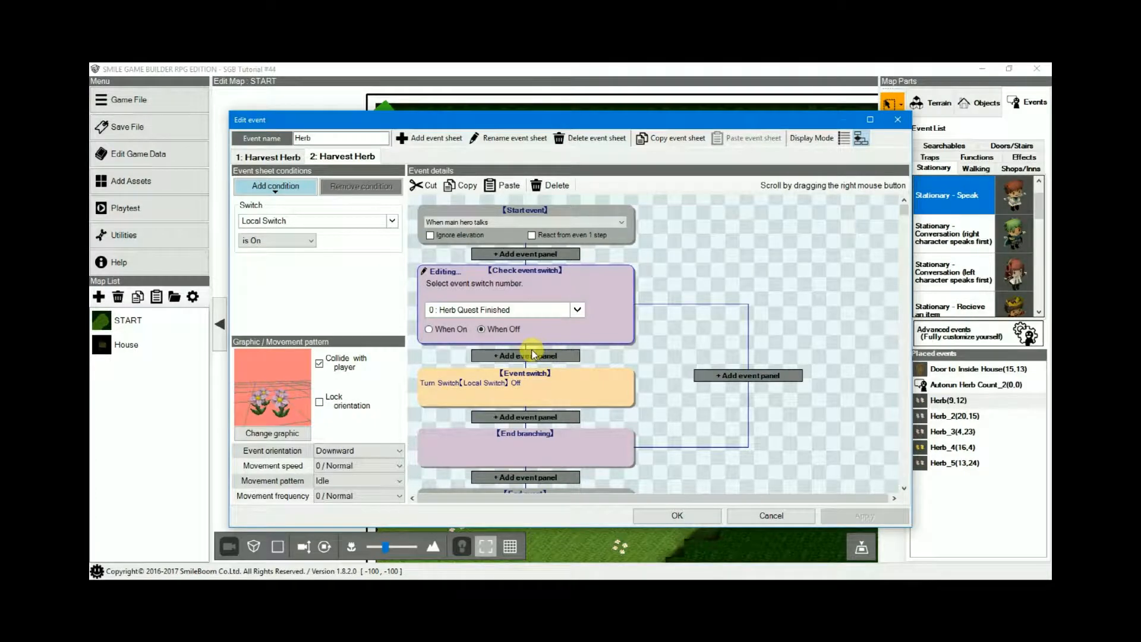
mouse_move(539, 344)
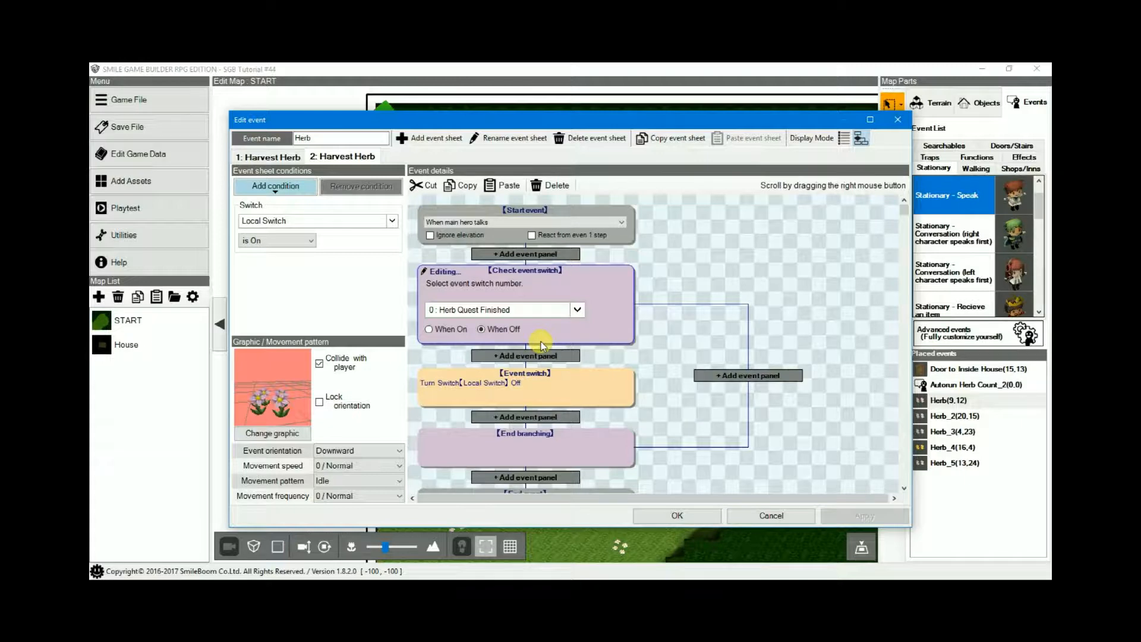
mouse_move(563, 247)
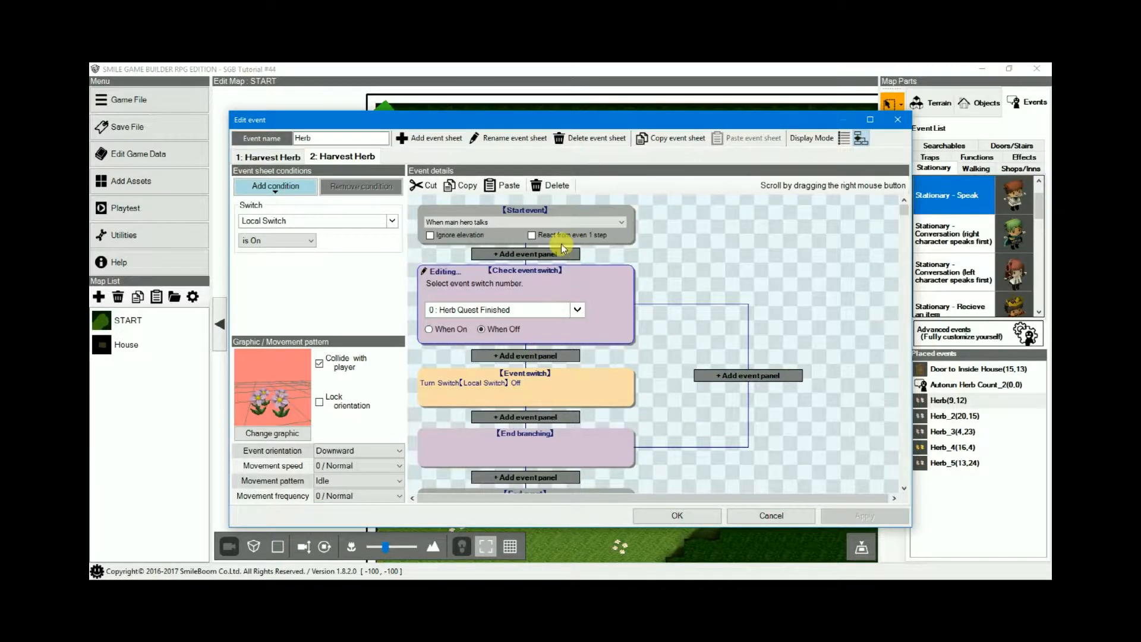